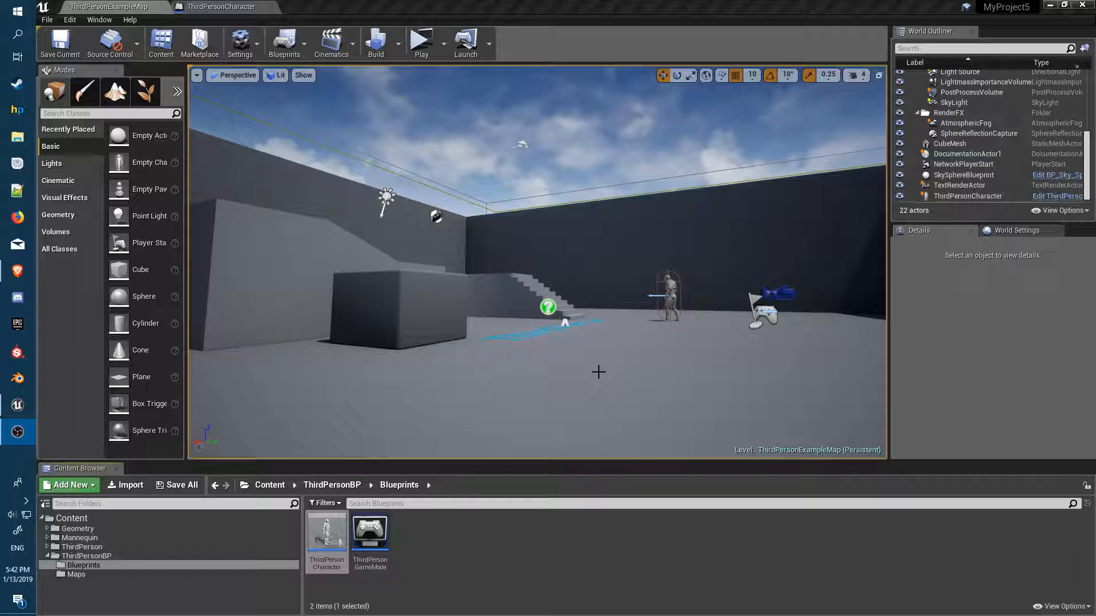
pyautogui.moveTo(600, 396)
pyautogui.write('Bob')
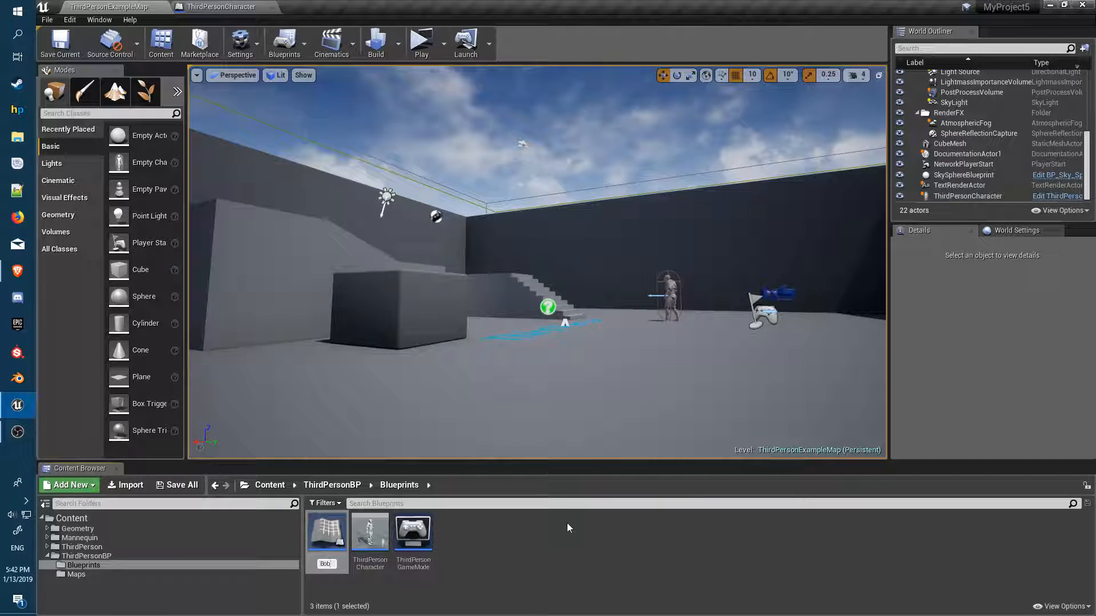
# Open the Bob blueprint and add a Static Mesh component using the 1M_Cube mesh
pyautogui.doubleClick(326, 532)
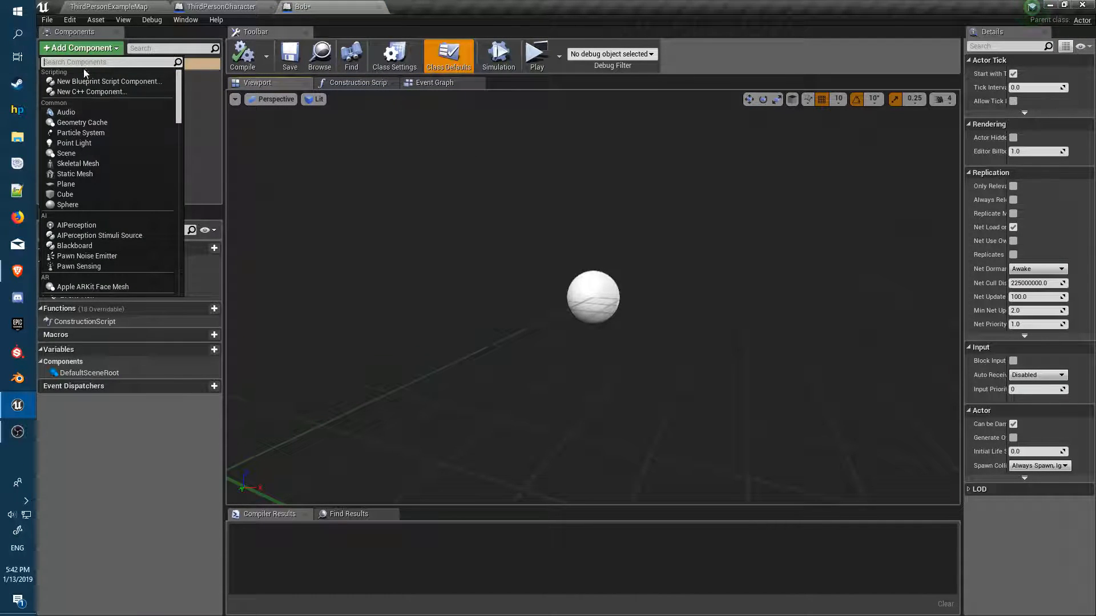
pyautogui.write('stat')
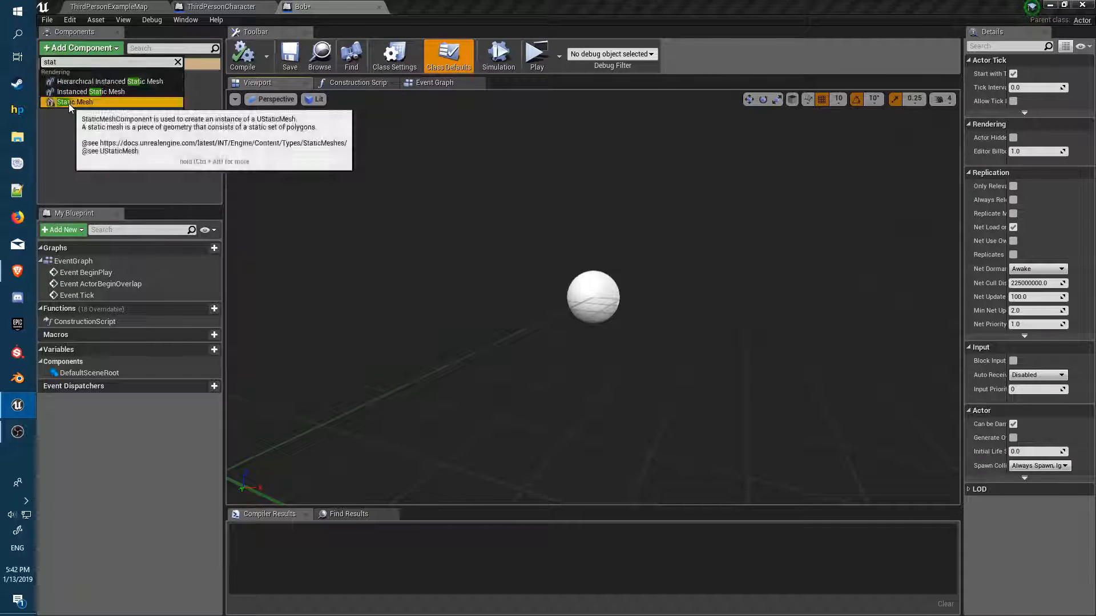
pyautogui.click(74, 102)
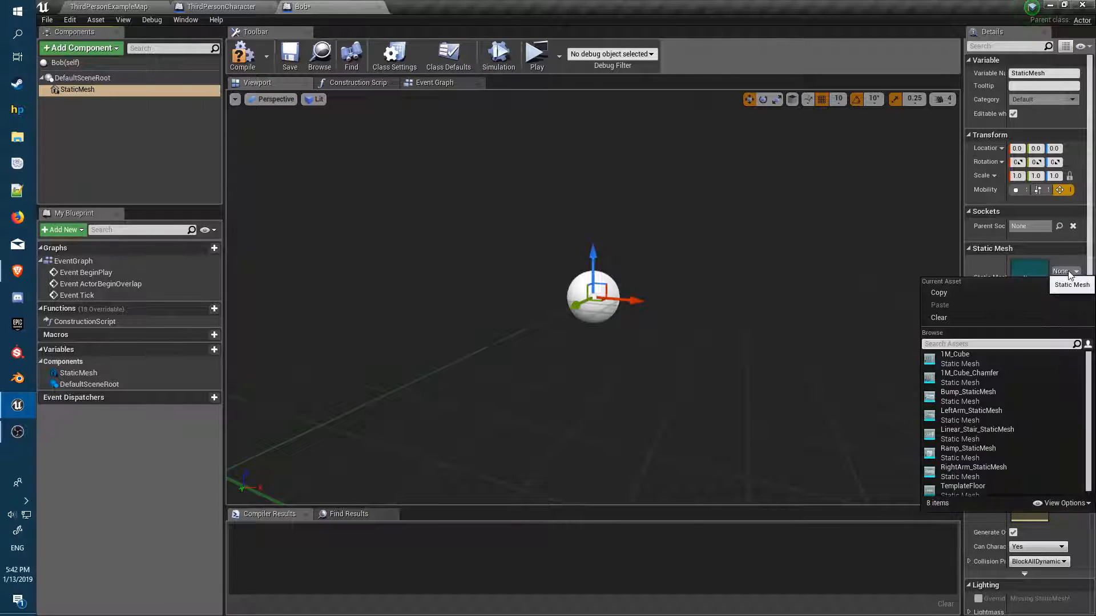
pyautogui.click(955, 354)
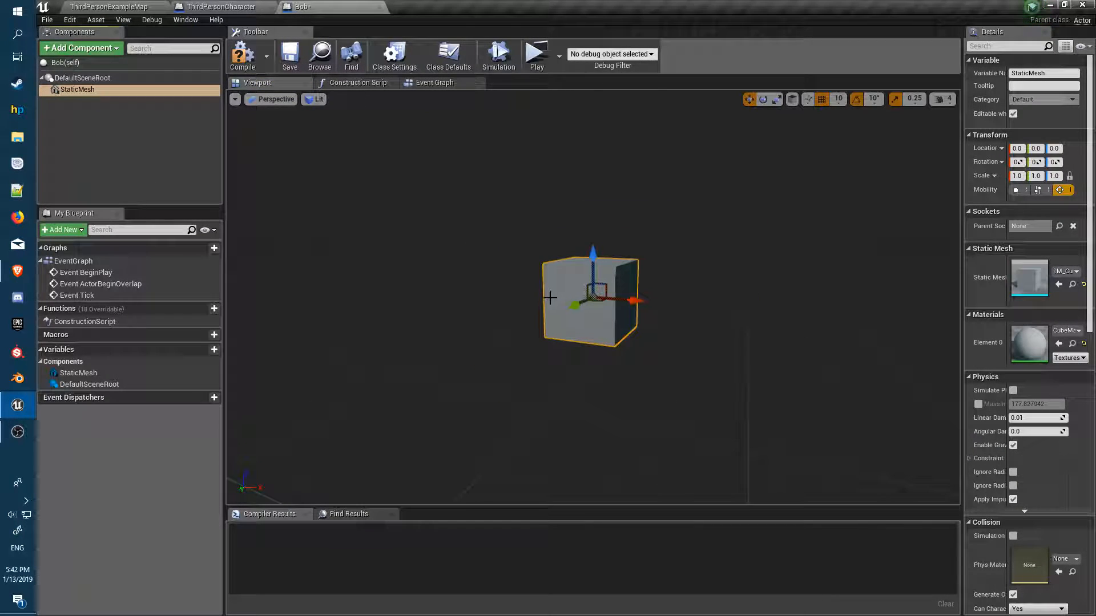
# Add a Box Collision component to Bob, scaled to 2
pyautogui.click(80, 47)
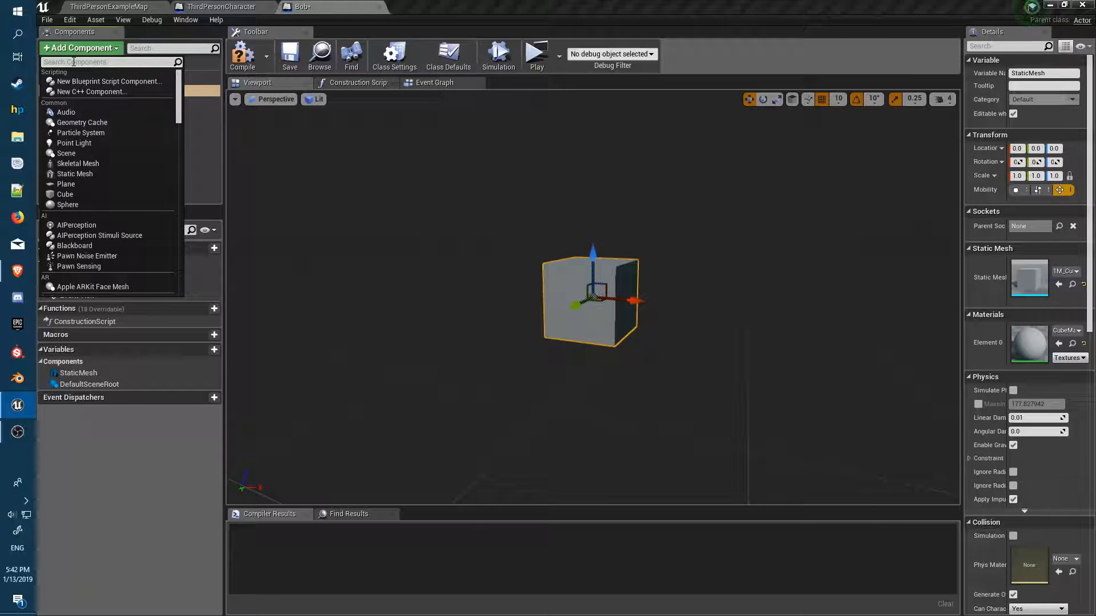
pyautogui.write('coll')
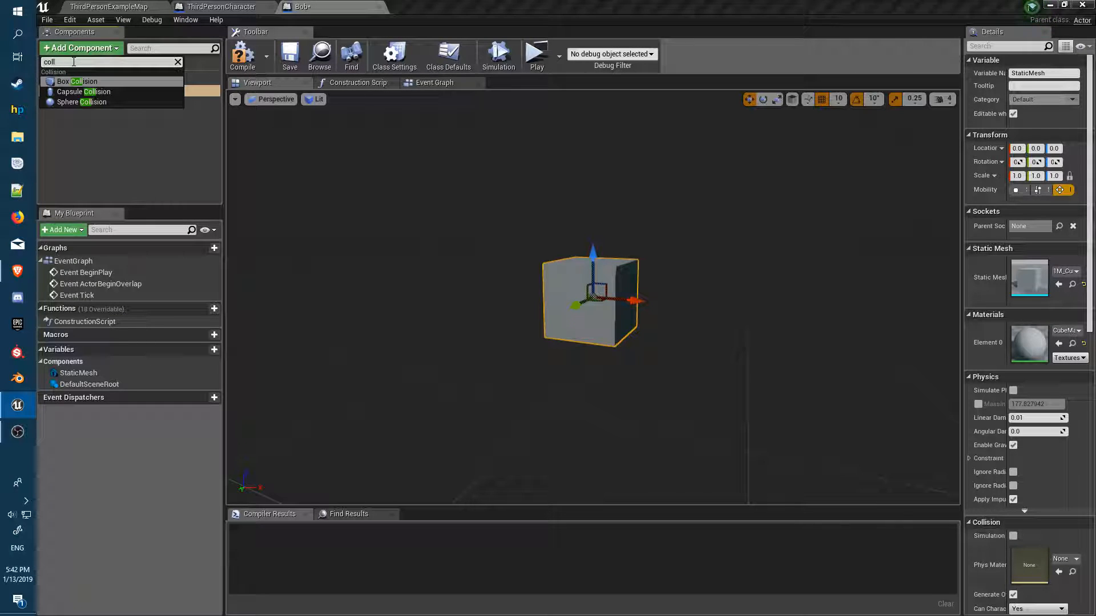
pyautogui.click(76, 81)
pyautogui.write('2')
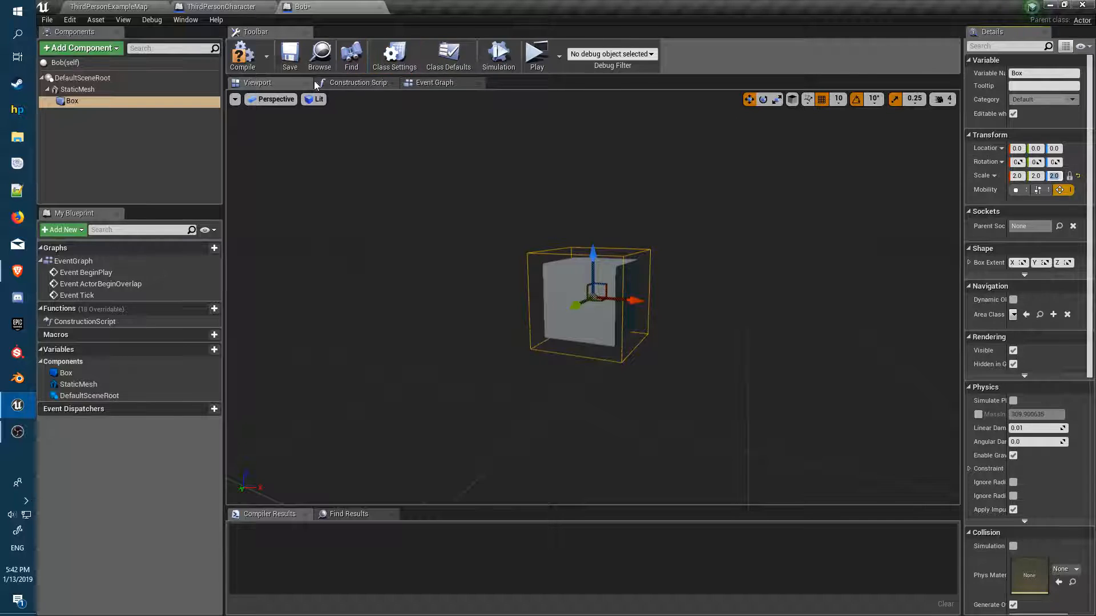
# Compile Bob and add a Text variable named Description
pyautogui.click(242, 56)
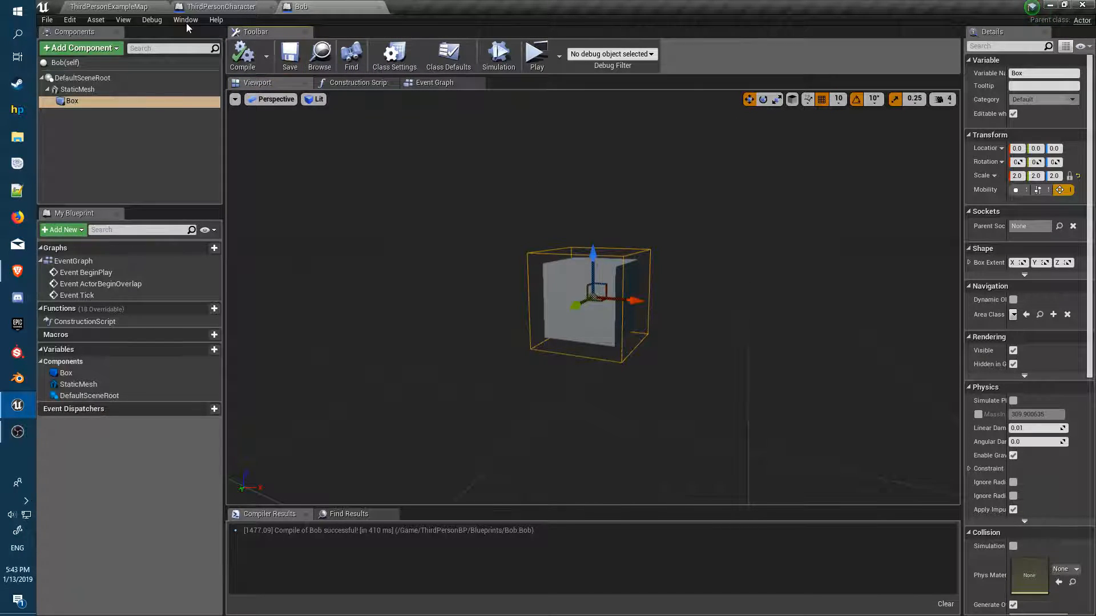
pyautogui.moveTo(108, 6)
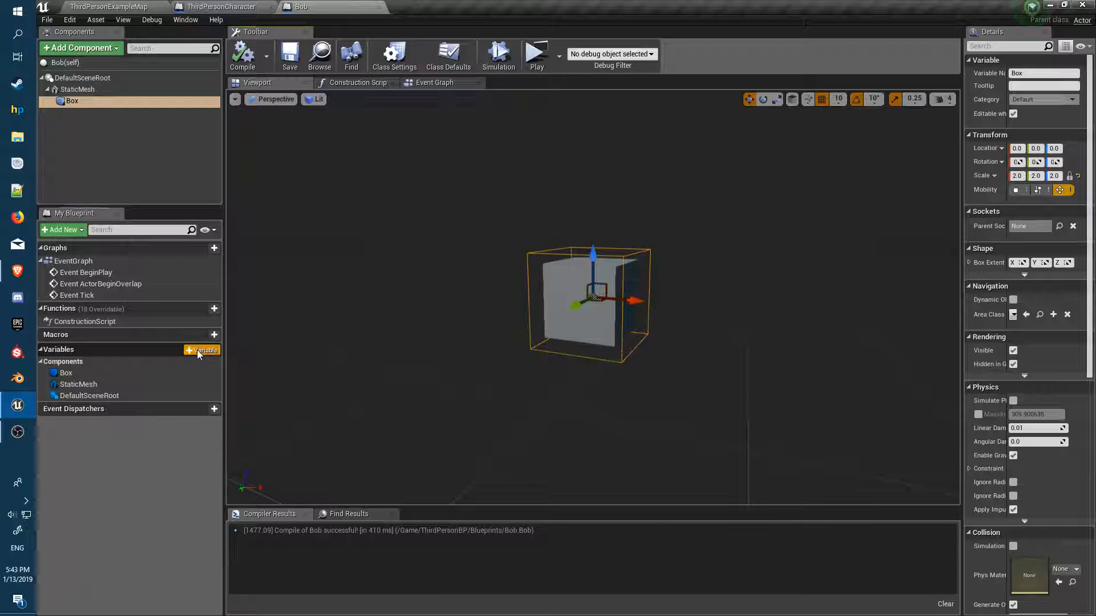
pyautogui.click(202, 349)
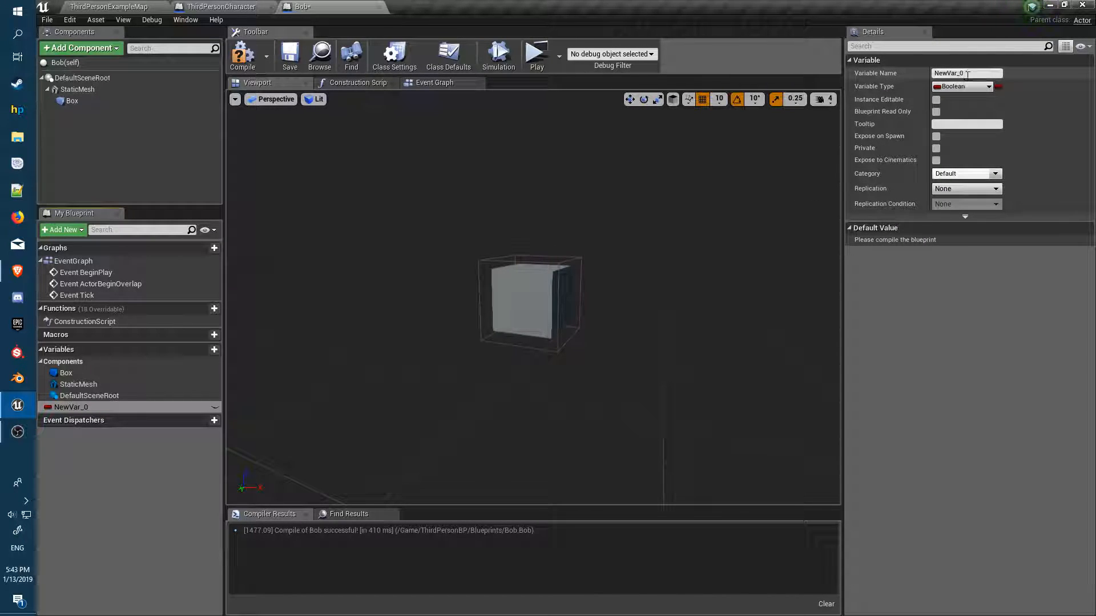
pyautogui.moveTo(987, 86)
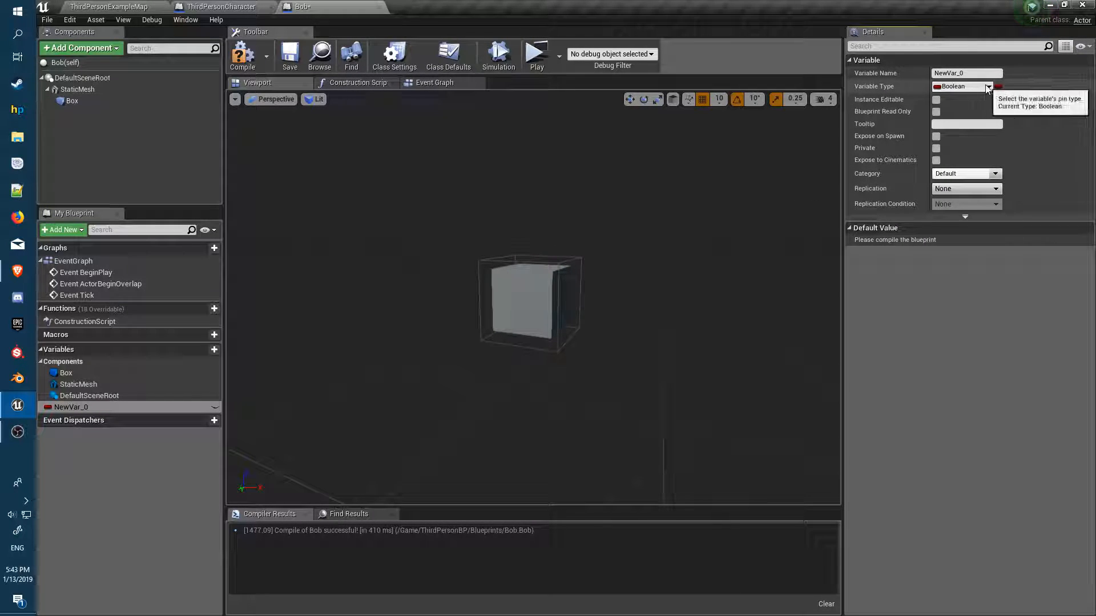
pyautogui.click(961, 86)
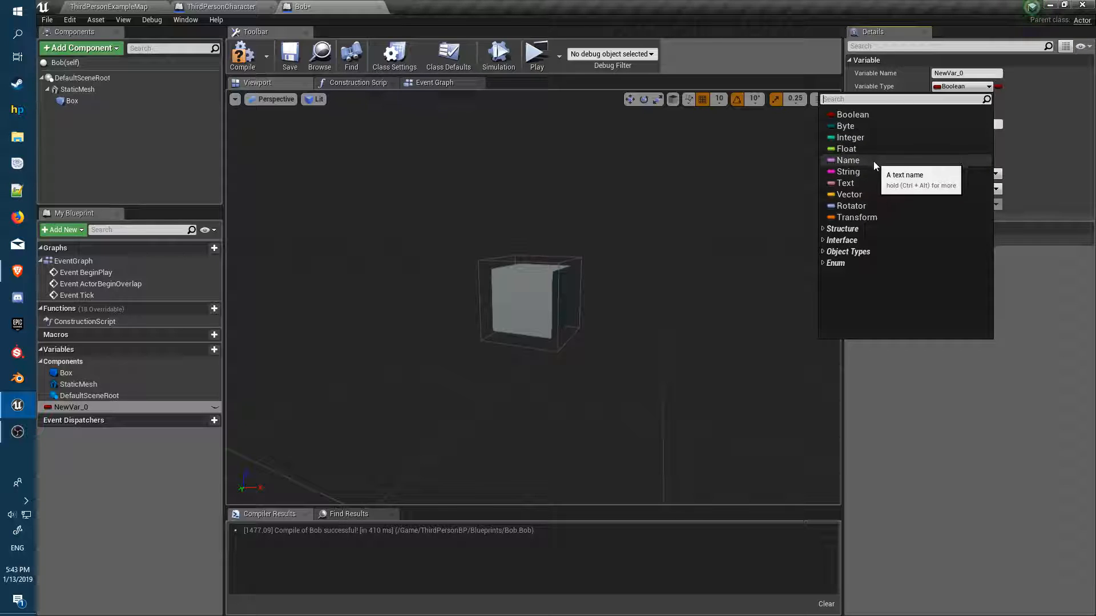
pyautogui.click(844, 183)
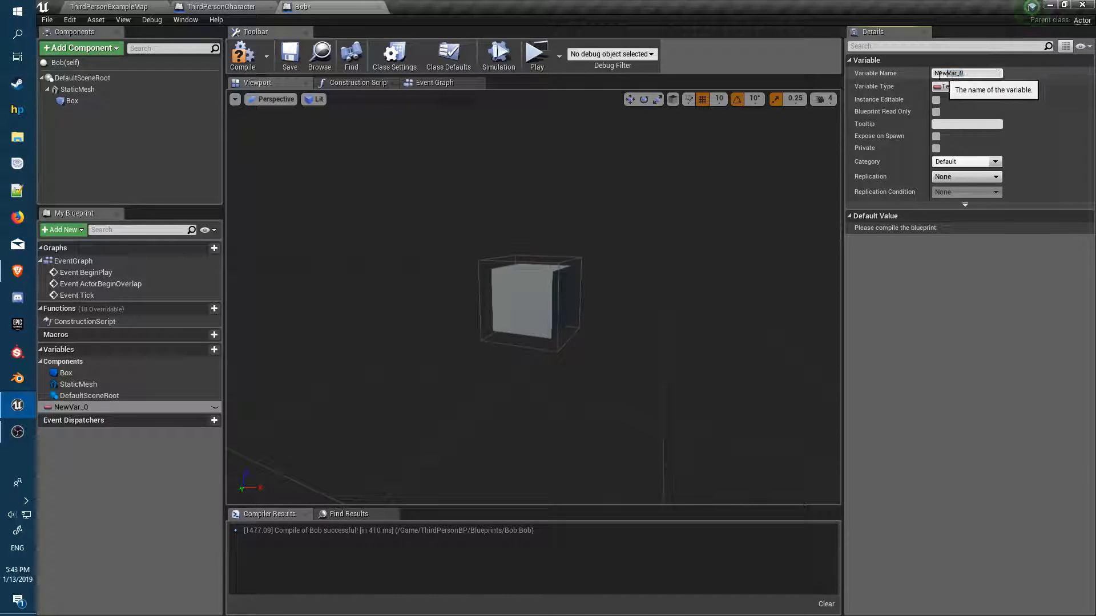
pyautogui.write('Description')
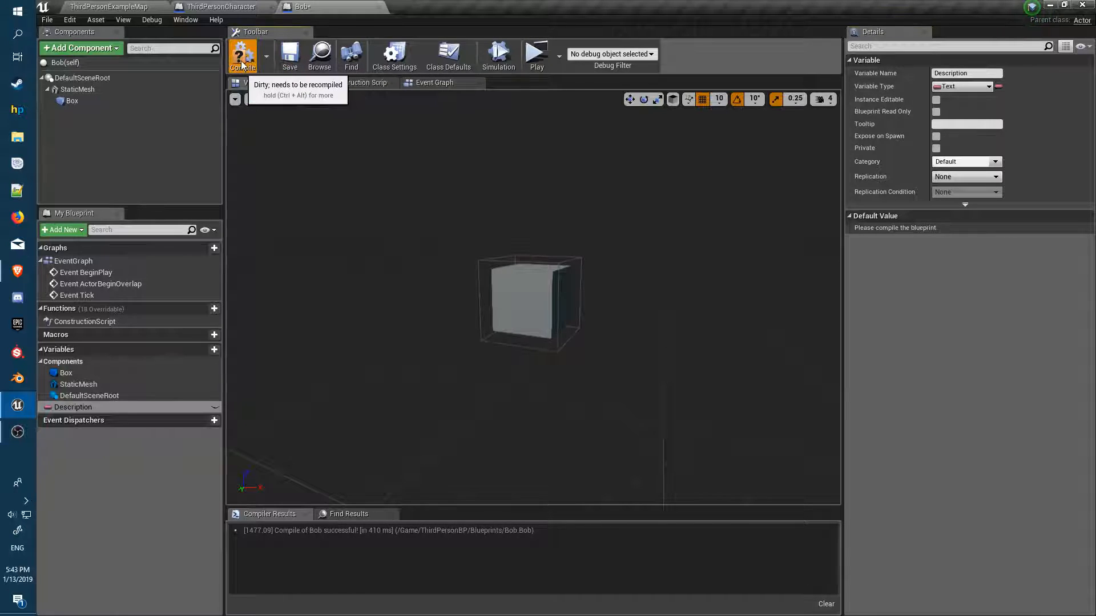
# Compile, set Description's default to 'This is Bob, hello', and recompile
pyautogui.click(242, 54)
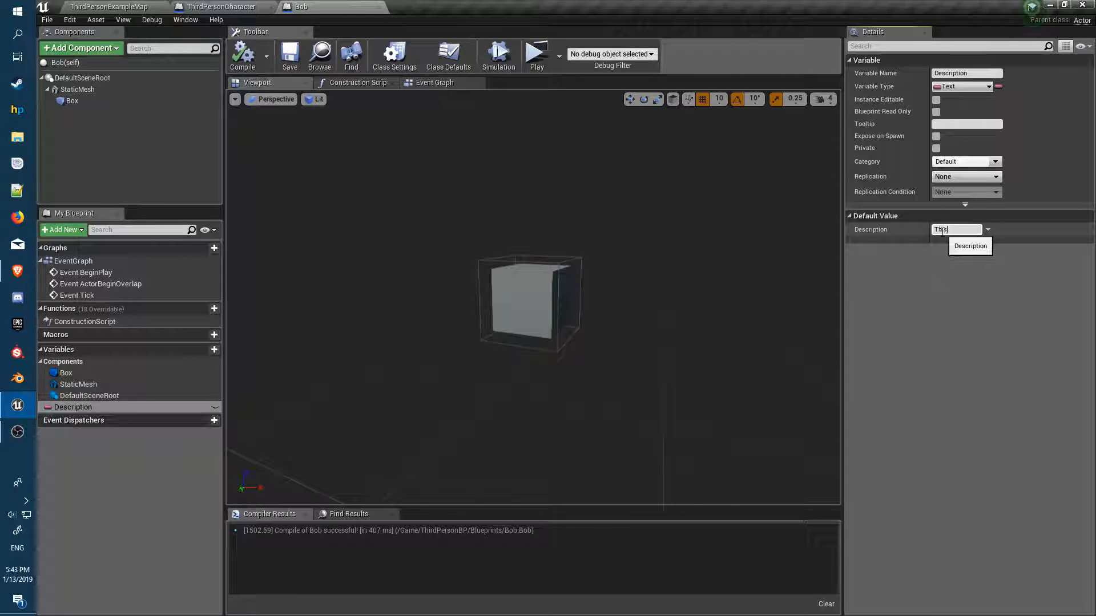
pyautogui.write('is Bob')
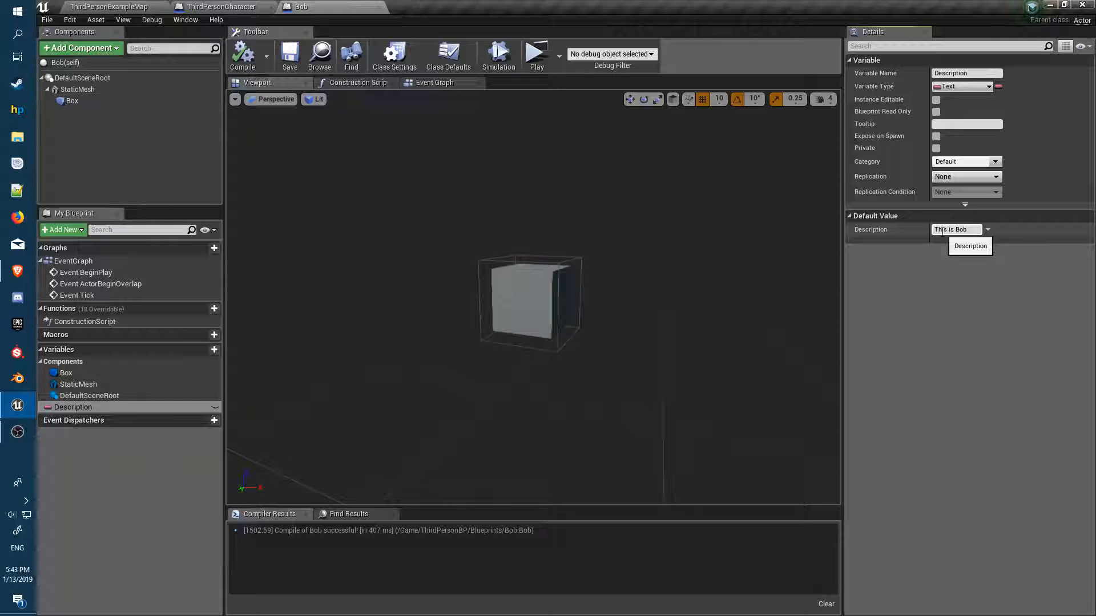
pyautogui.write(', hello')
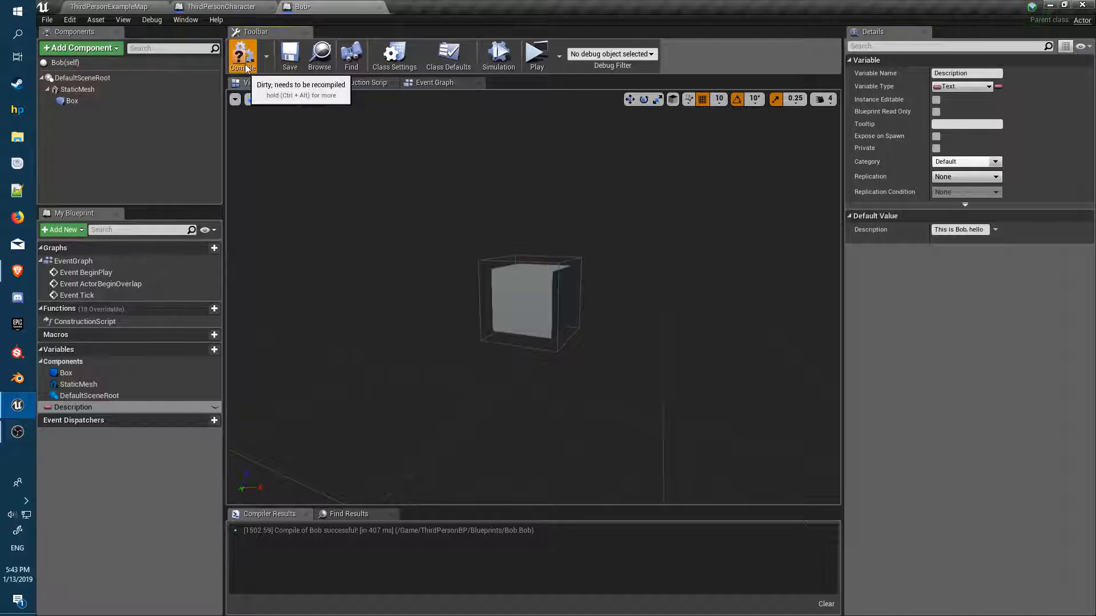
pyautogui.click(243, 55)
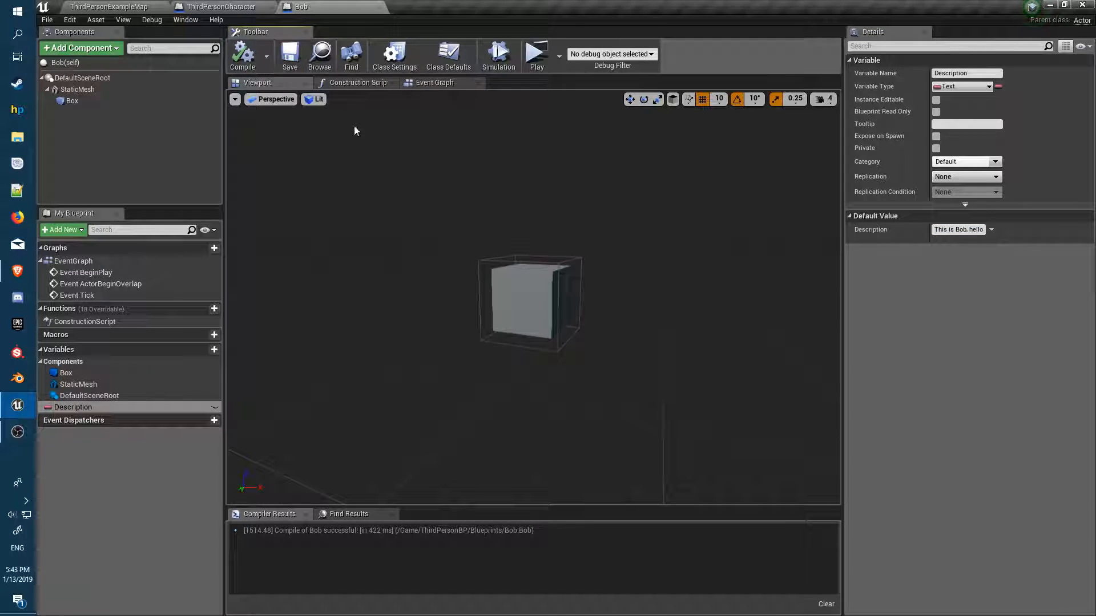
pyautogui.click(223, 6)
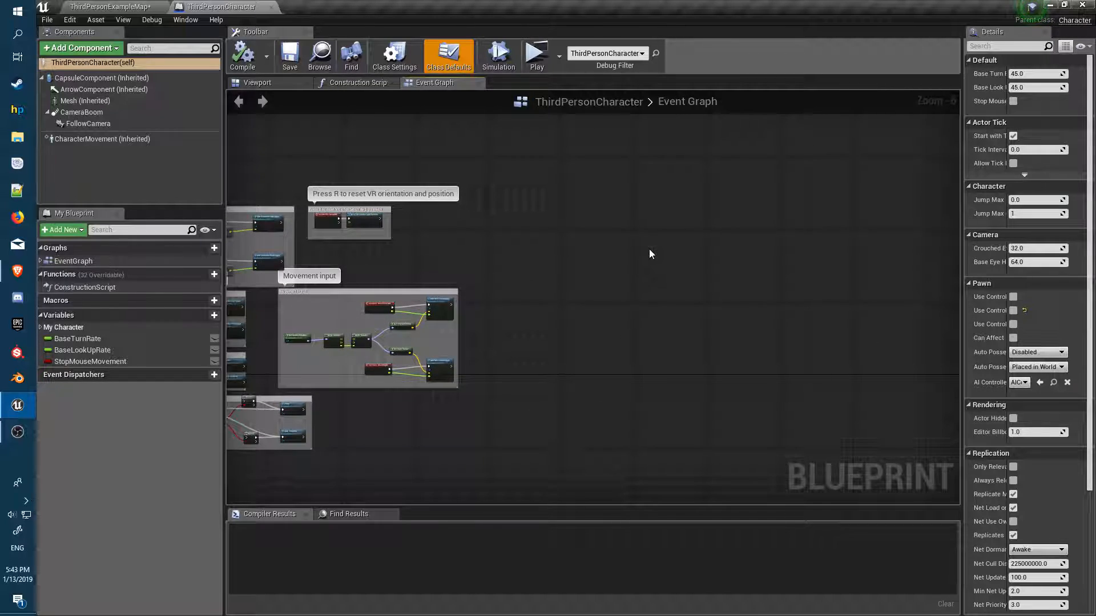
# Place a Keyboard Event T node in the ThirdPersonCharacter Event Graph
pyautogui.rightClick(650, 254)
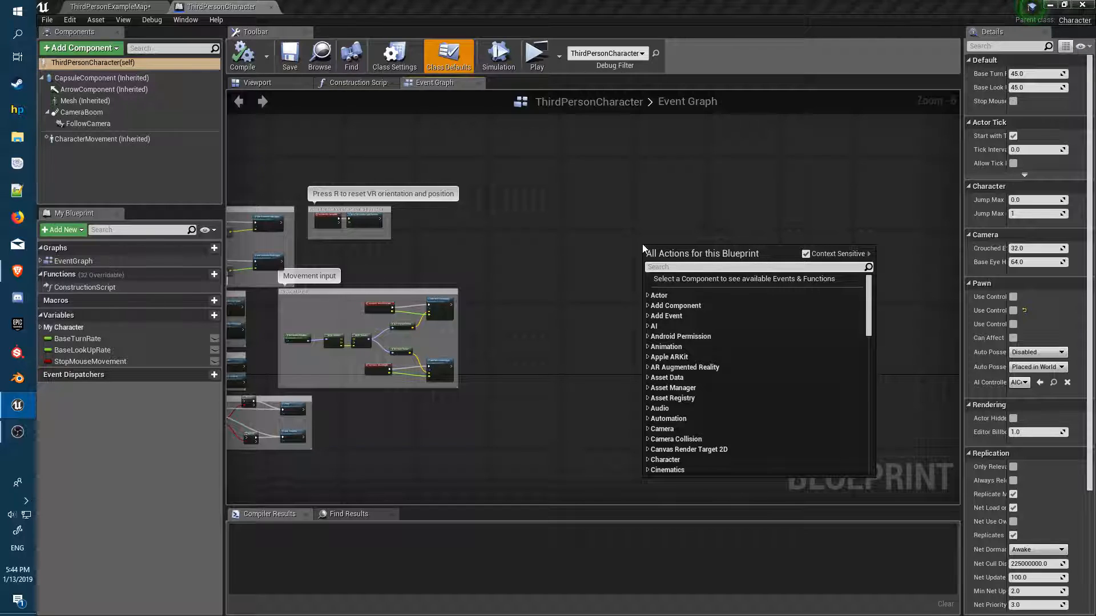
pyautogui.write('key')
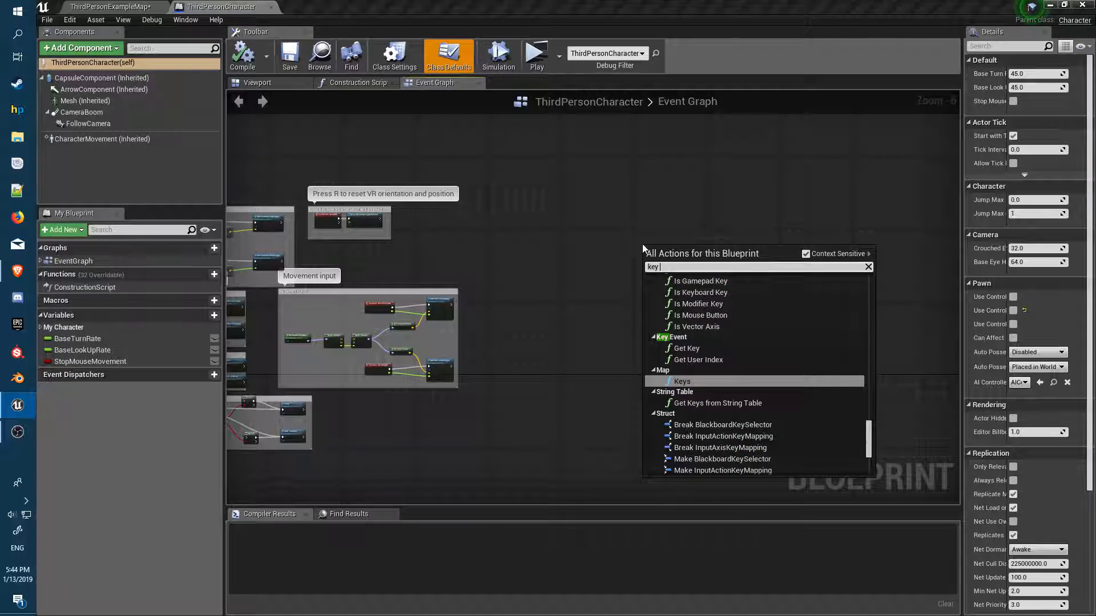
pyautogui.write('T')
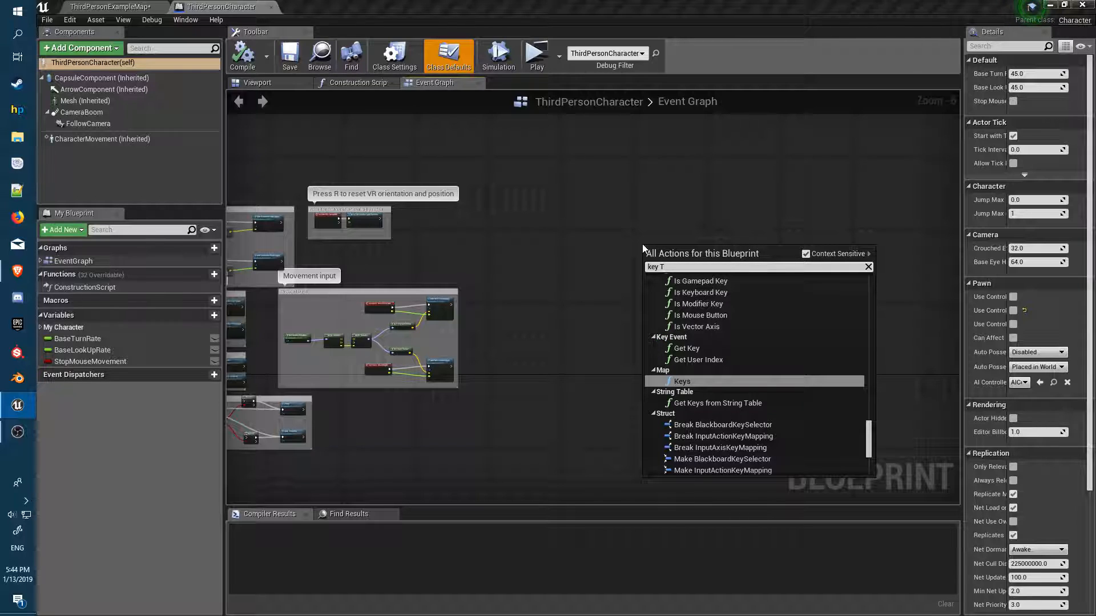
pyautogui.scroll(-3)
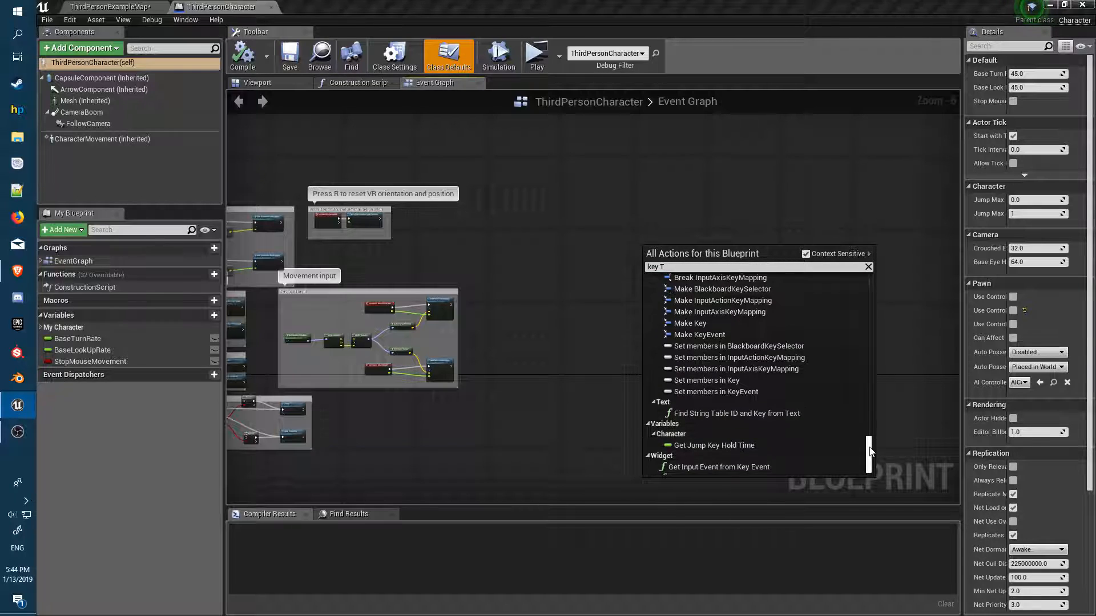
pyautogui.scroll(-3)
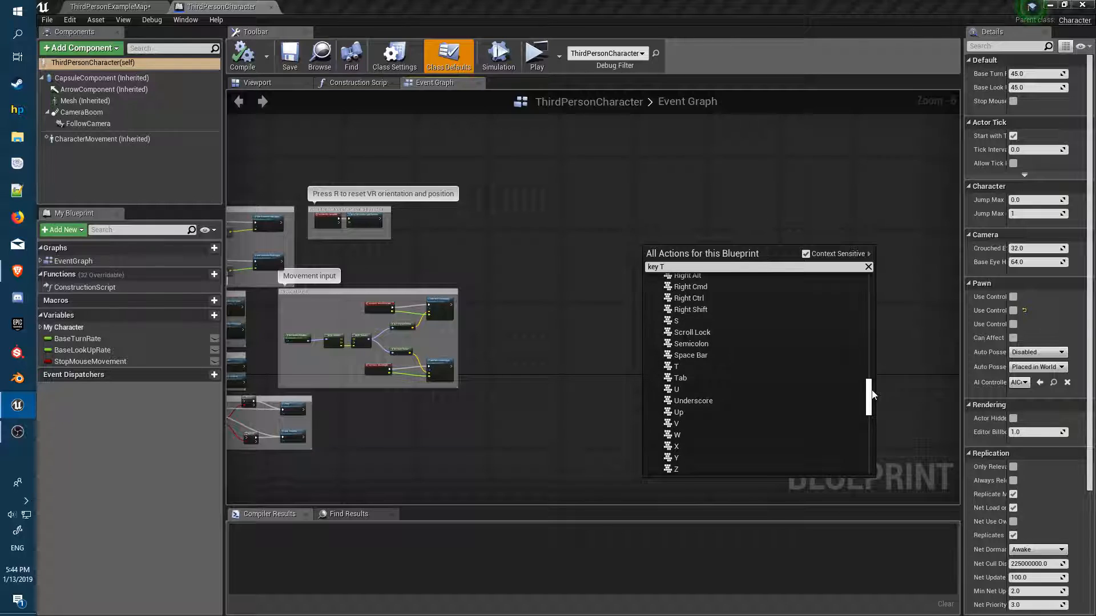
pyautogui.click(677, 366)
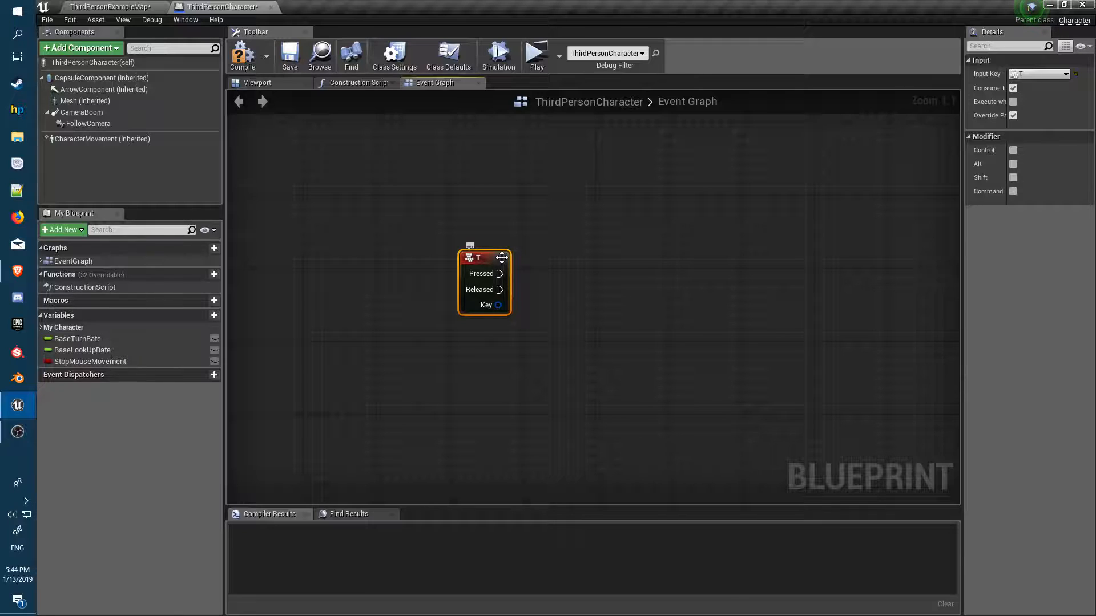
pyautogui.moveTo(600, 234)
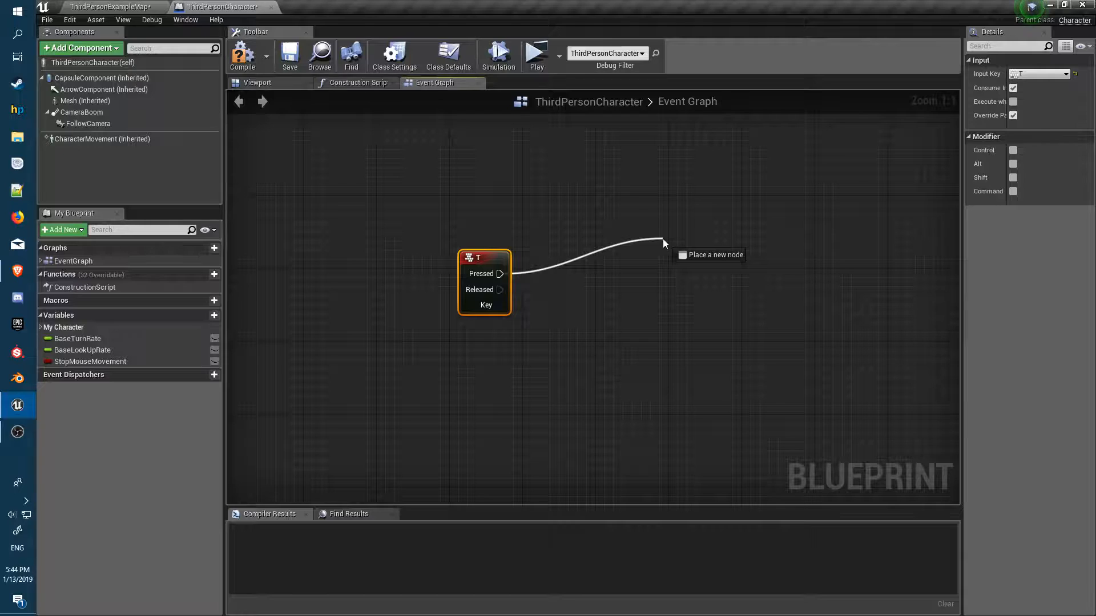
# Wire T Pressed and Released to Set Show Mouse Cursor nodes targeting Get Player Controller
pyautogui.click(663, 243)
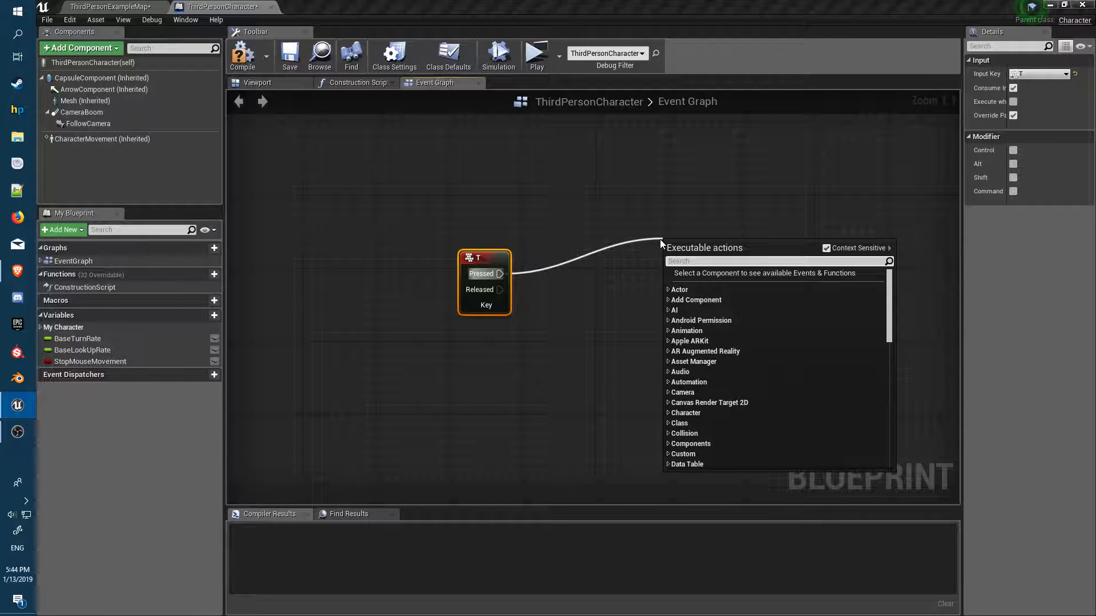
pyautogui.write('mouse')
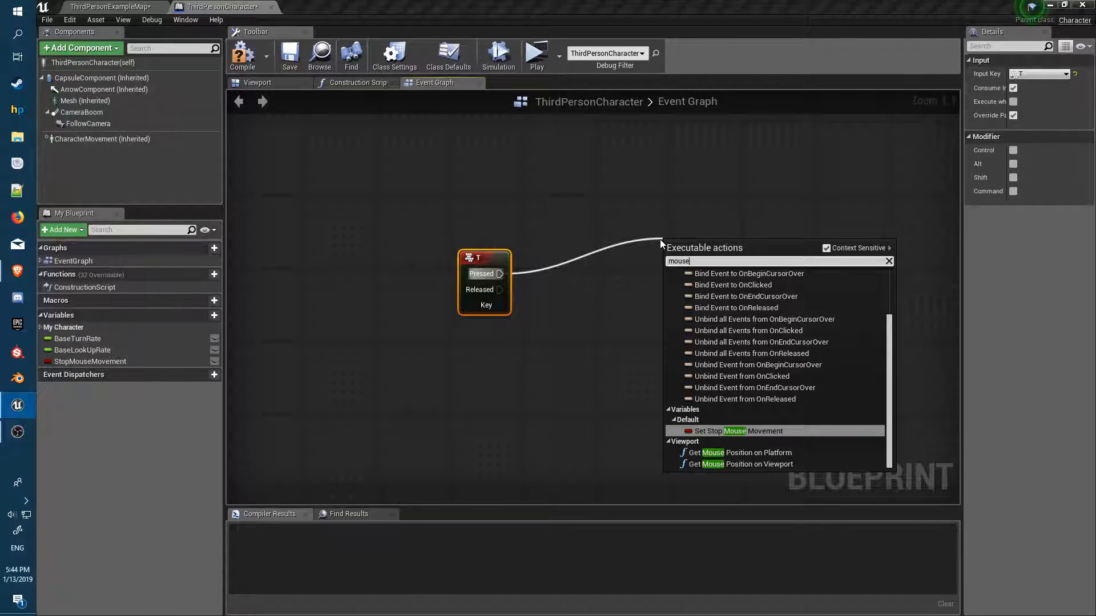
pyautogui.click(827, 248)
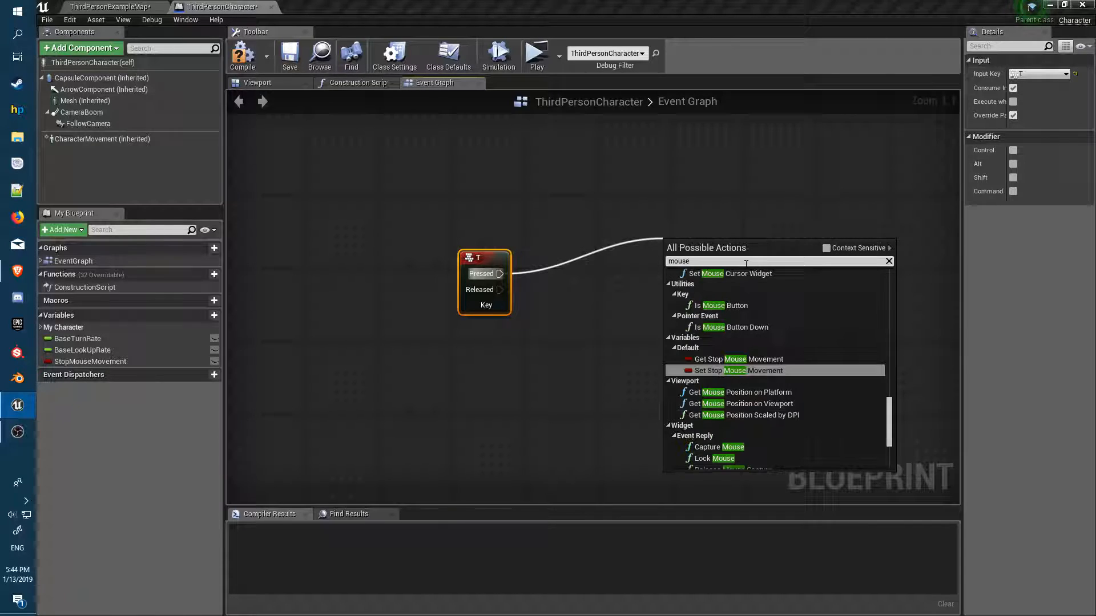
pyautogui.scroll(-3)
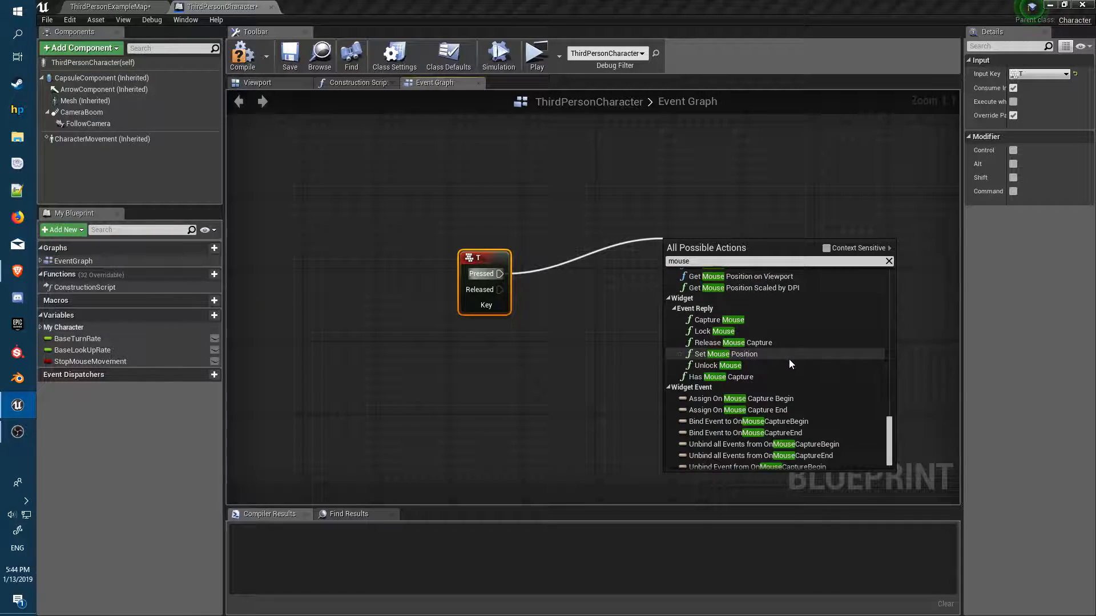
pyautogui.scroll(-3)
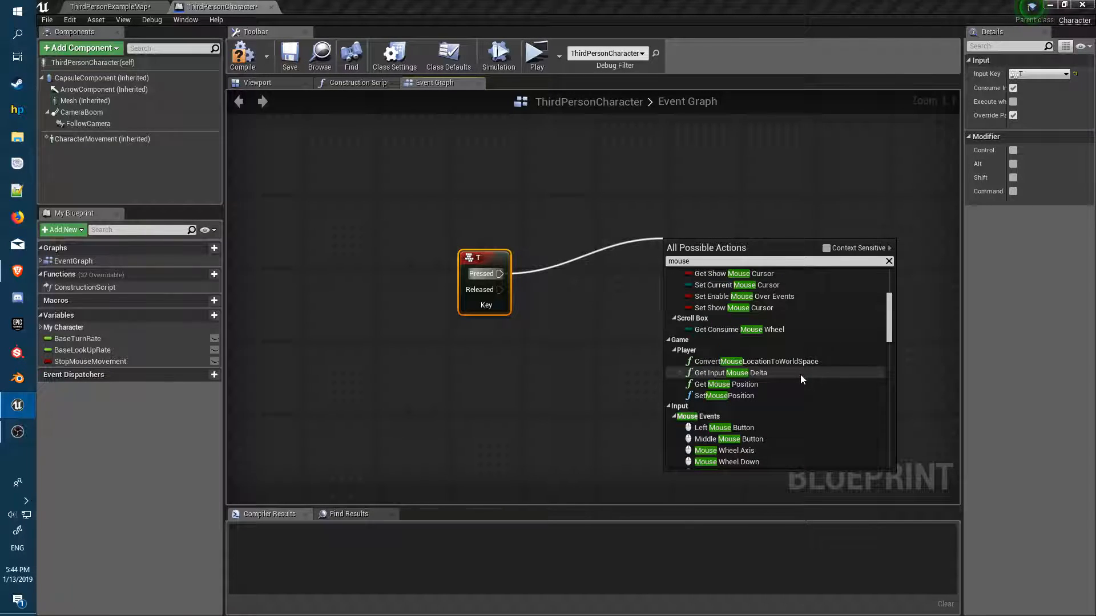
pyautogui.scroll(3)
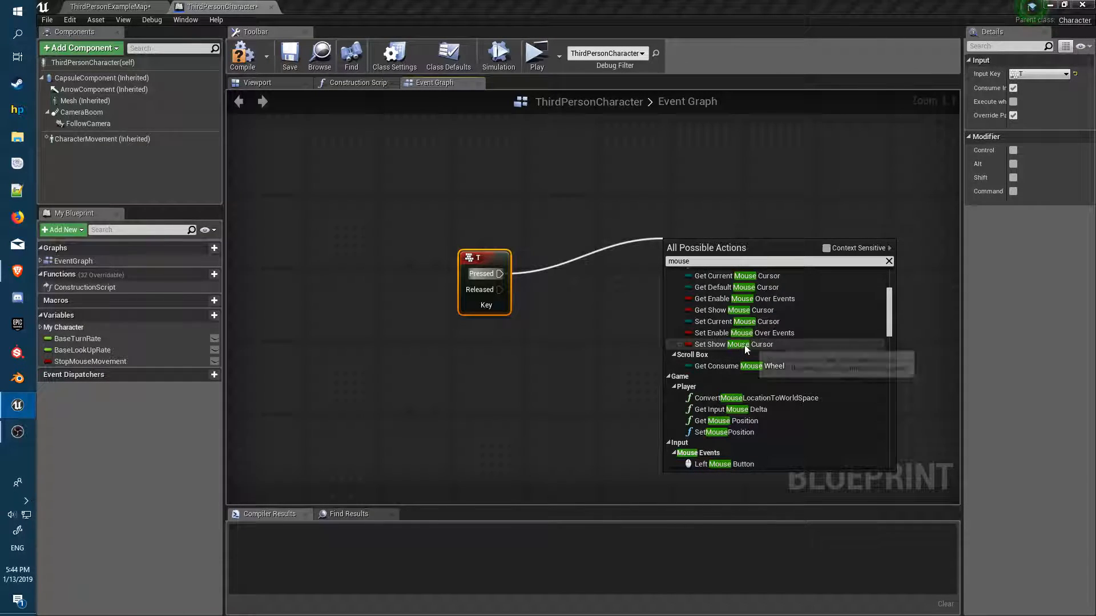
pyautogui.click(732, 344)
pyautogui.write('get')
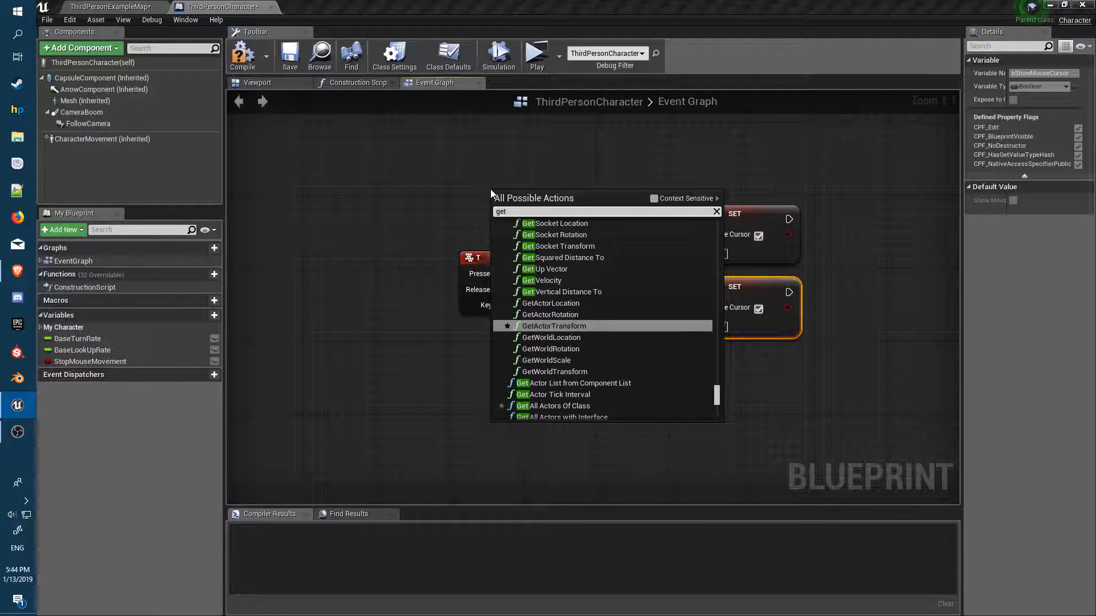
pyautogui.write('playerc')
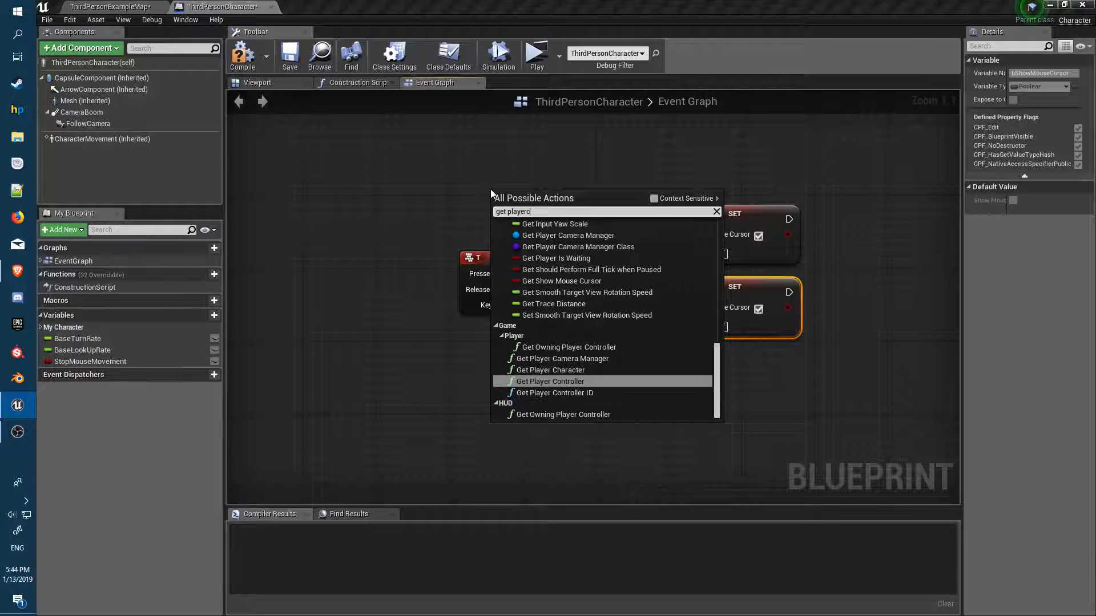
pyautogui.moveTo(551, 381)
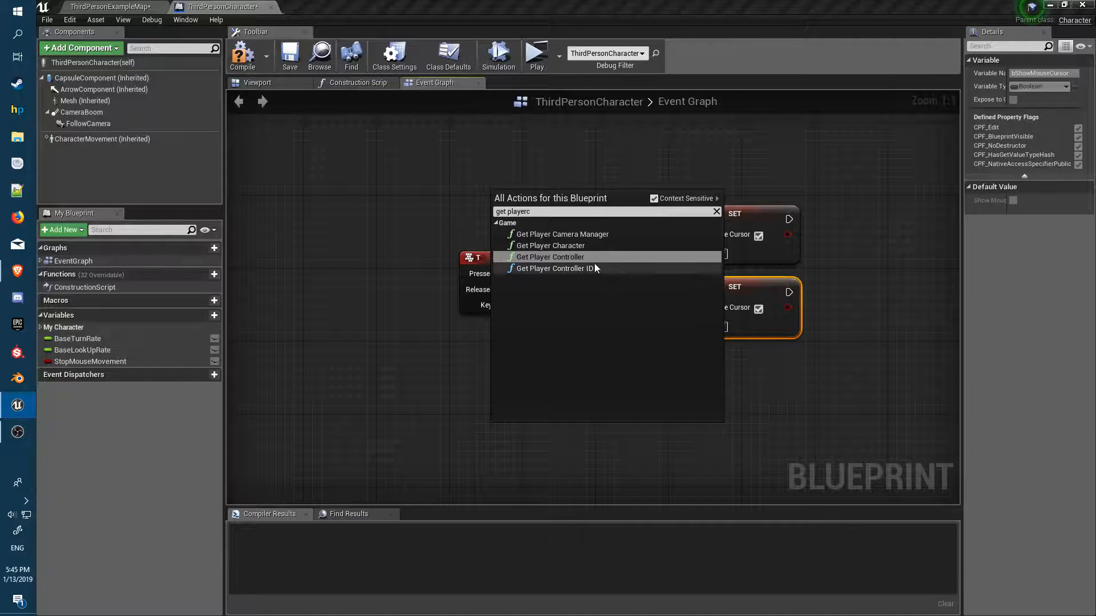
pyautogui.click(550, 256)
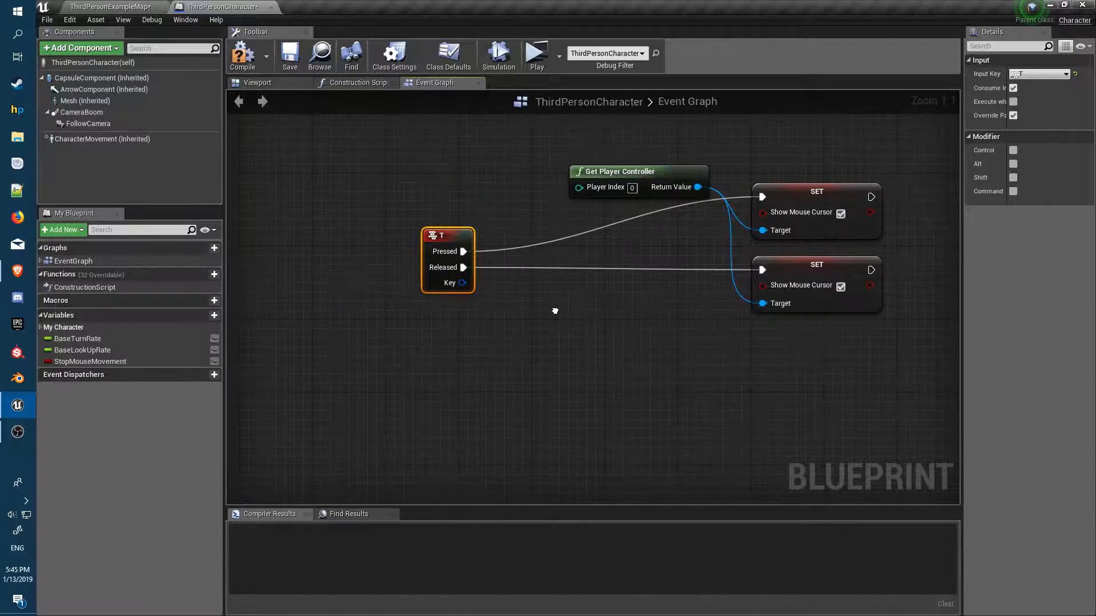
# Add StopMouseMovement setters after each cursor SET, ticked true on the pressed branch
pyautogui.click(90, 362)
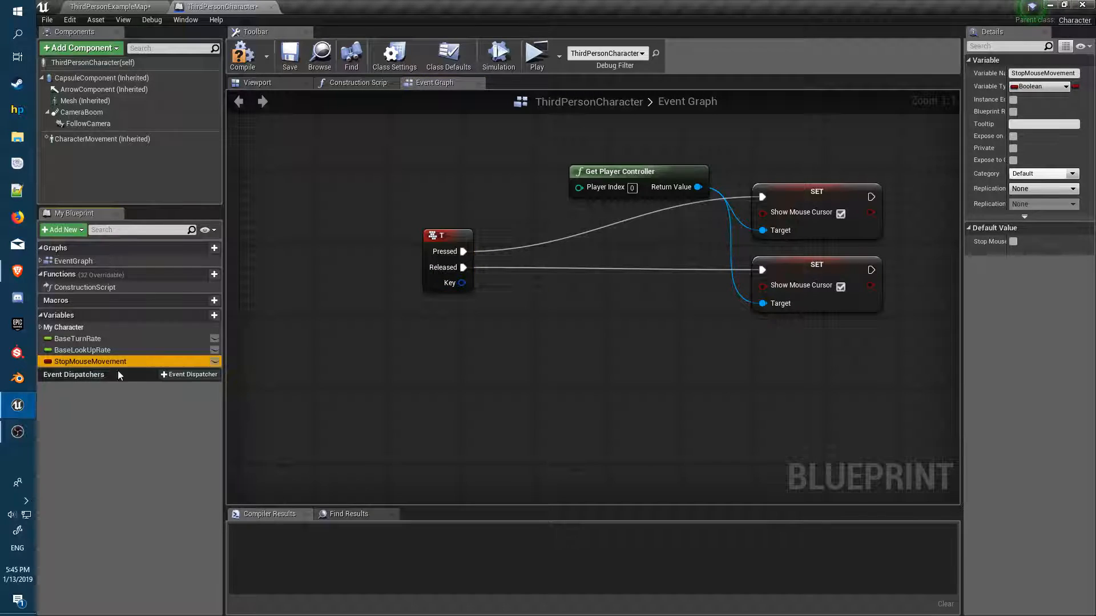
pyautogui.moveTo(564, 373)
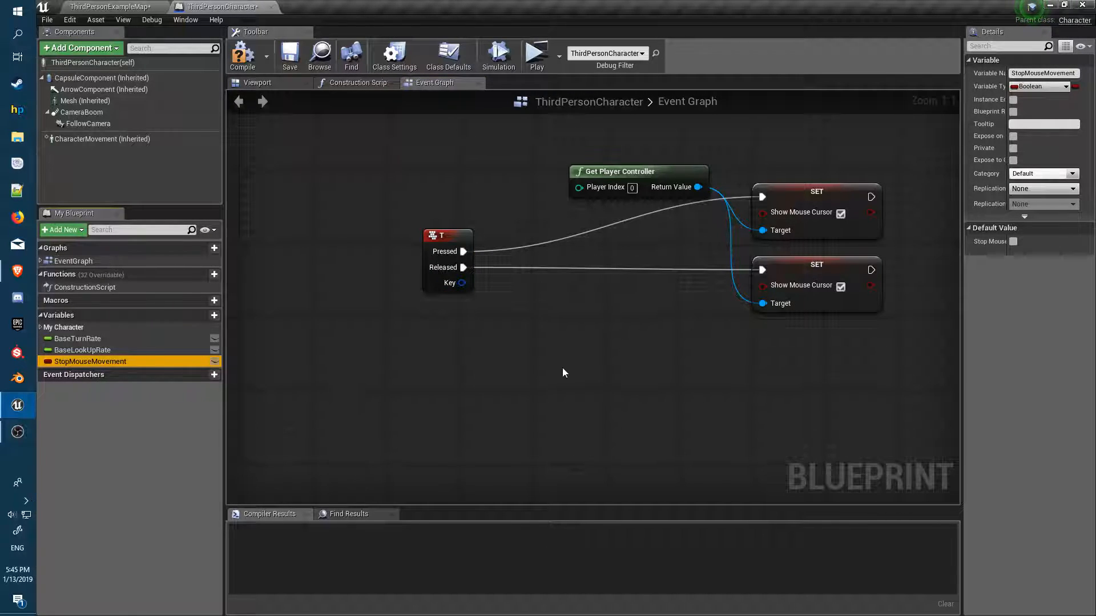
pyautogui.moveTo(77, 364)
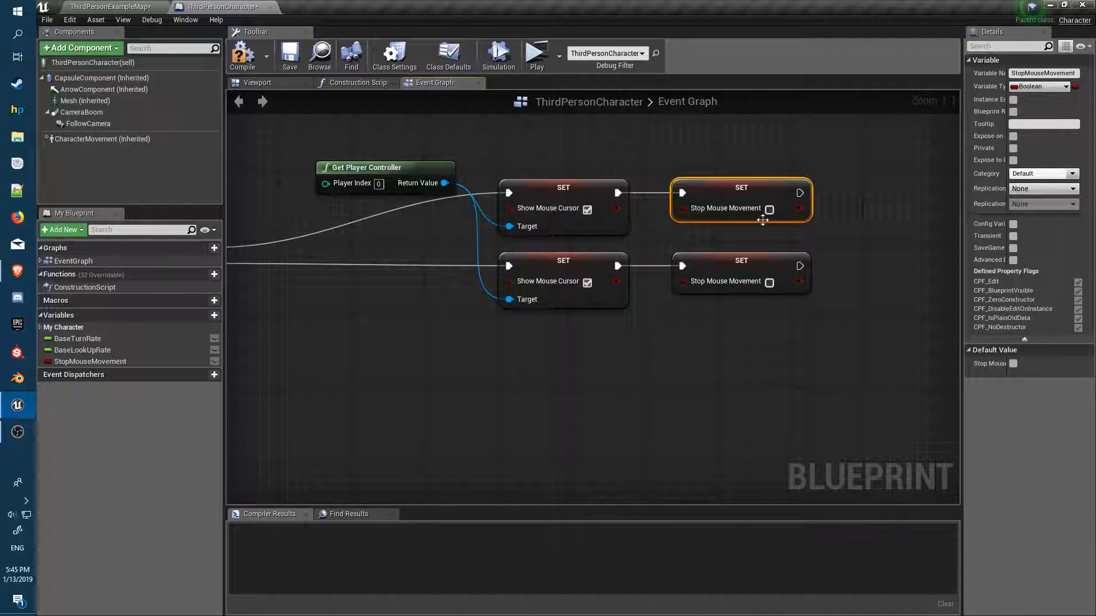
pyautogui.click(769, 208)
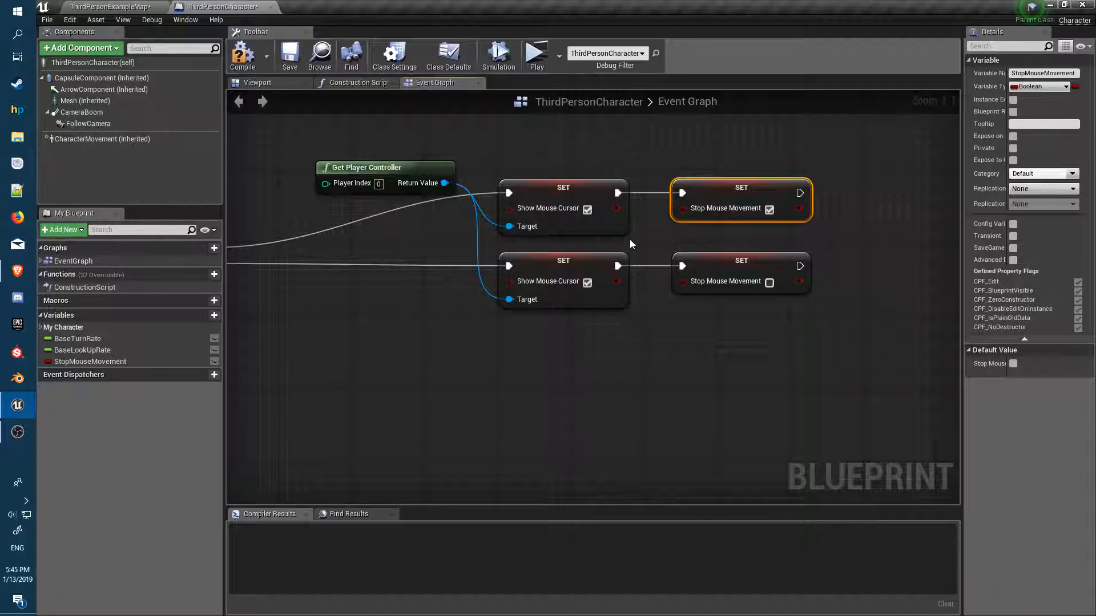
pyautogui.scroll(-3)
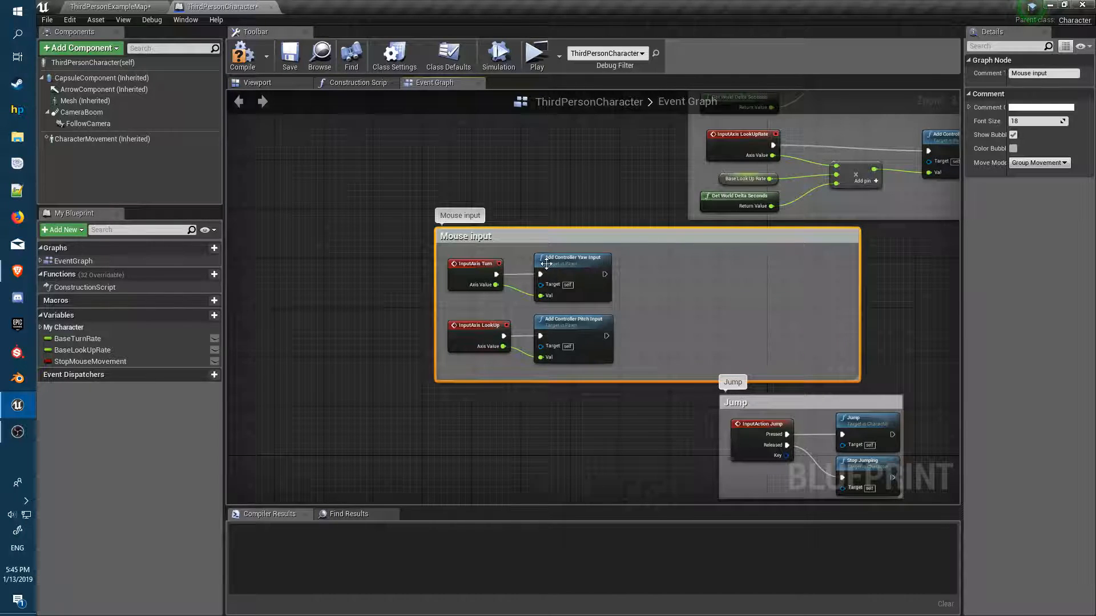
pyautogui.moveTo(769, 312)
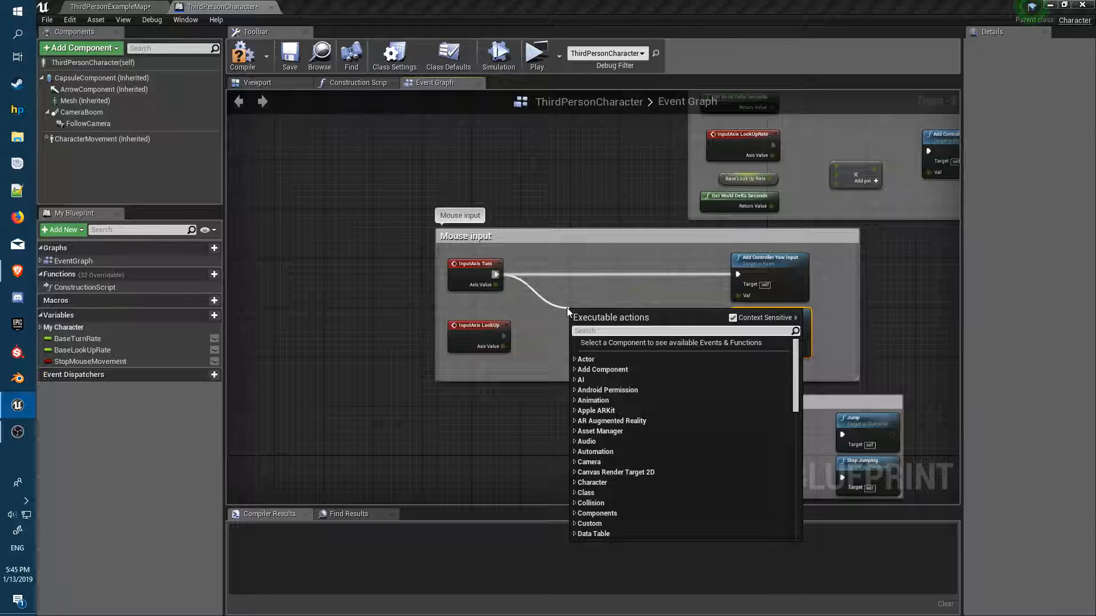
# Gate Turn and LookUp input with Branch nodes on StopMouseMovement false, then compile
pyautogui.write('braqnc')
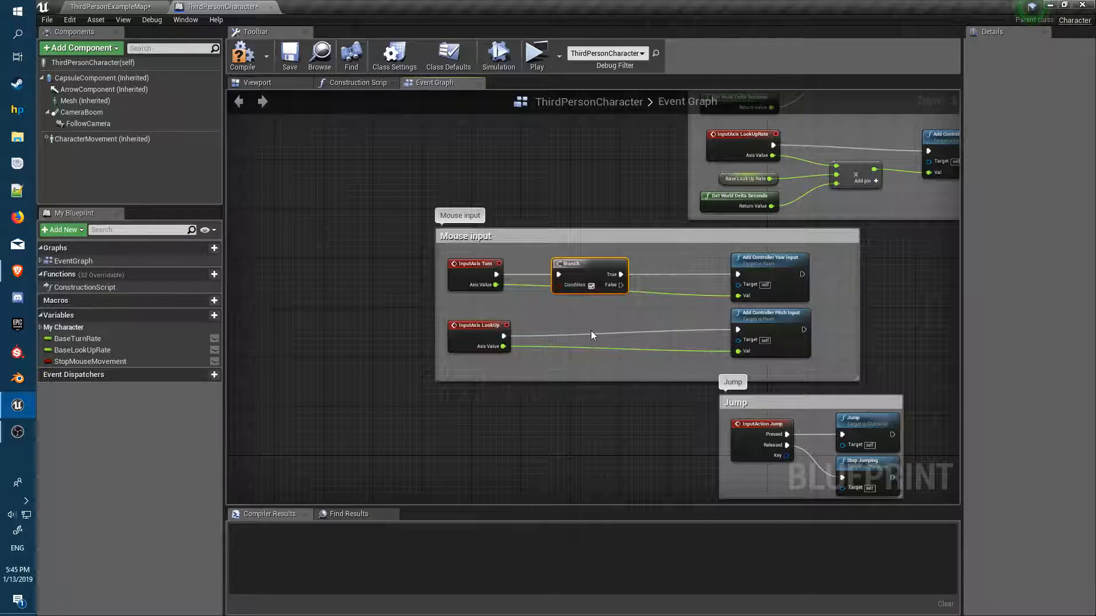
pyautogui.moveTo(607, 339)
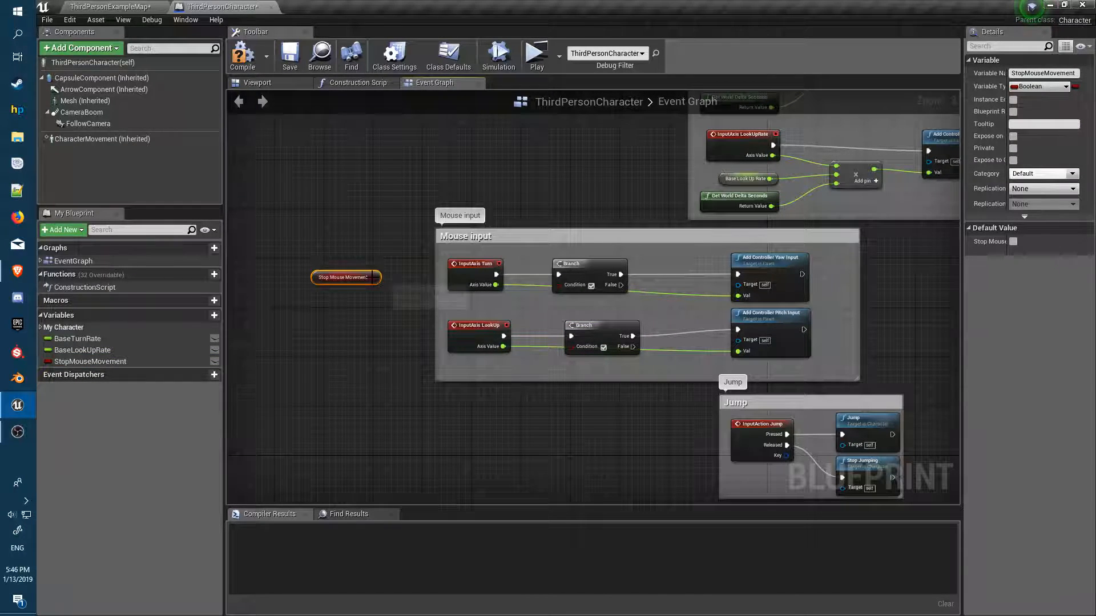
pyautogui.moveTo(345, 277)
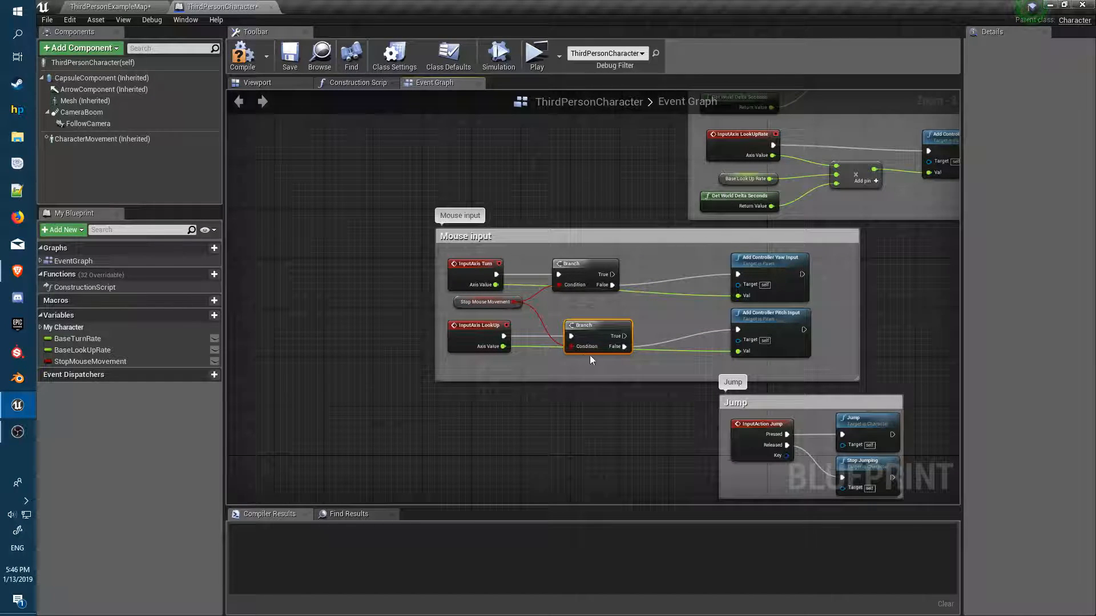
pyautogui.moveTo(659, 310)
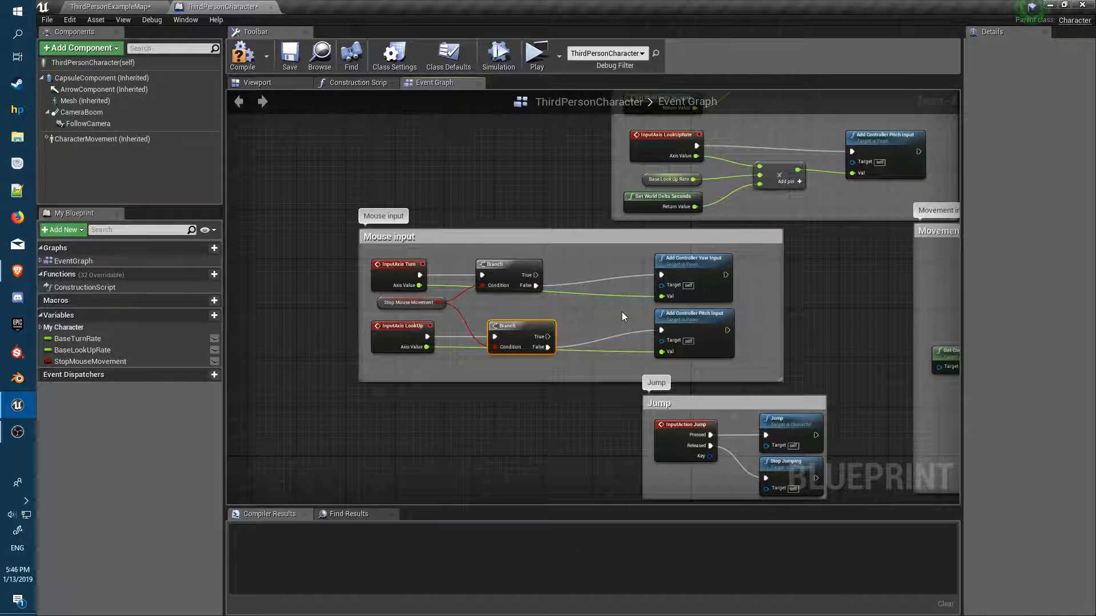
pyautogui.moveTo(398, 303)
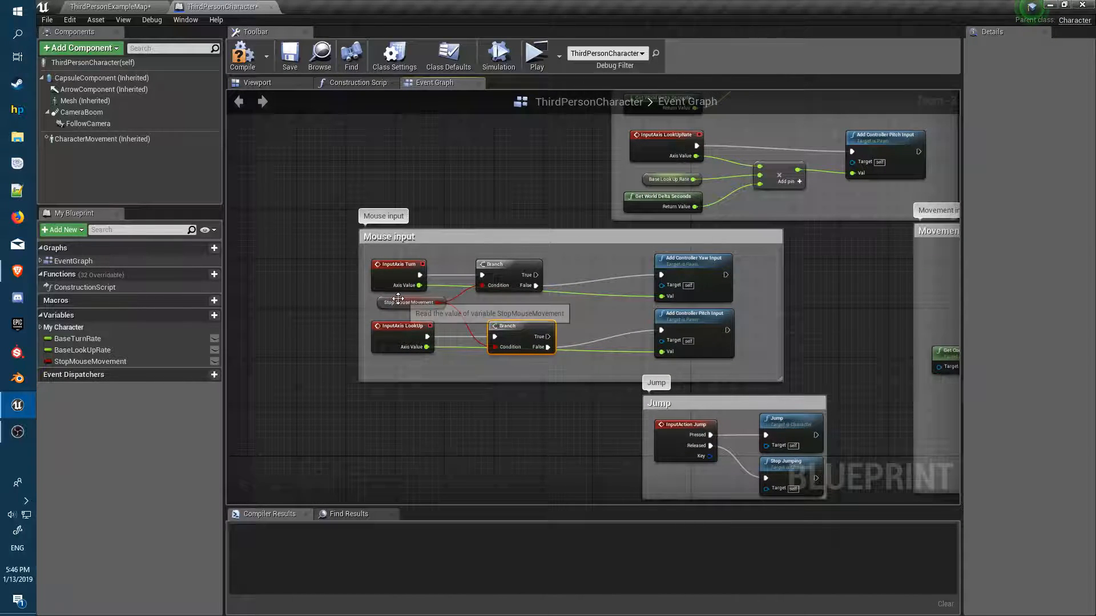
pyautogui.moveTo(802, 300)
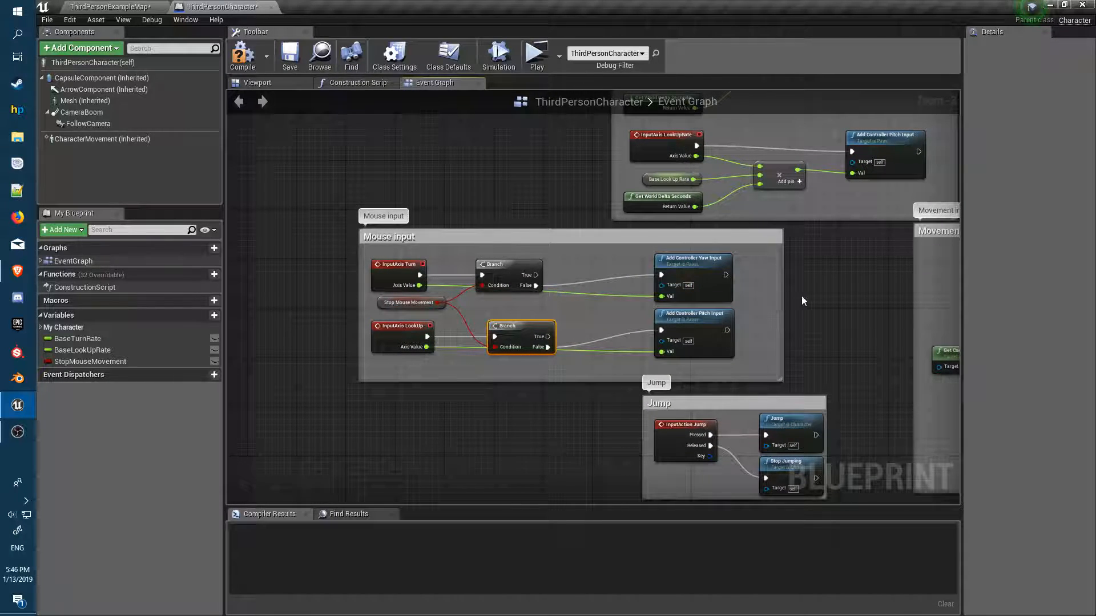
pyautogui.click(243, 55)
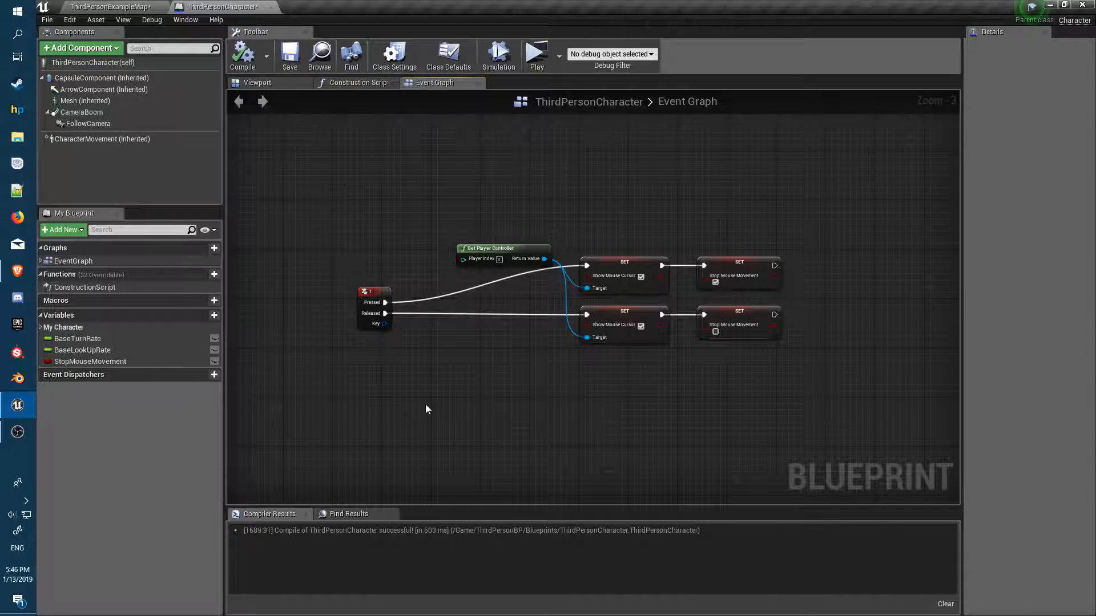
pyautogui.moveTo(691, 236)
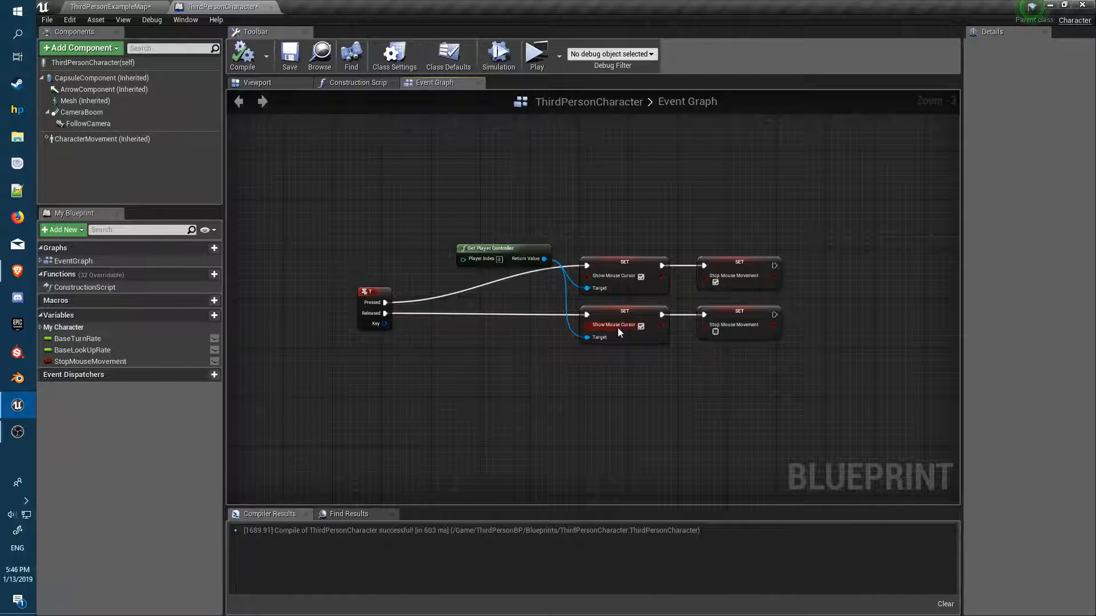
# Recompile, then play the level in a preview window to test the T cursor toggle
pyautogui.click(242, 55)
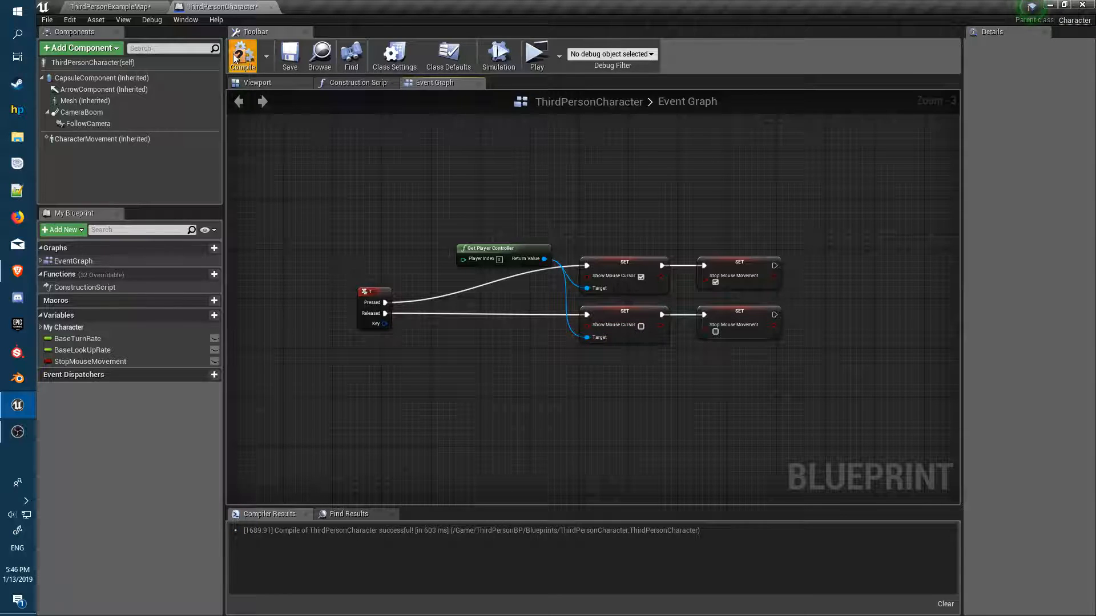
pyautogui.moveTo(536, 56)
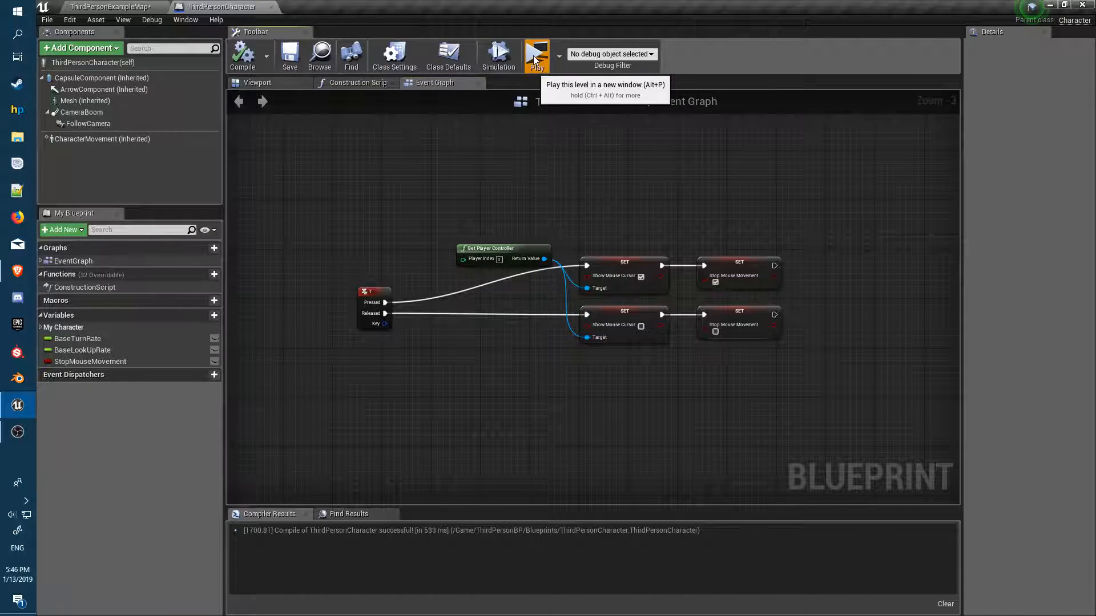
pyautogui.click(536, 56)
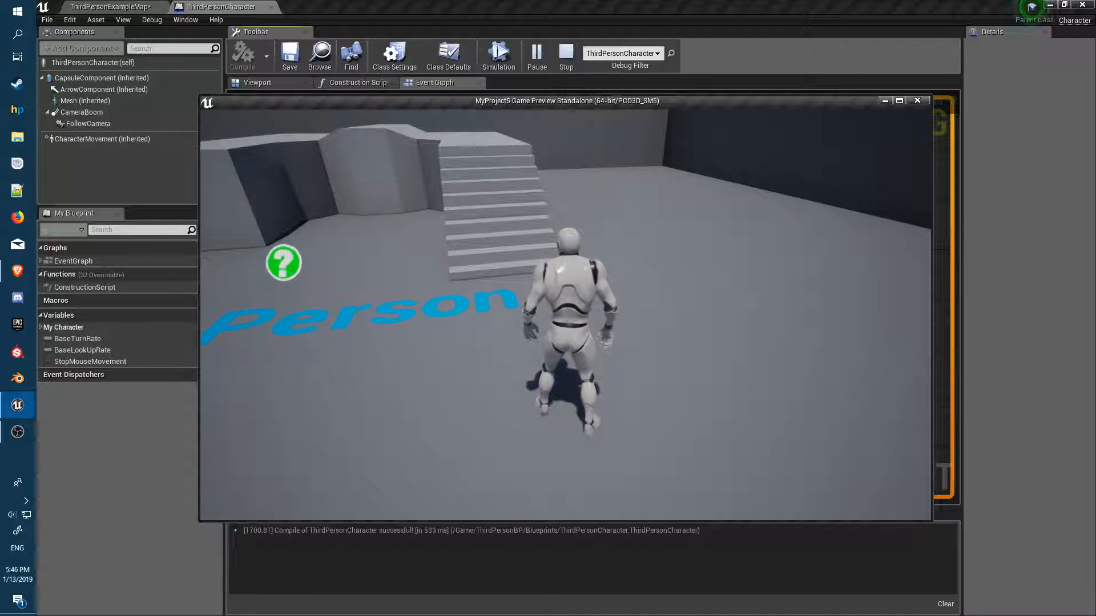
pyautogui.click(565, 56)
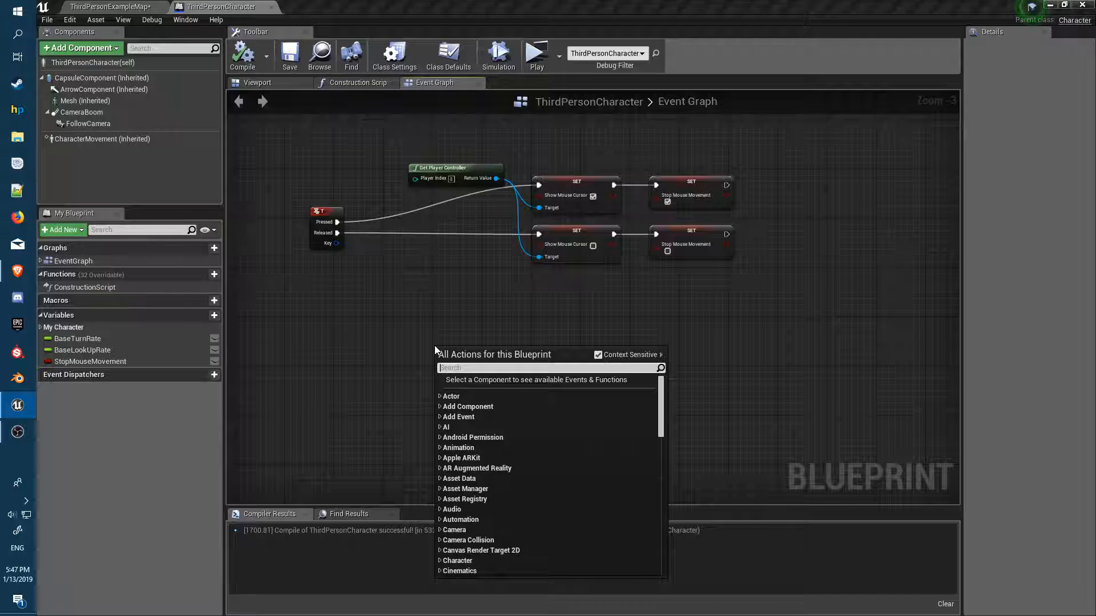
# Add a Left Mouse Button event node below the T key logic
pyautogui.write('left')
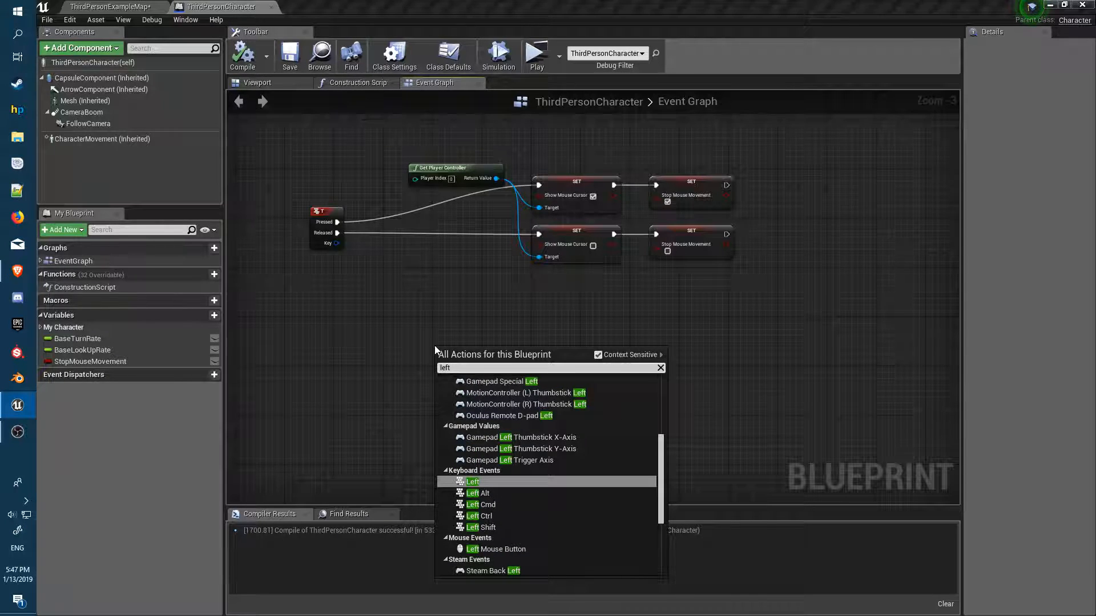
pyautogui.write('mou')
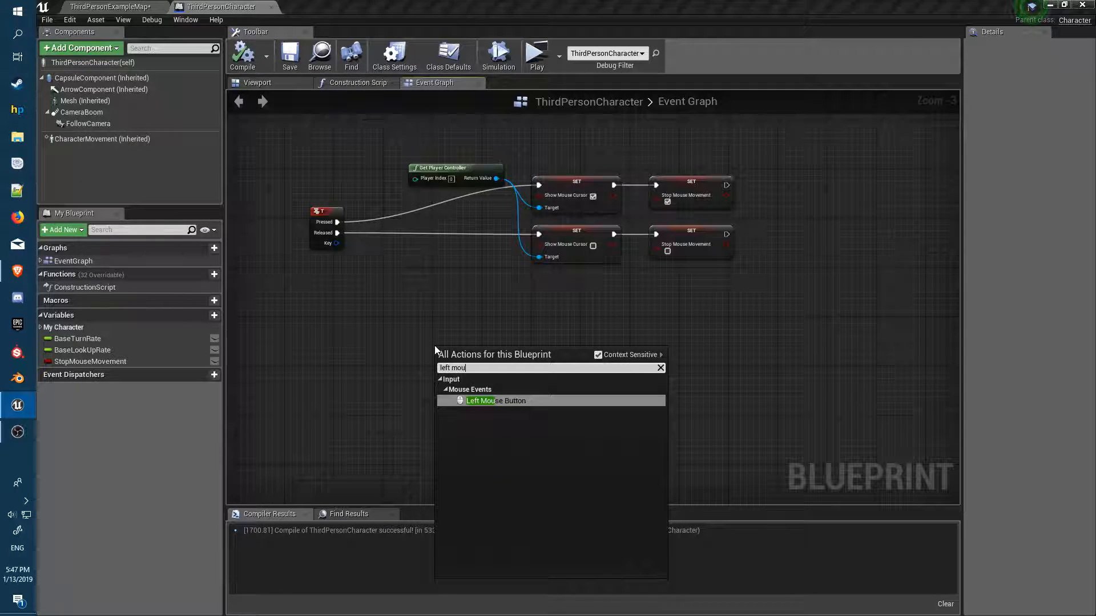
pyautogui.click(496, 401)
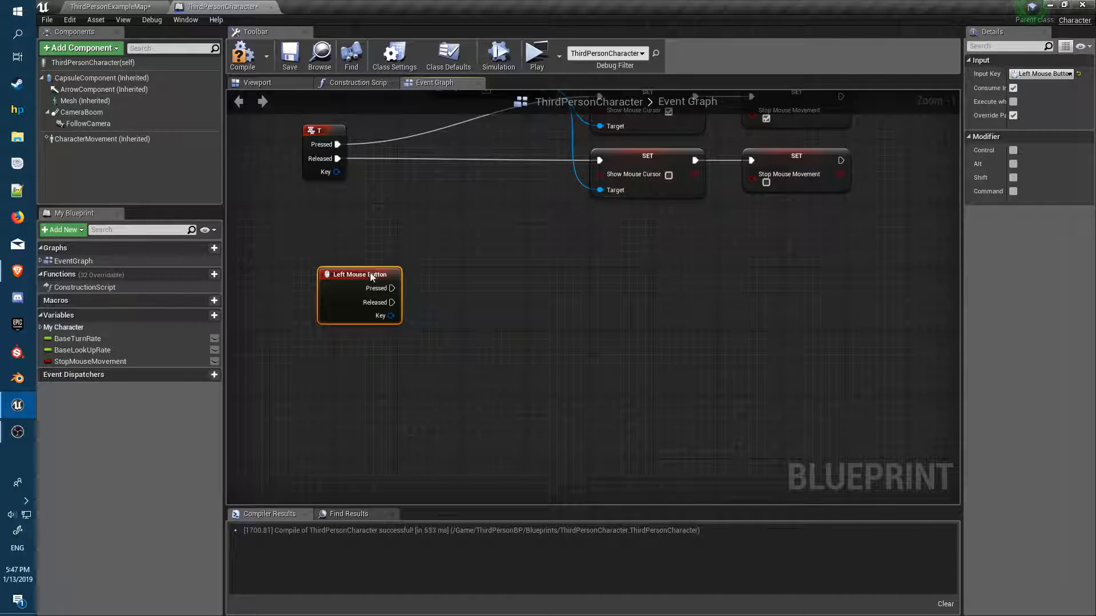
pyautogui.moveTo(416, 296)
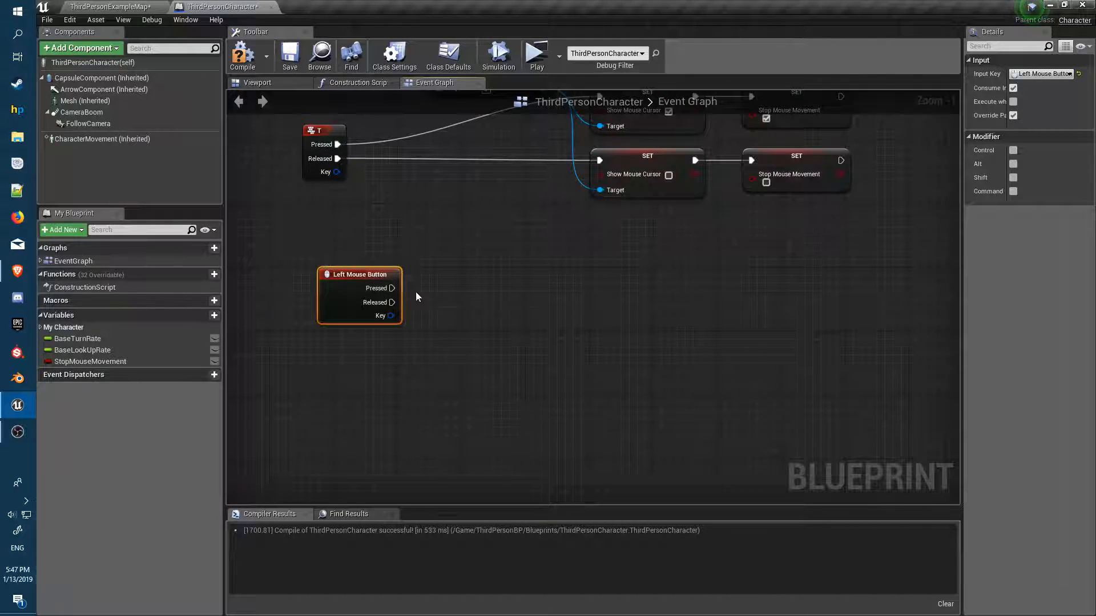
pyautogui.moveTo(524, 324)
pyautogui.write('under')
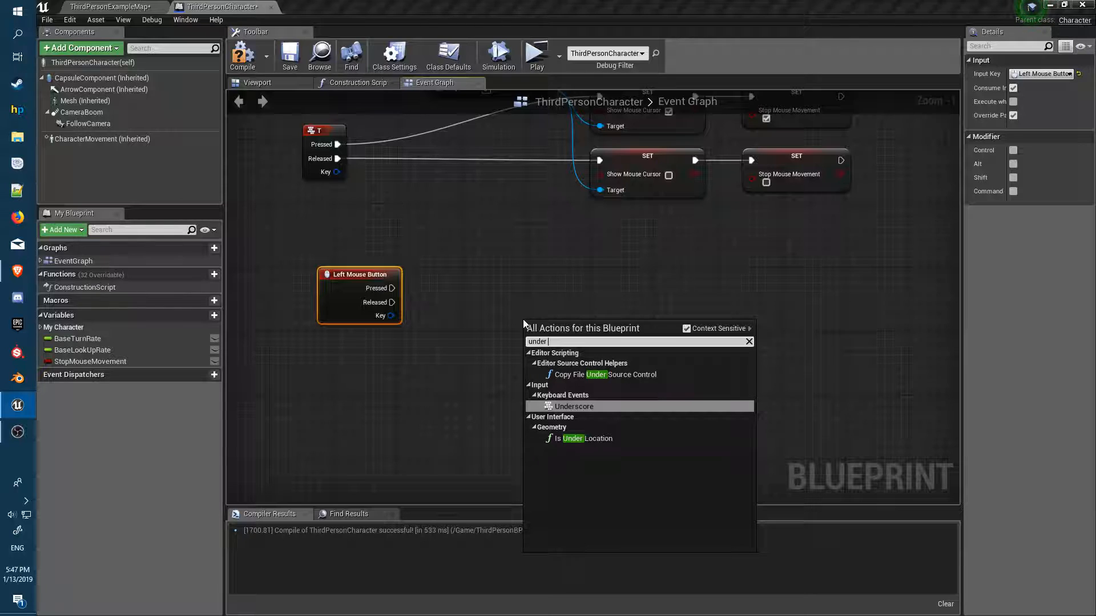
pyautogui.moveTo(686, 329)
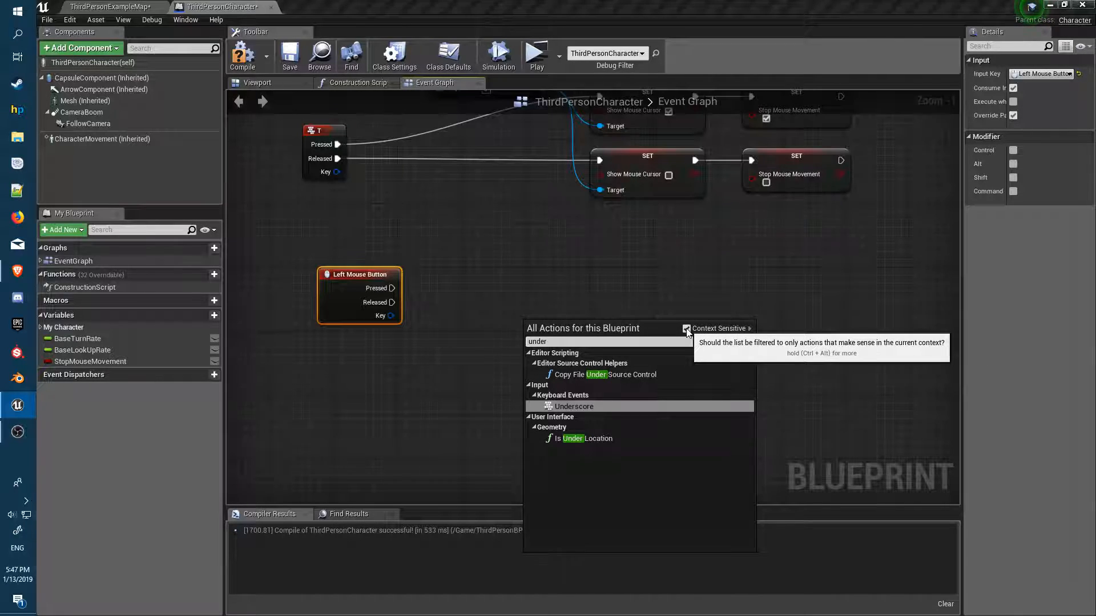
# With Context Sensitive off, add Get Hit Result Under Cursor by Channel and for Objects nodes
pyautogui.click(686, 329)
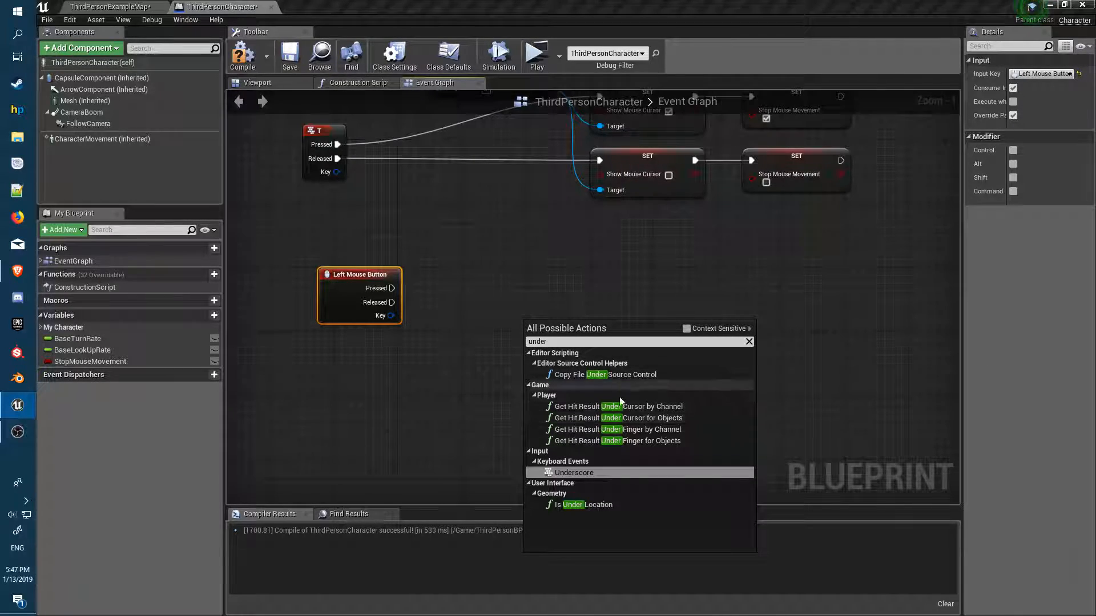
pyautogui.moveTo(708, 407)
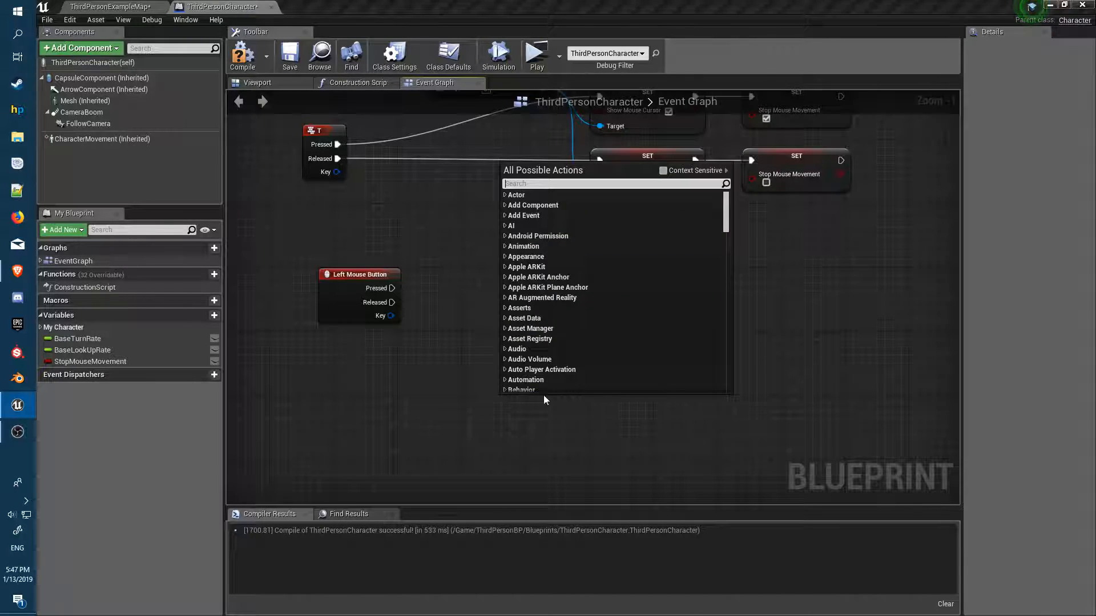
pyautogui.write('under')
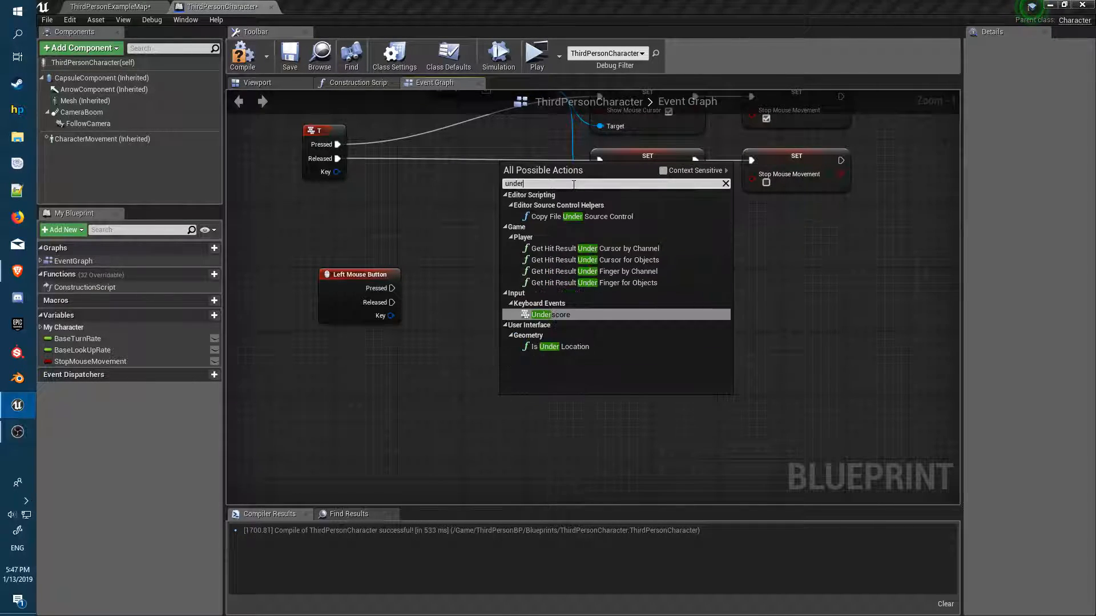
pyautogui.write('c')
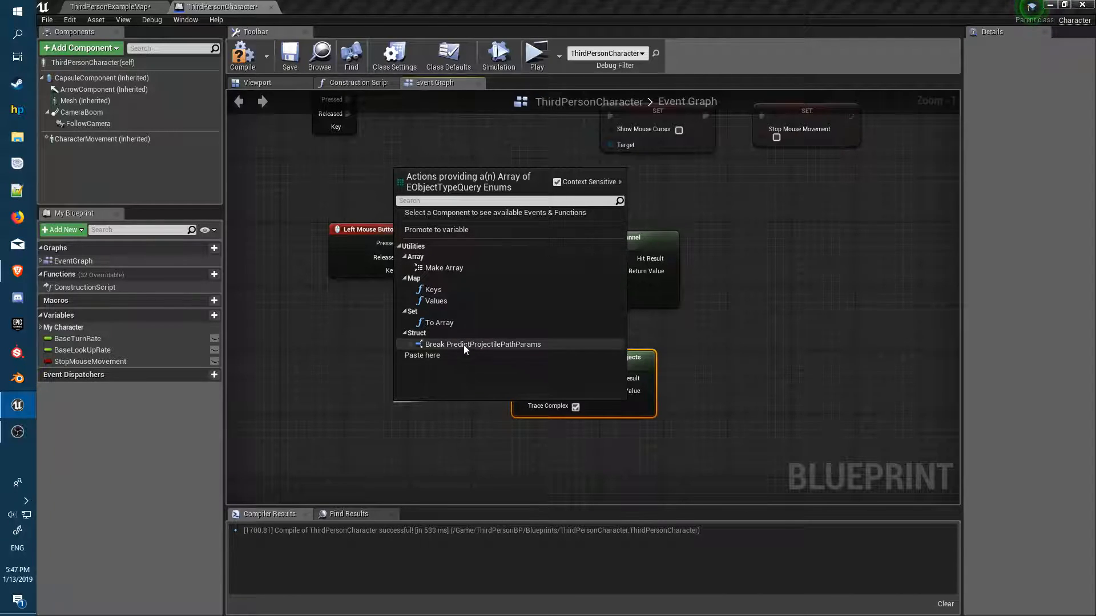
pyautogui.moveTo(472, 271)
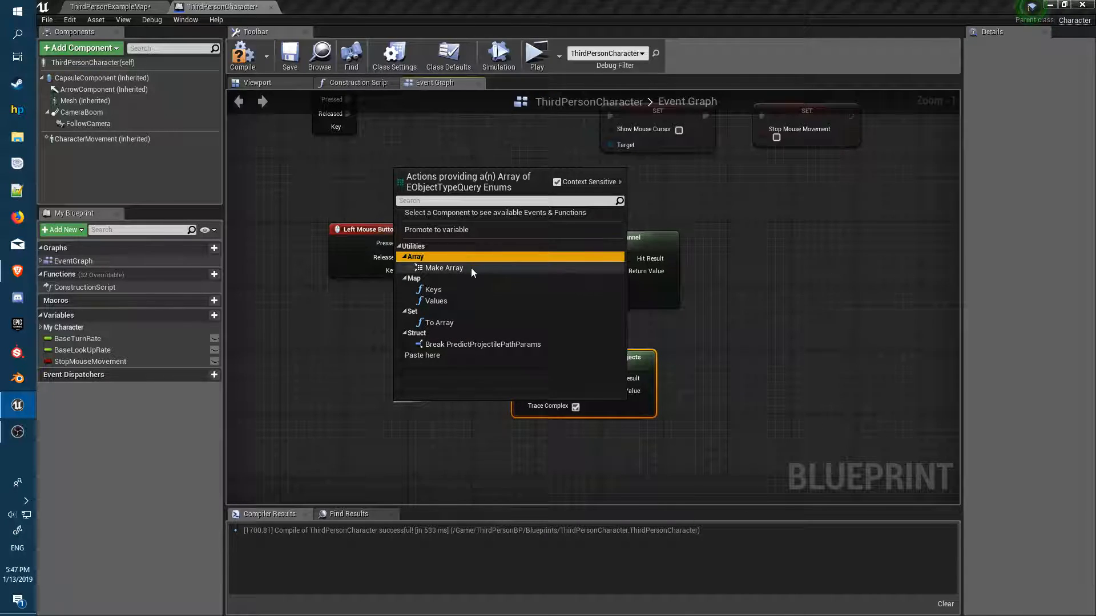
# Connect a Make Array node to the Object Types pin of Get Hit Result Under Cursor for Objects
pyautogui.click(445, 267)
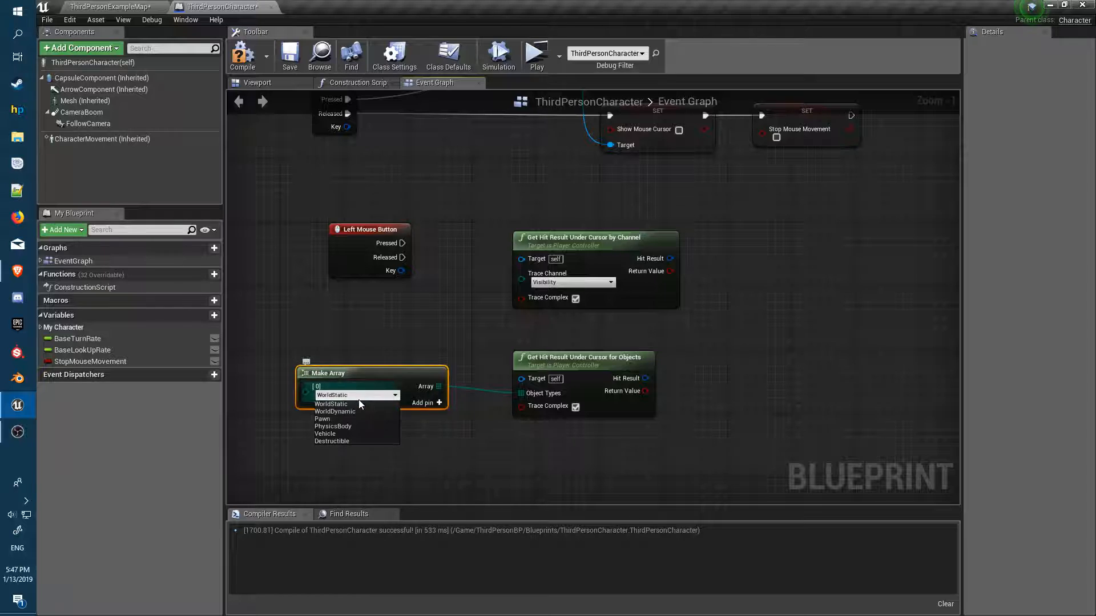
pyautogui.moveTo(349, 418)
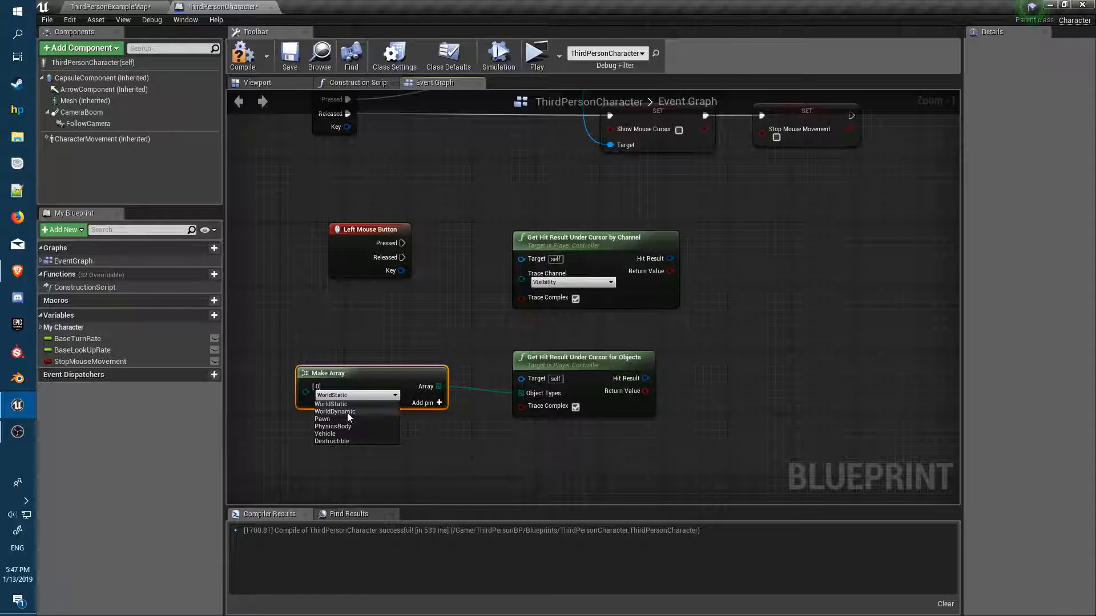
pyautogui.moveTo(343, 404)
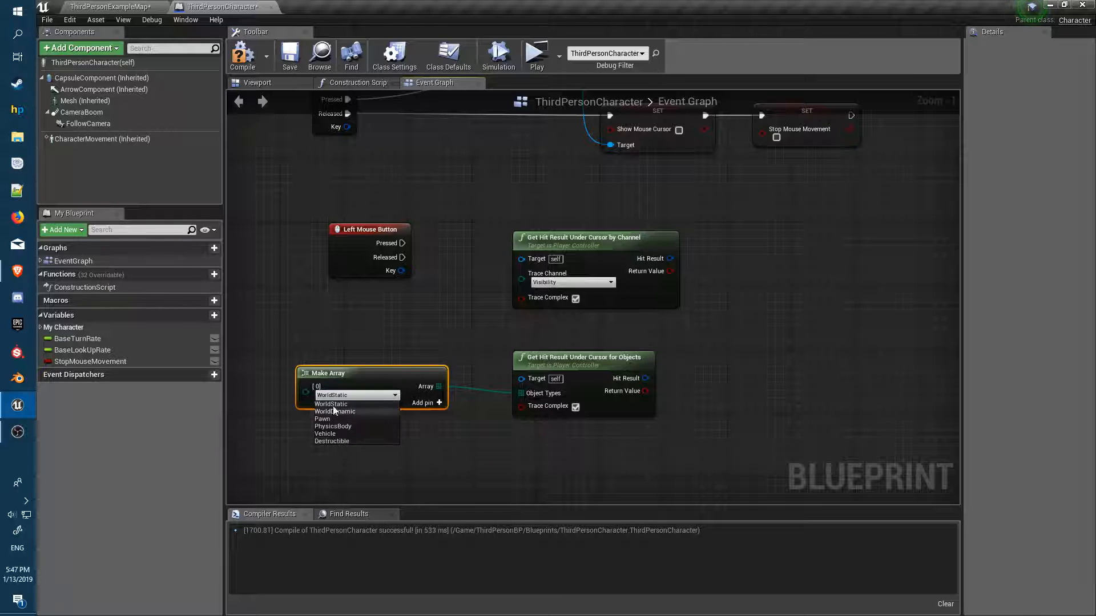
pyautogui.moveTo(592, 241)
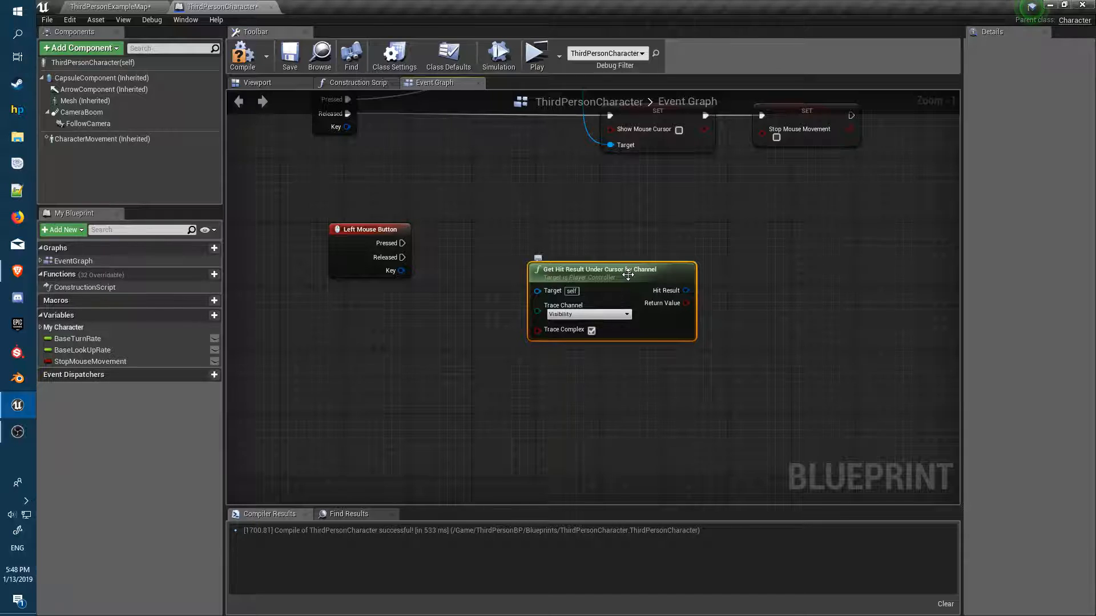
pyautogui.moveTo(624, 273)
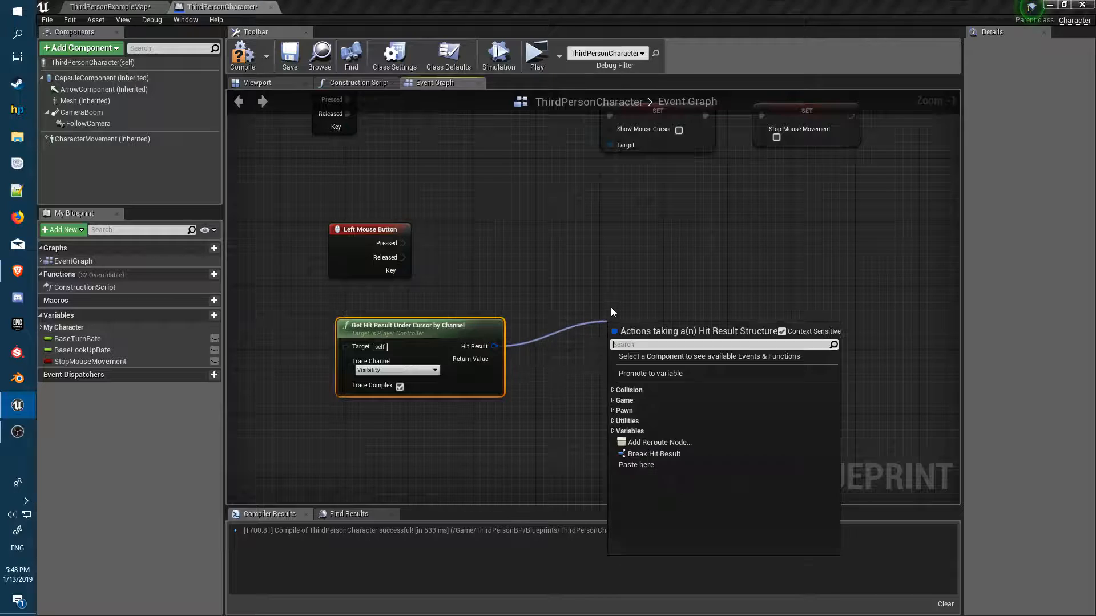
# Break the cursor trace's hit result into fields and browse actions from Hit Actor
pyautogui.click(653, 454)
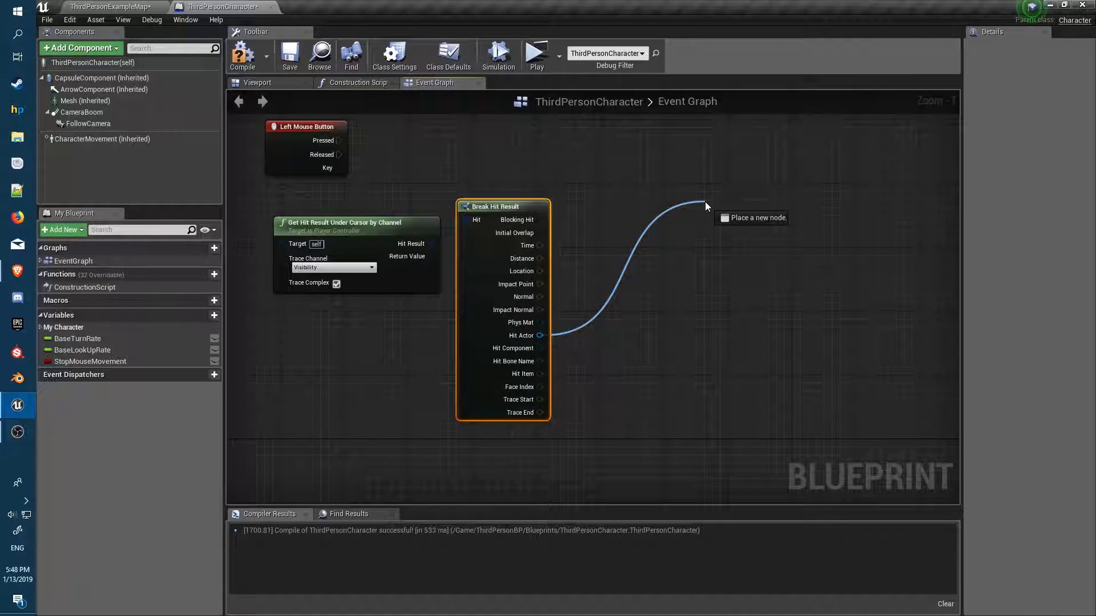
pyautogui.click(706, 206)
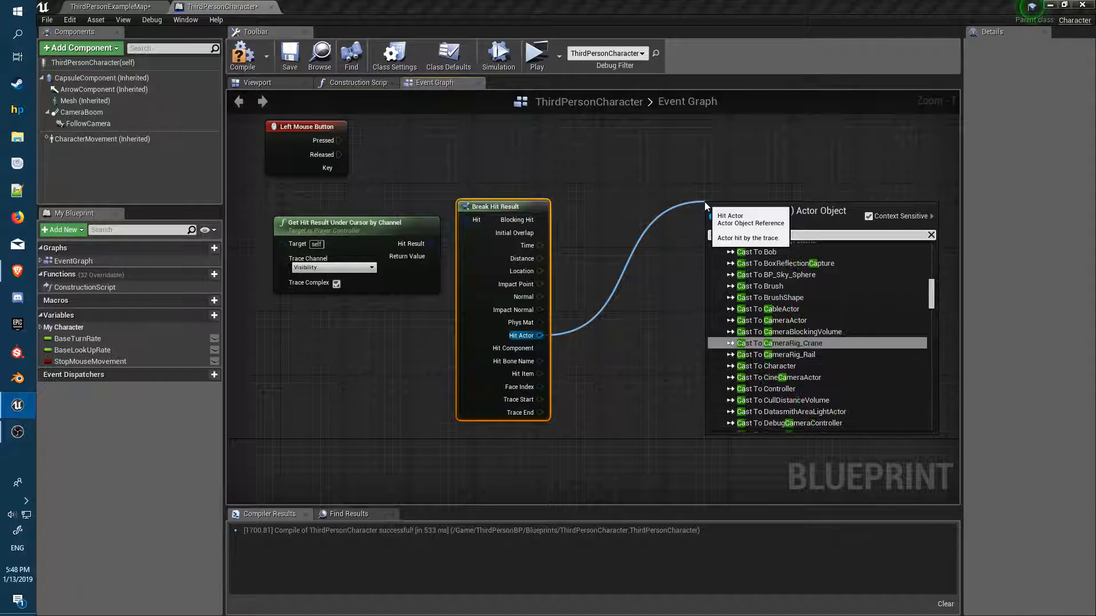
pyautogui.scroll(-3)
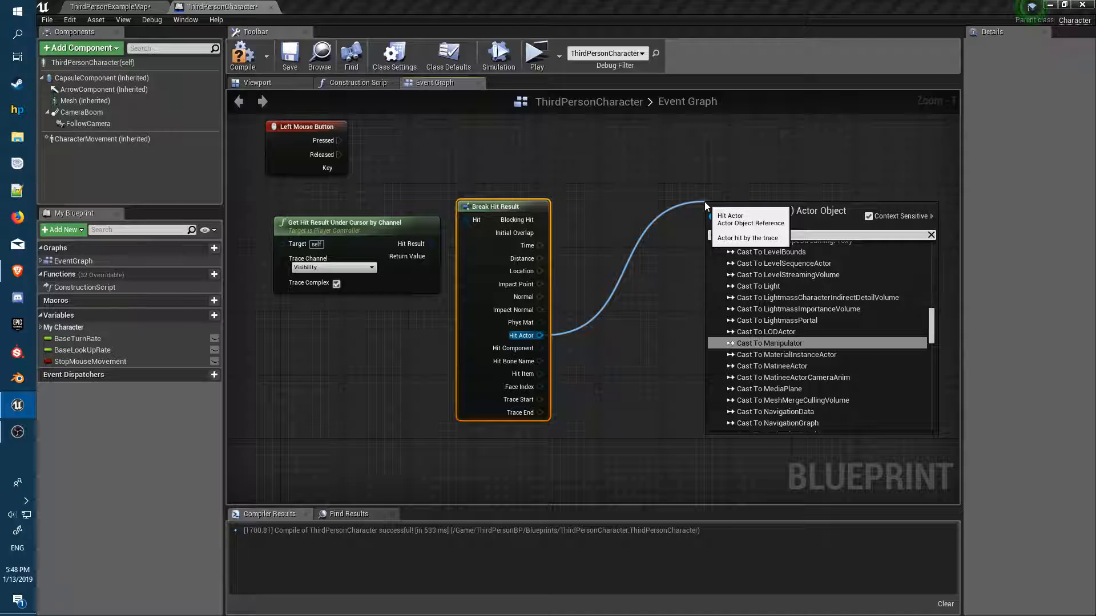
# Cast the hit actor to Bob and read Bob's Description value
pyautogui.write('casttob')
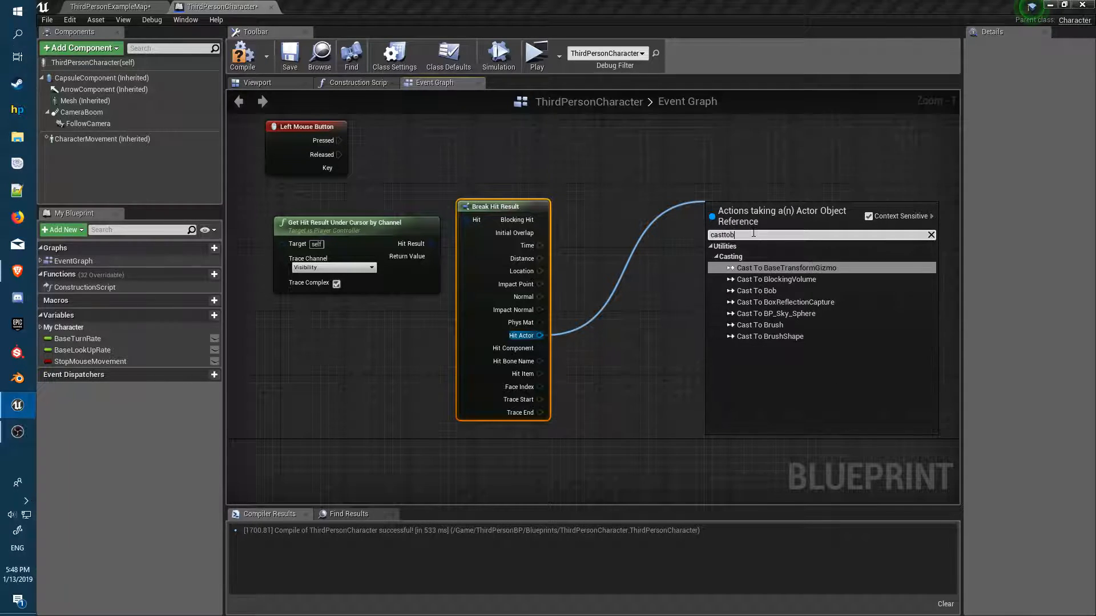
pyautogui.click(757, 290)
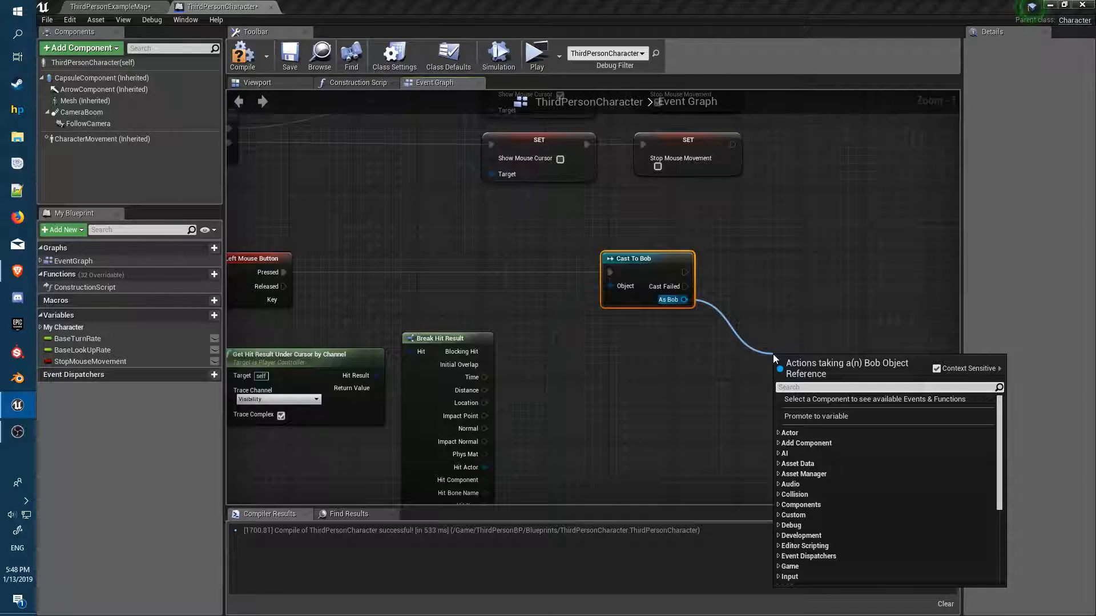
pyautogui.write('des')
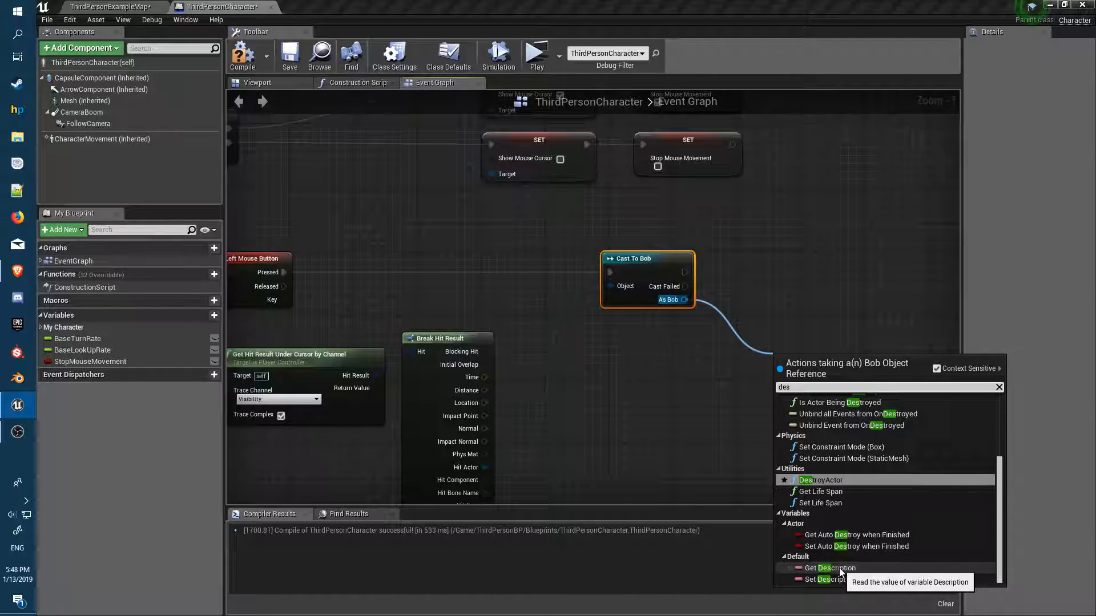
pyautogui.click(829, 567)
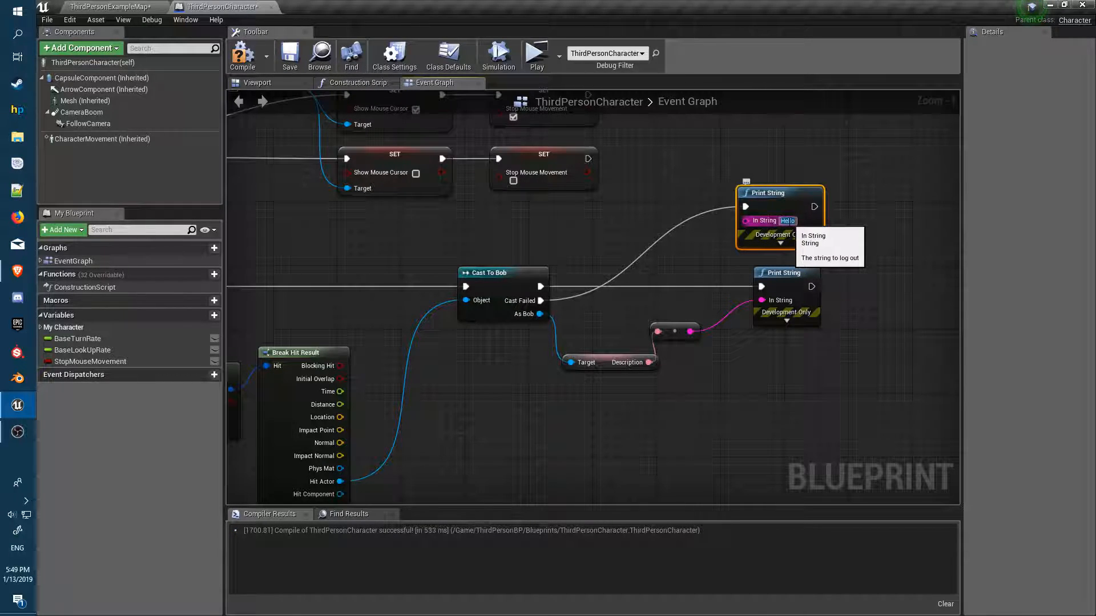
# Set the failure print message to 'Failed, this is not bob' and check its text colour
pyautogui.write('this is not bob')
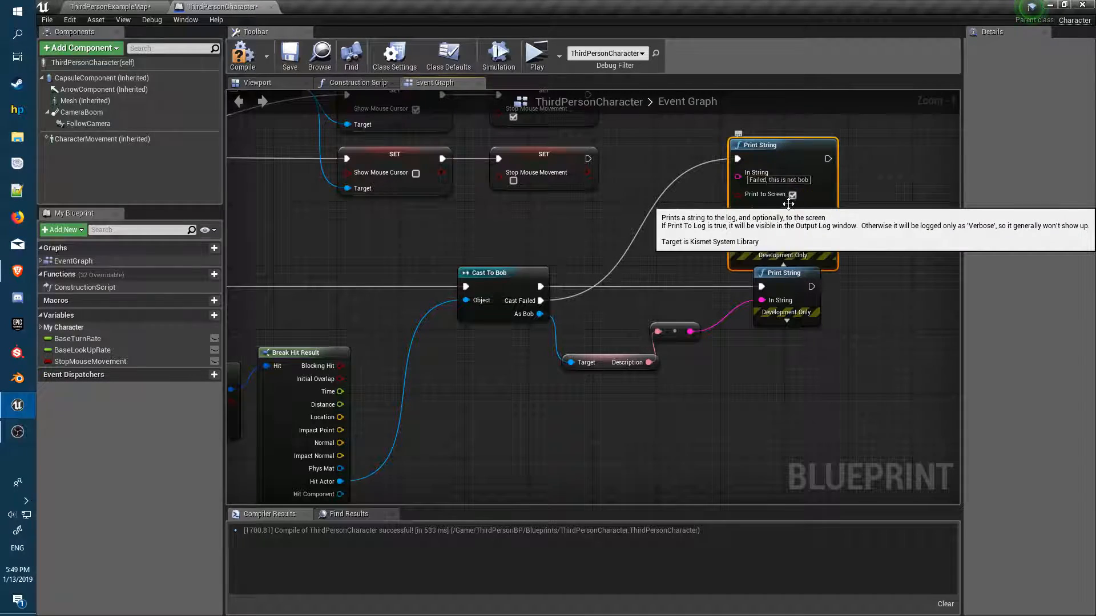
pyautogui.click(781, 226)
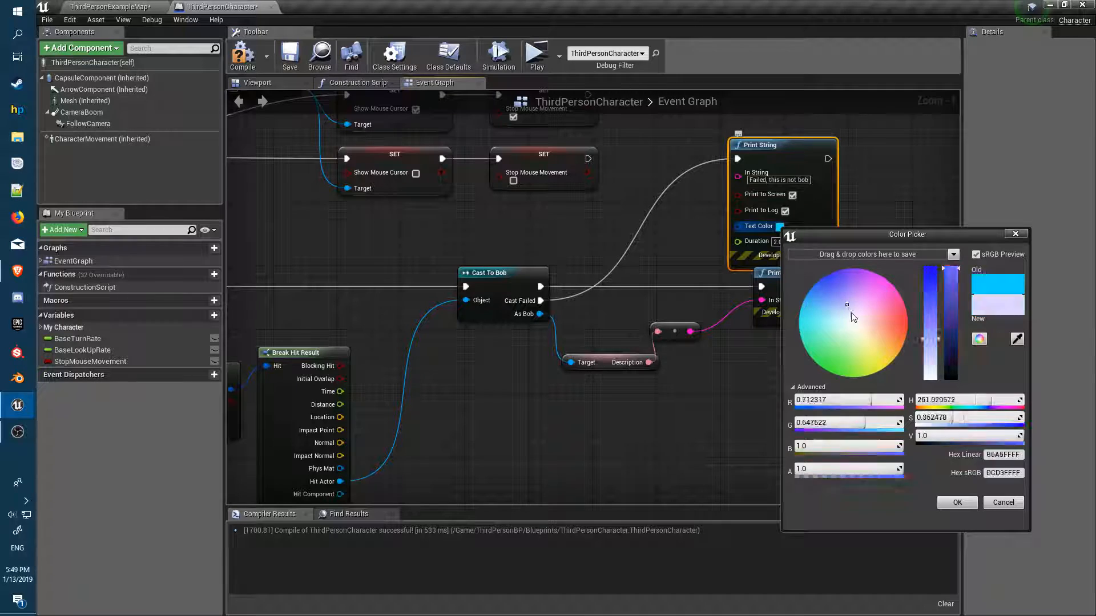
pyautogui.click(956, 502)
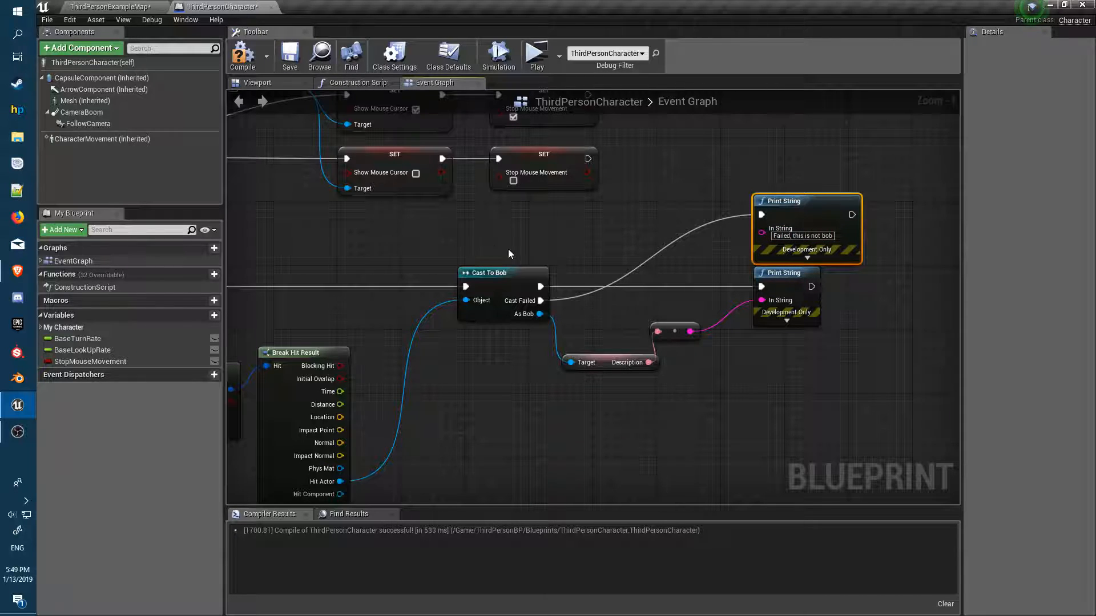
# Compile, connect Get Player Controller to the trace target, and recompile successfully
pyautogui.click(242, 55)
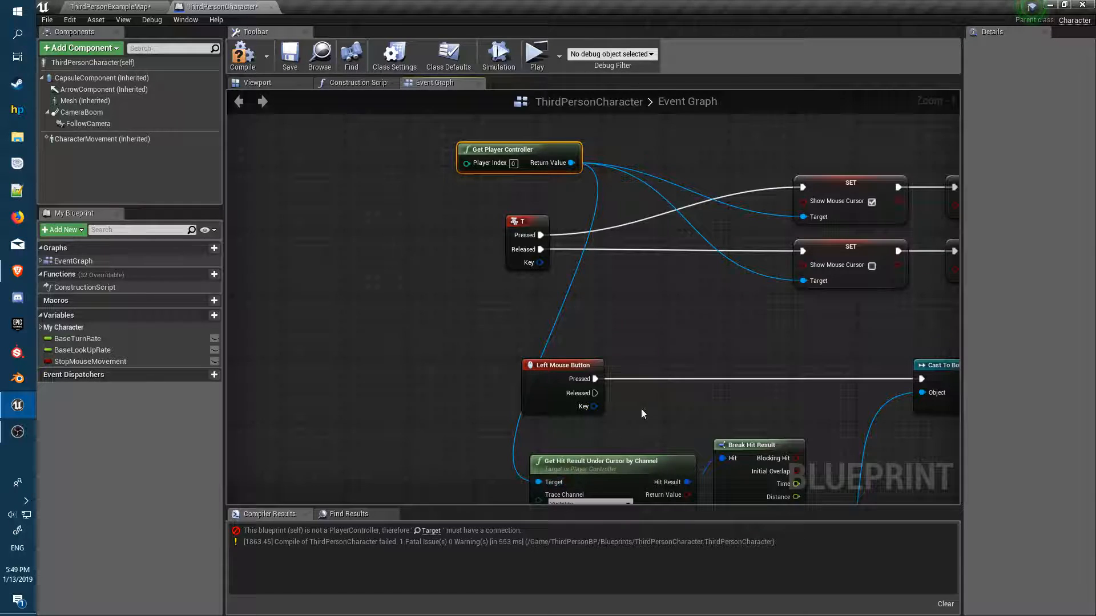
pyautogui.click(242, 56)
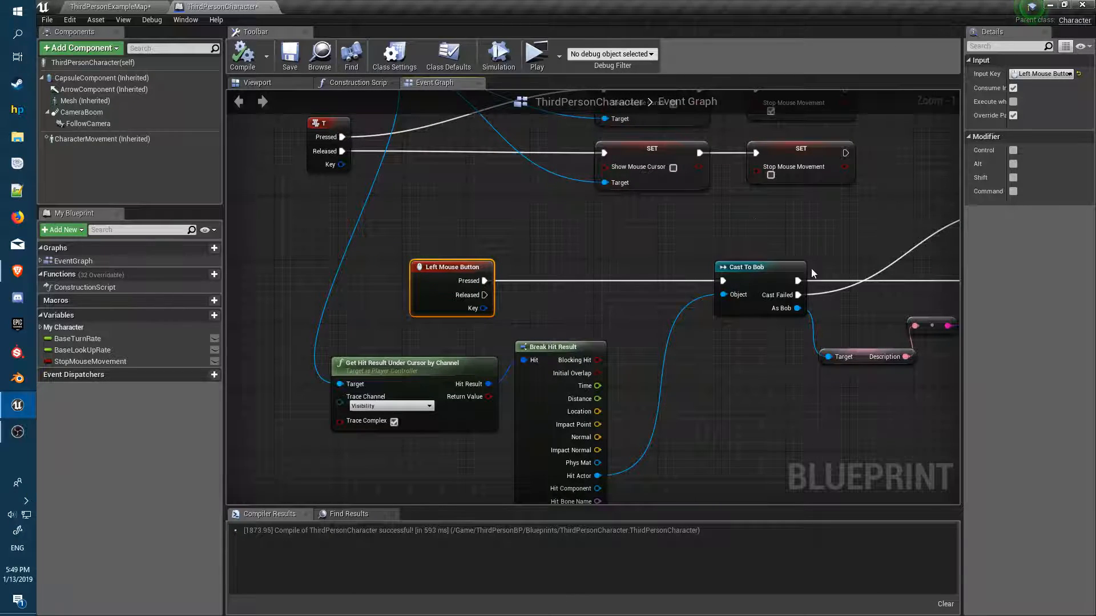
pyautogui.moveTo(547, 259)
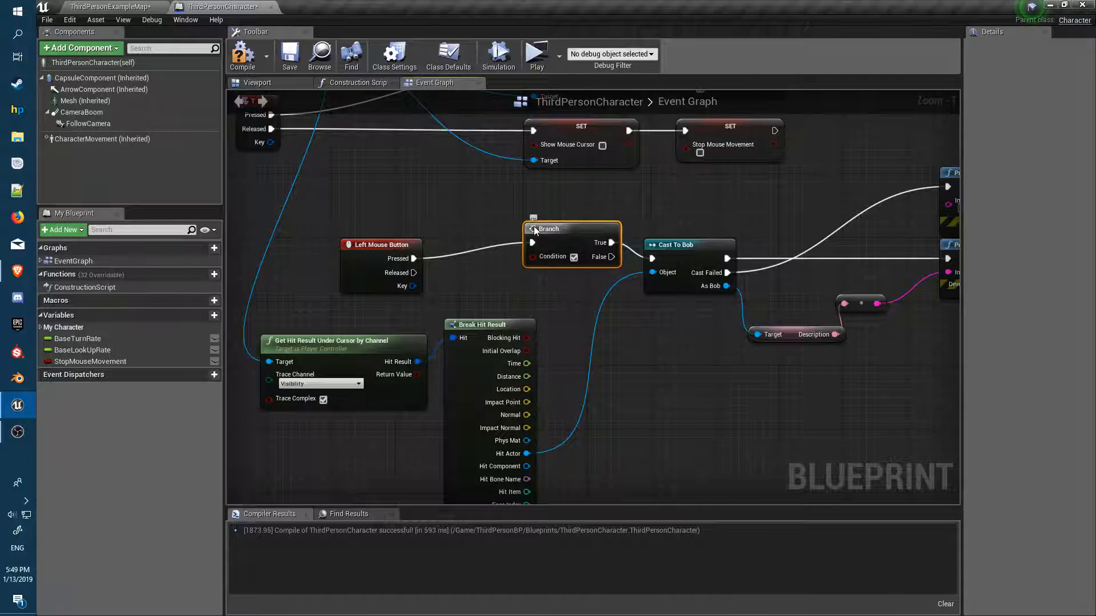
# Feed a Stop Mouse Movement getter into the Branch condition
pyautogui.click(89, 361)
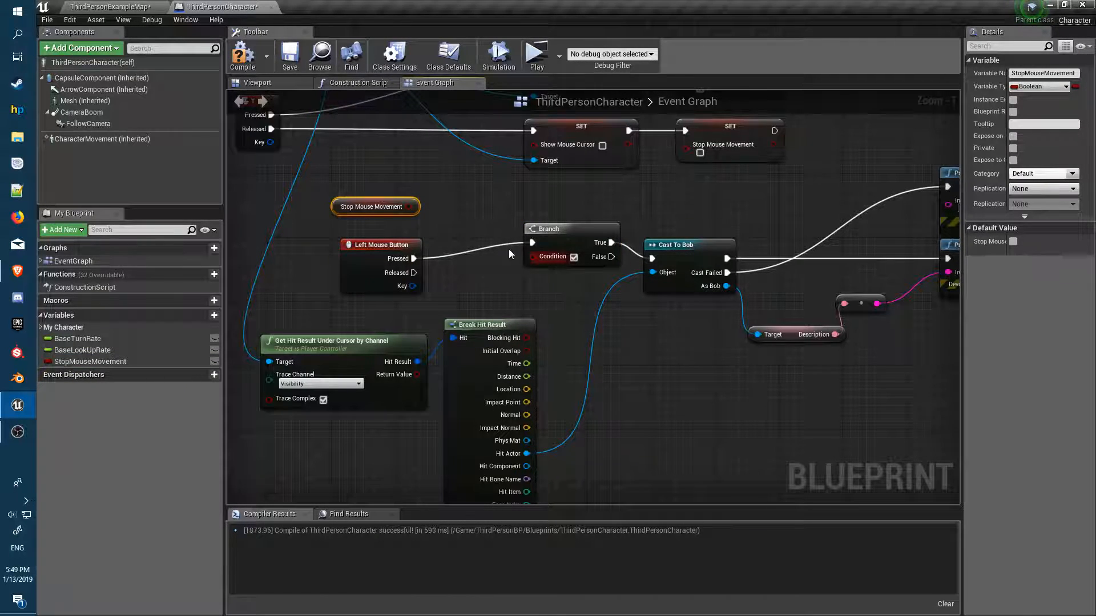
pyautogui.moveTo(375, 206)
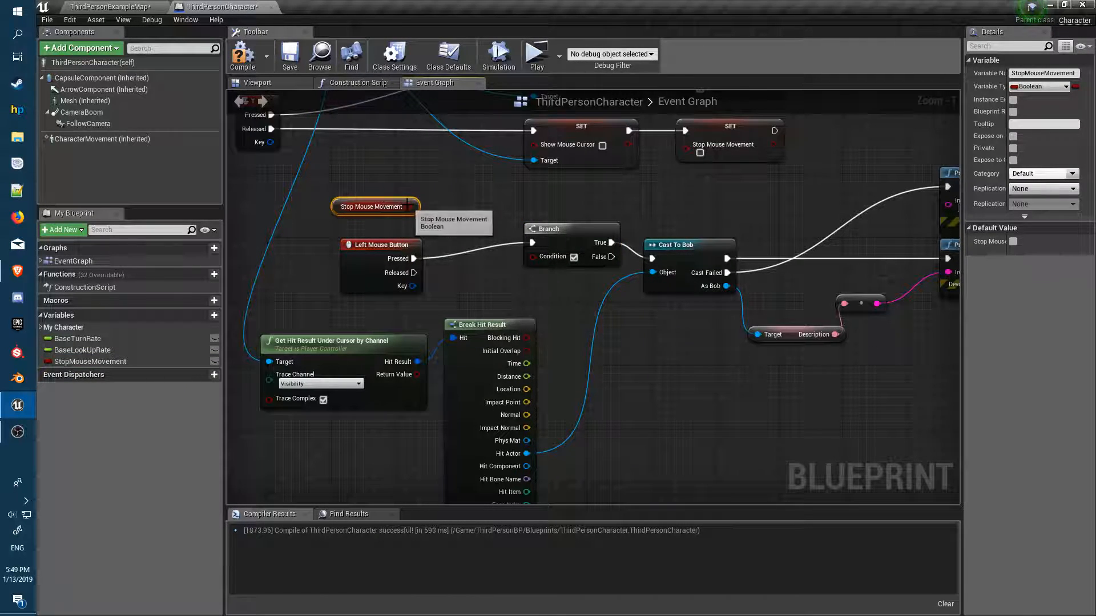
pyautogui.moveTo(521, 249)
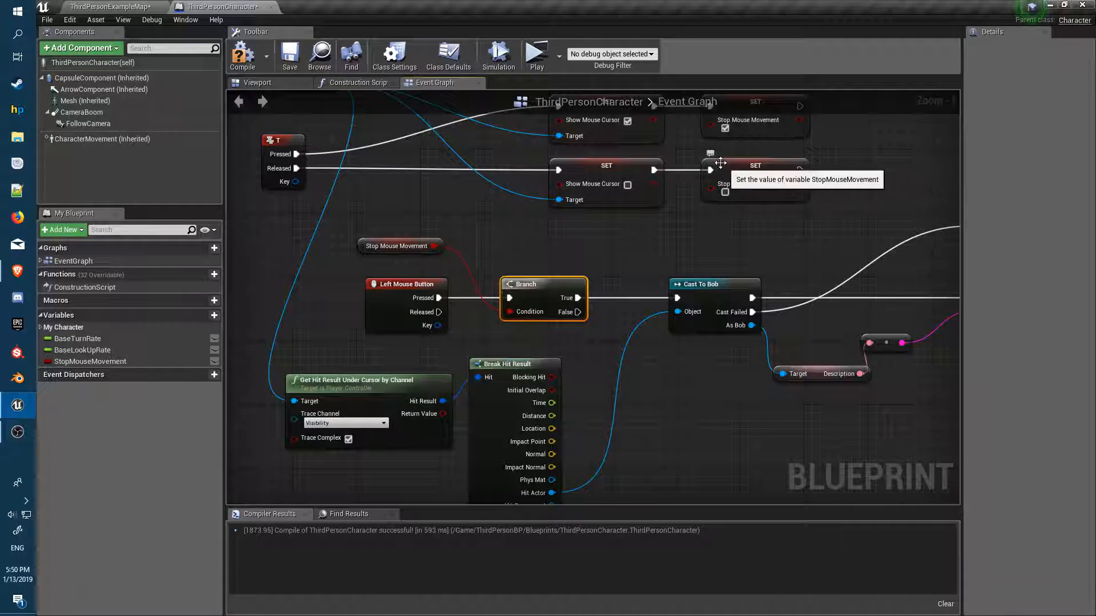
pyautogui.moveTo(315, 149)
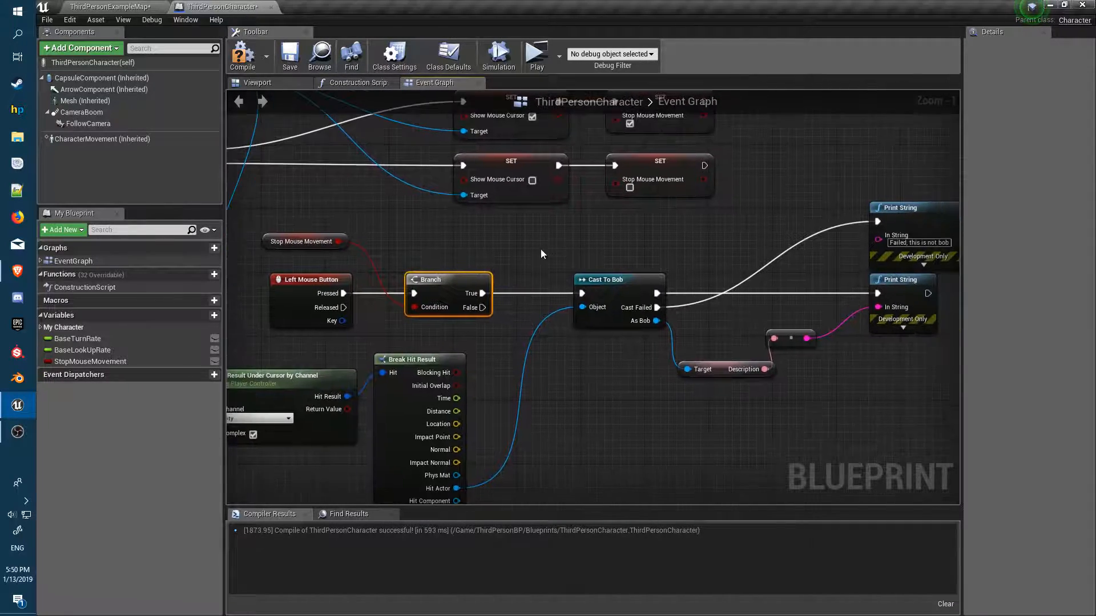
pyautogui.moveTo(486, 283)
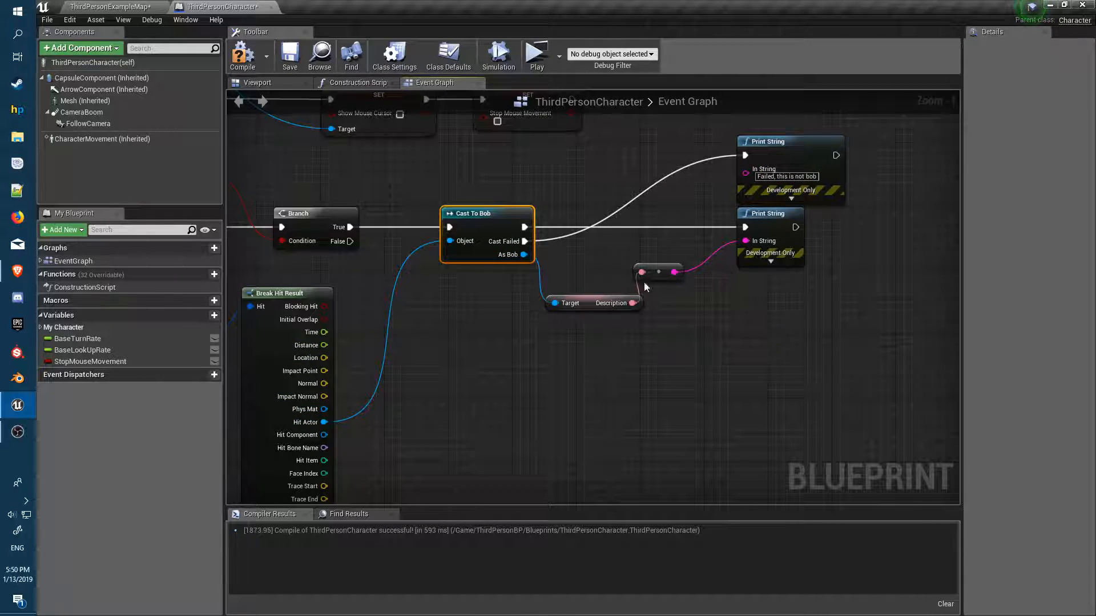
pyautogui.click(594, 302)
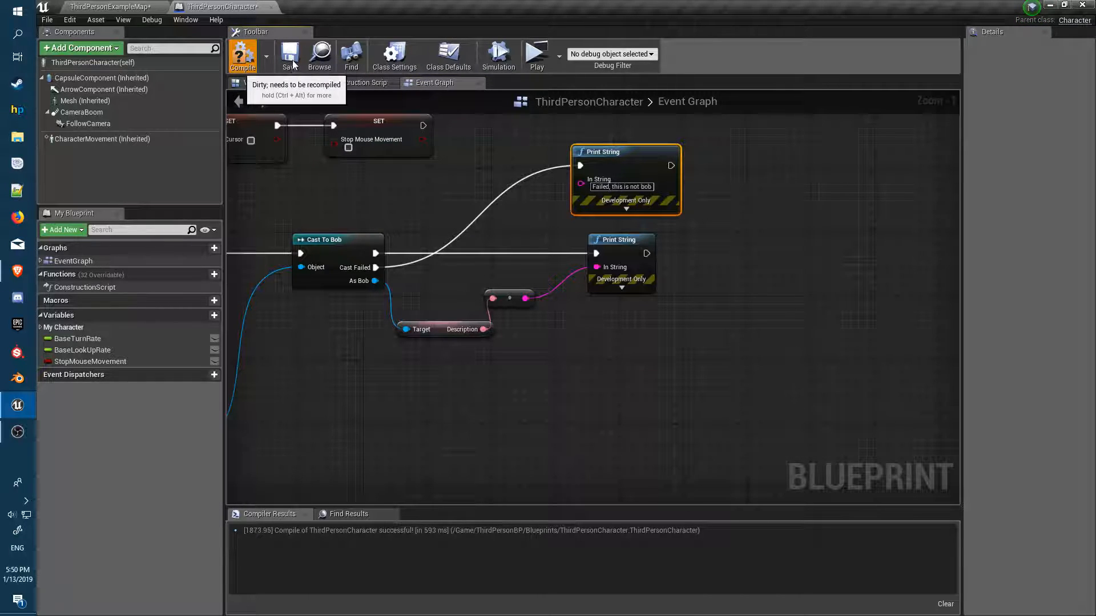
pyautogui.moveTo(536, 55)
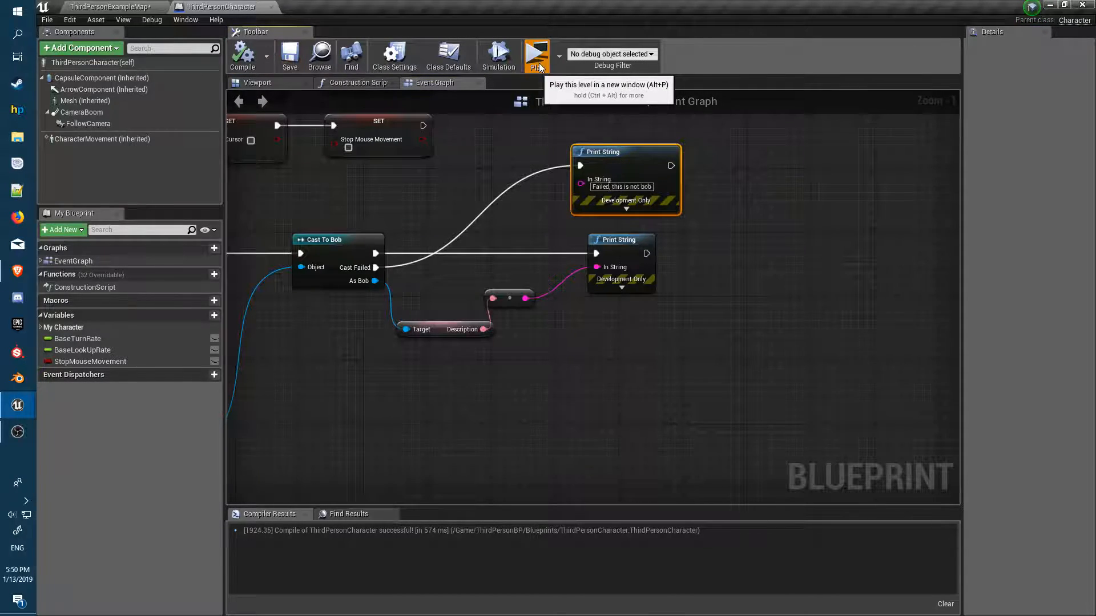
# Test-play the level
pyautogui.click(537, 55)
pyautogui.write('dest')
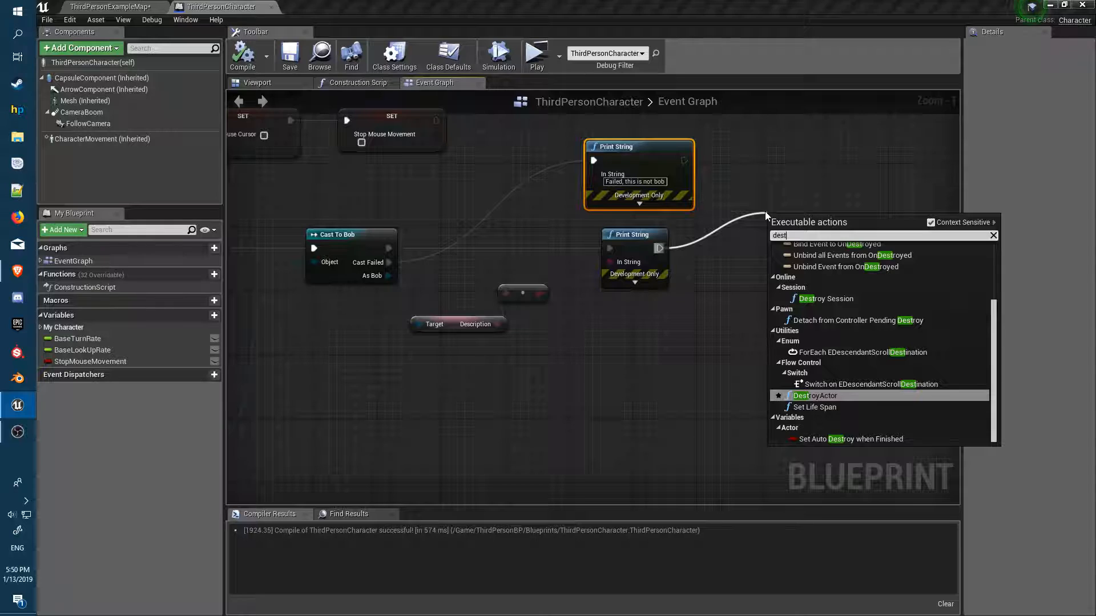
# Add DestroyActor after Bob's description print, then compile and test-play
pyautogui.click(815, 395)
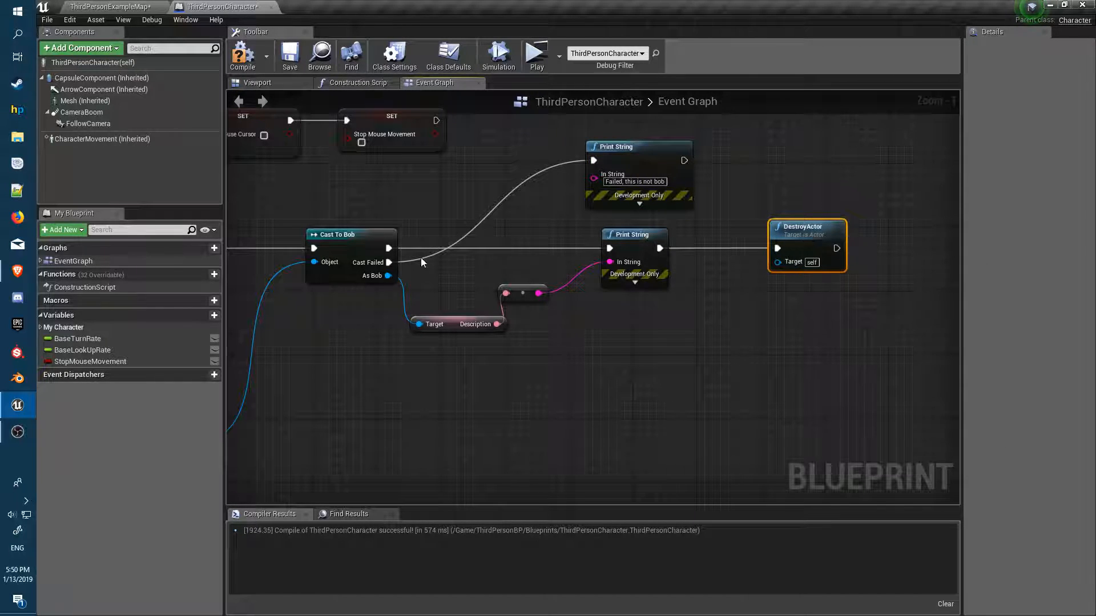
pyautogui.moveTo(803, 230)
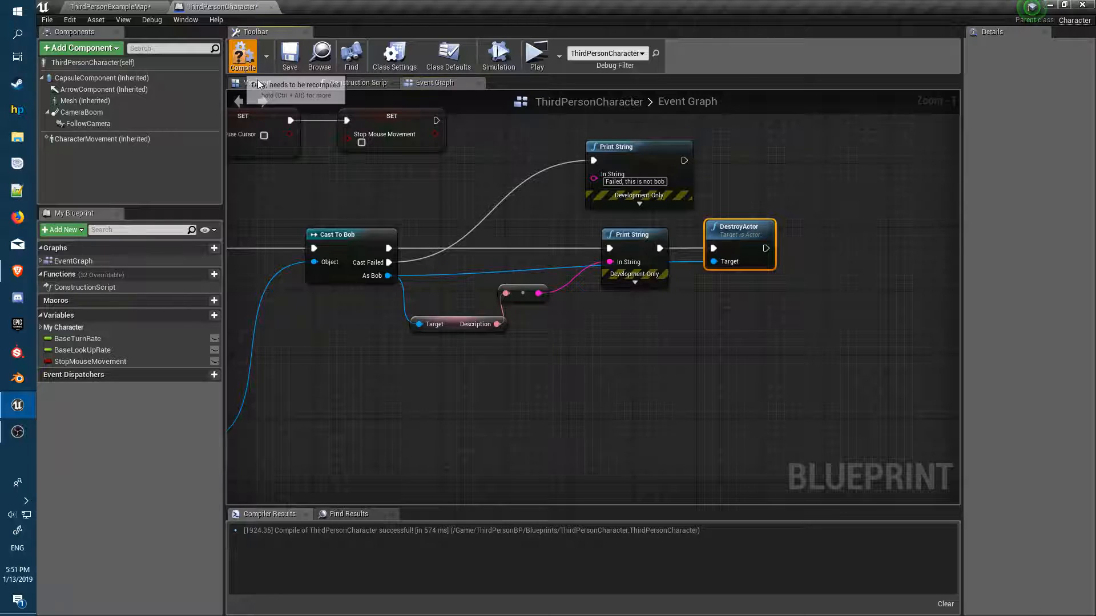
pyautogui.click(536, 55)
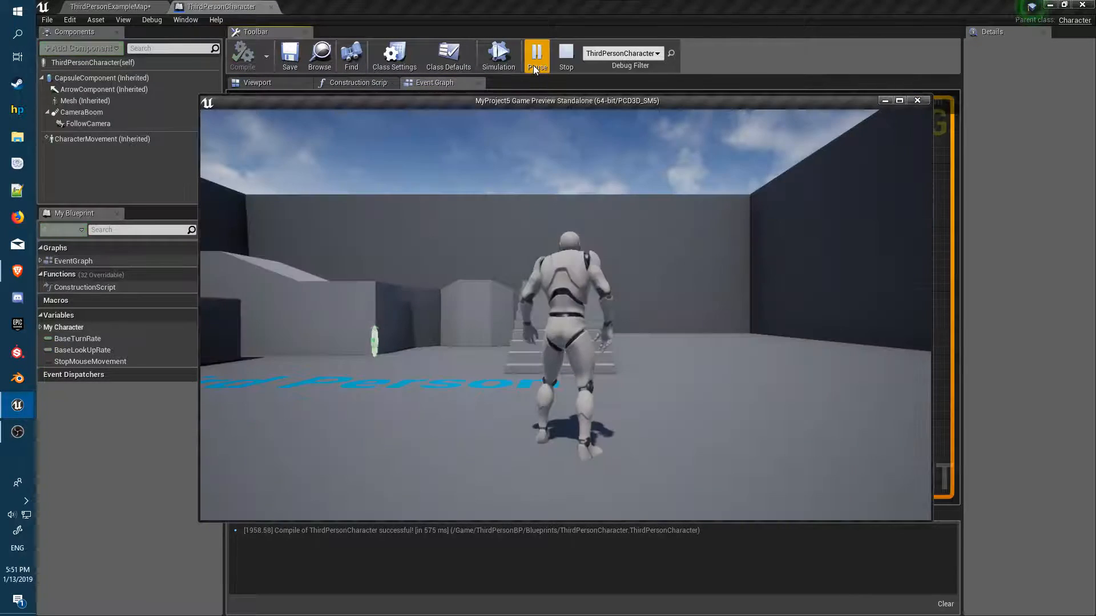
pyautogui.click(536, 55)
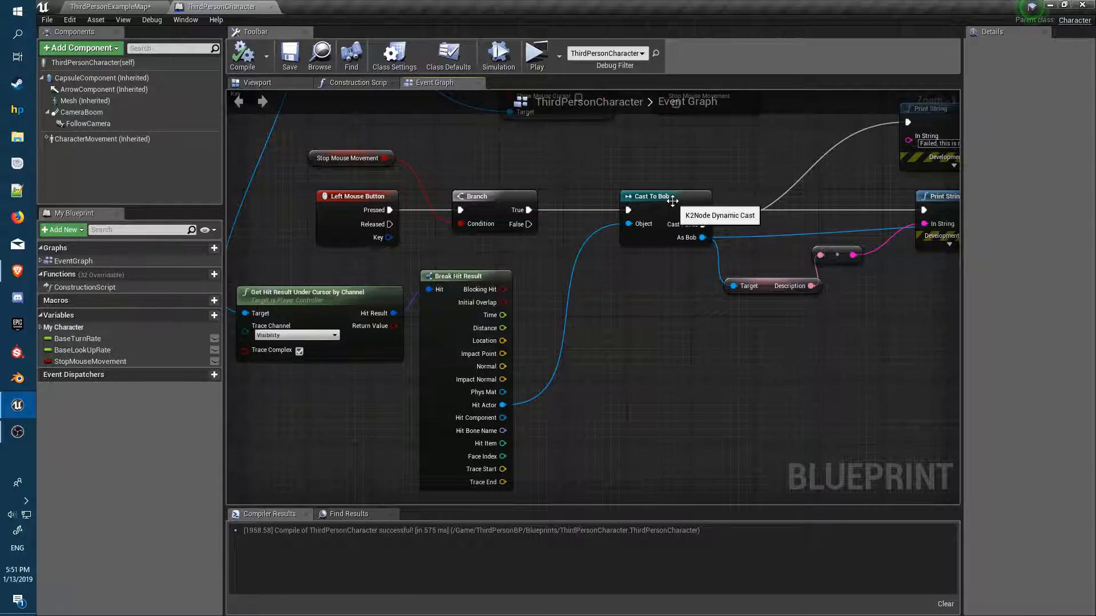
pyautogui.click(625, 196)
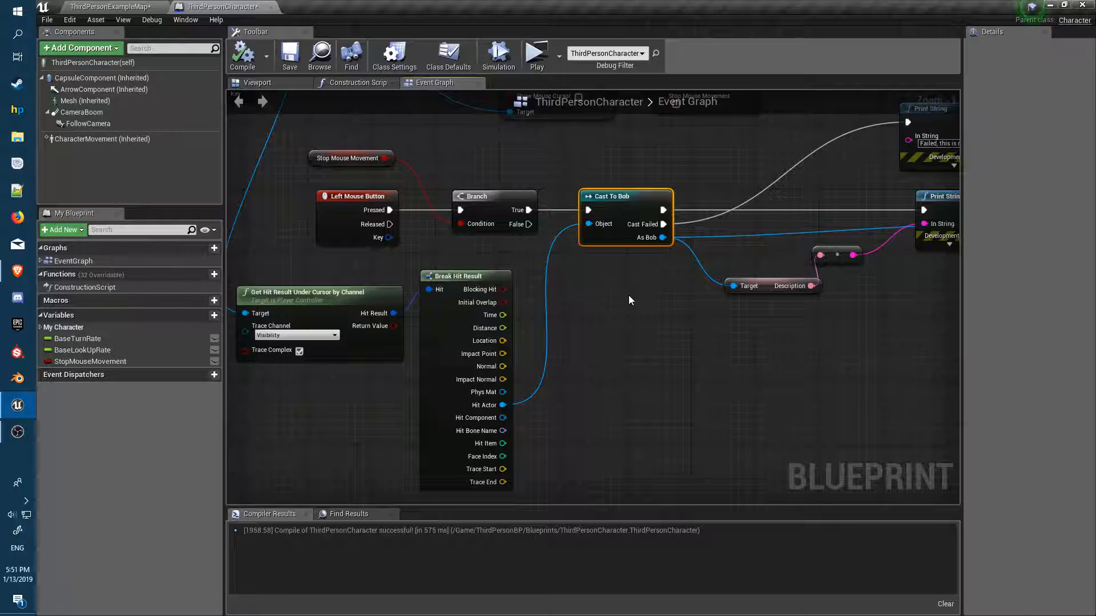
pyautogui.moveTo(603, 327)
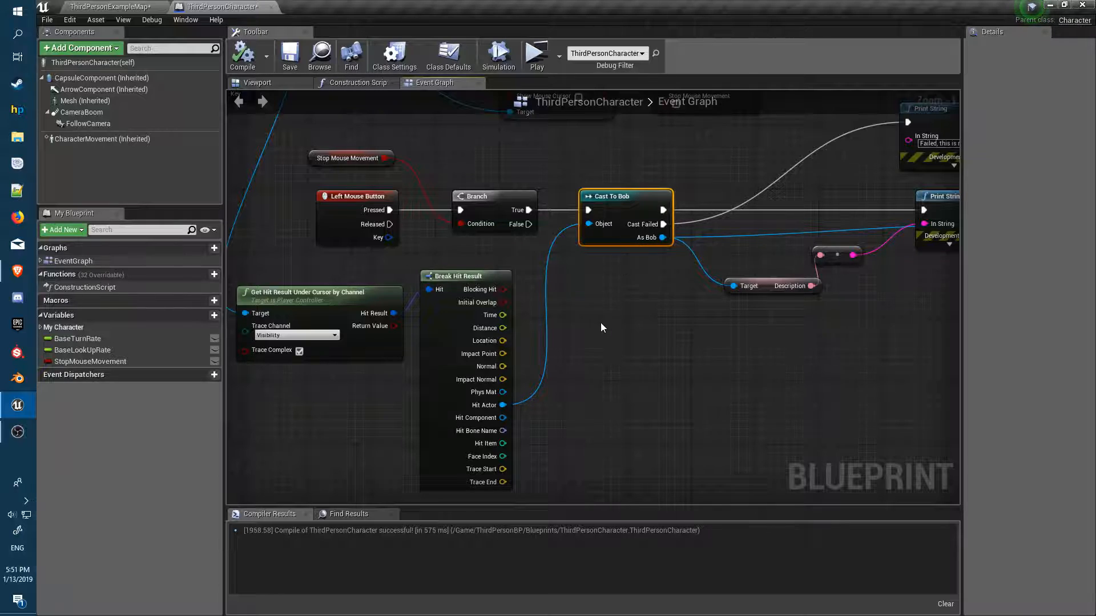
pyautogui.moveTo(499, 405)
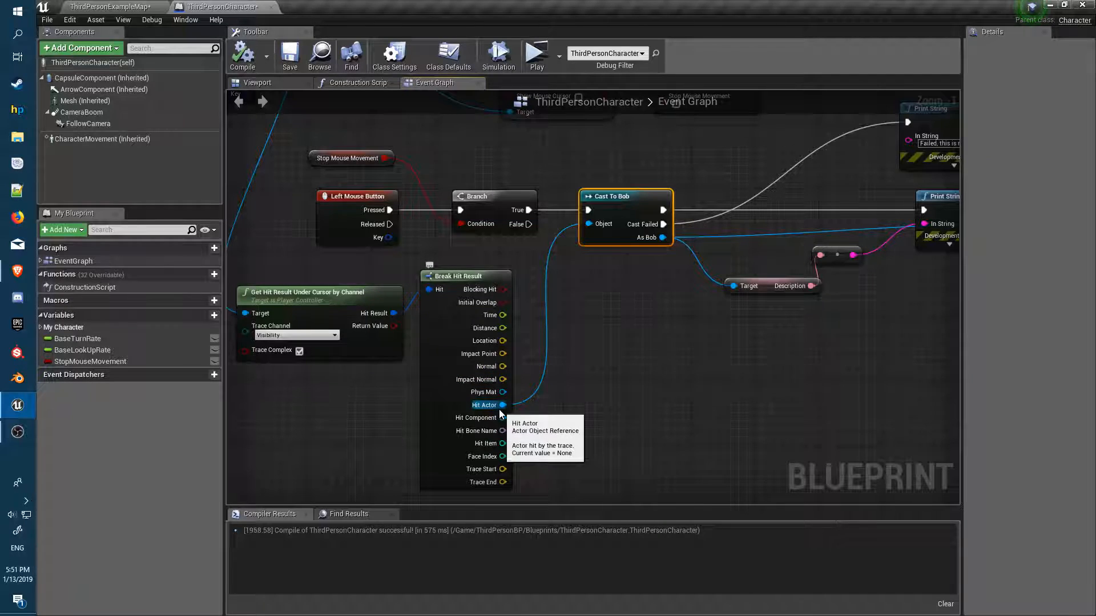
pyautogui.moveTo(601, 218)
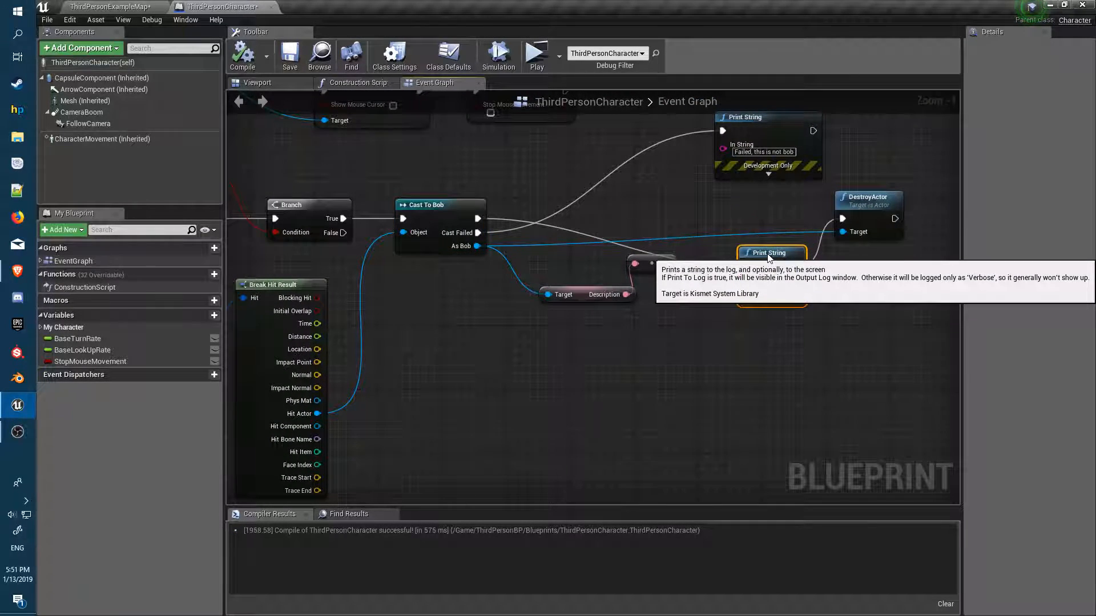
pyautogui.click(771, 252)
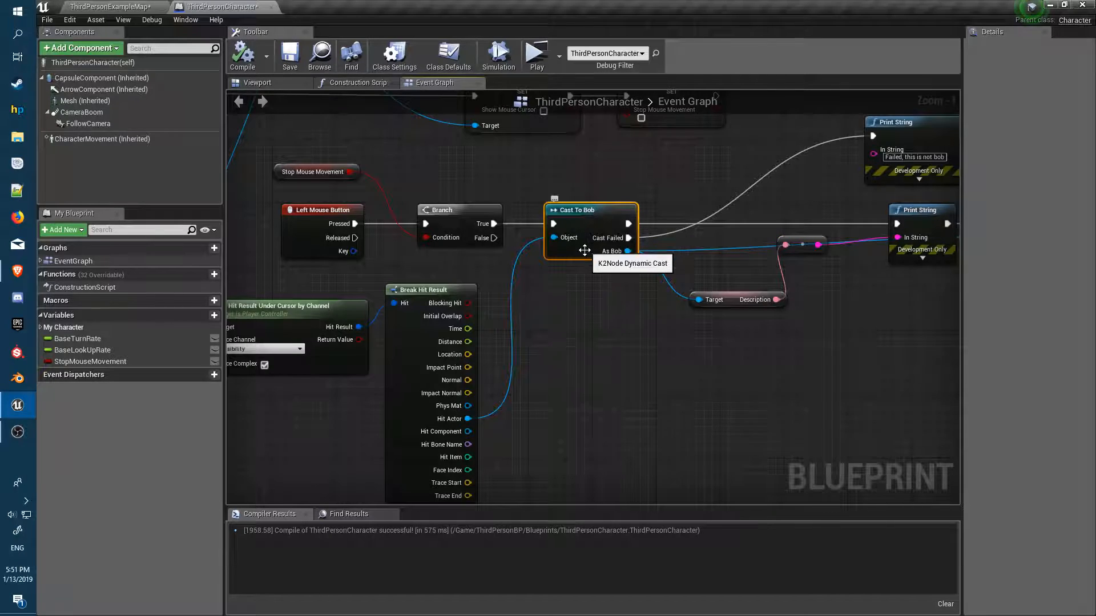
pyautogui.moveTo(734, 299)
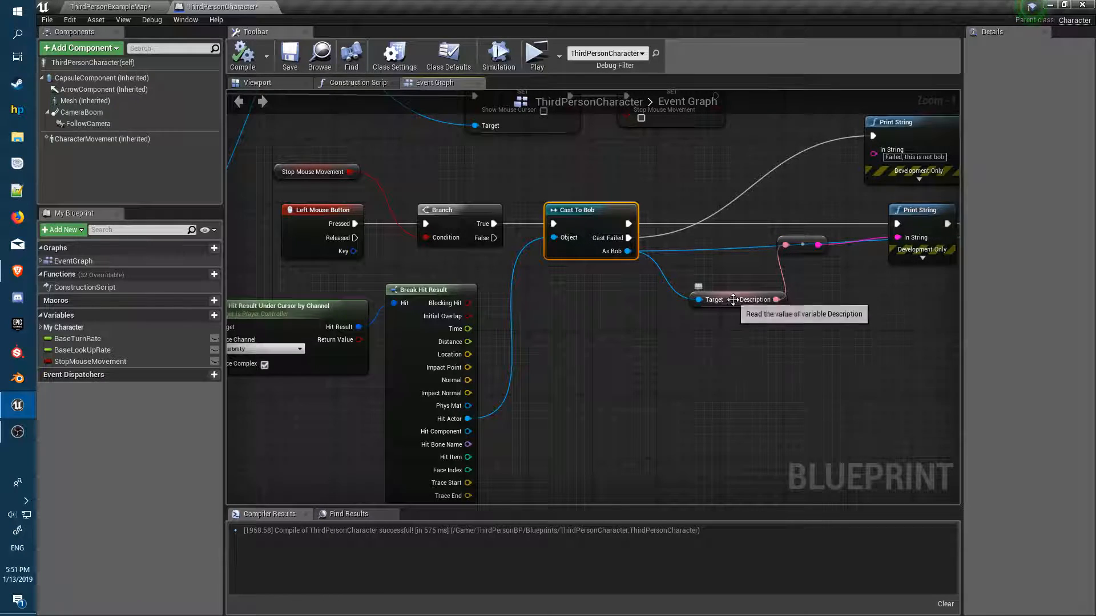
pyautogui.click(751, 299)
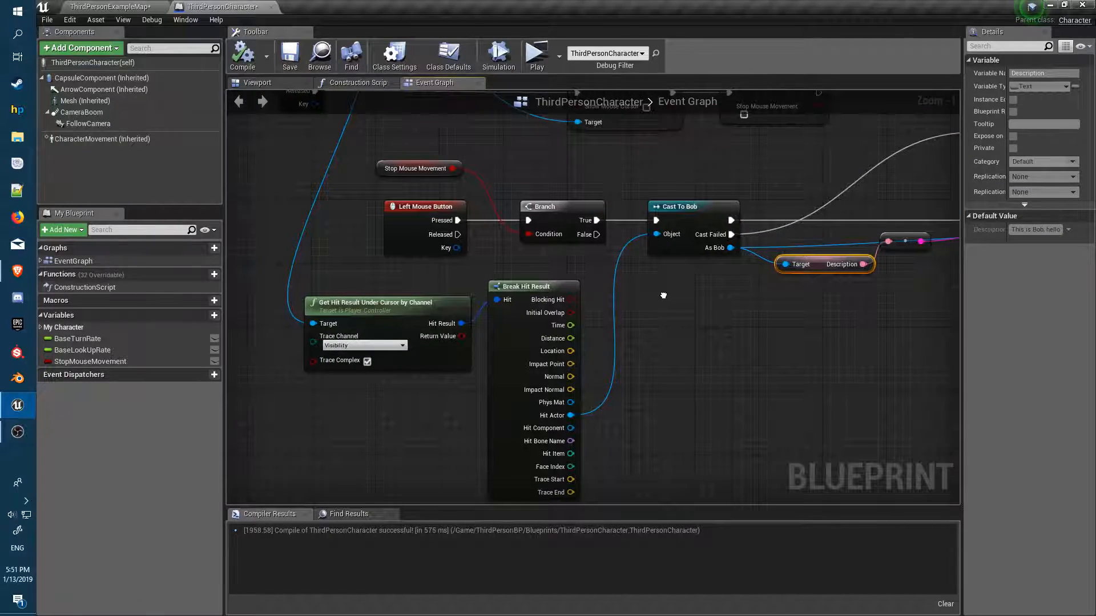